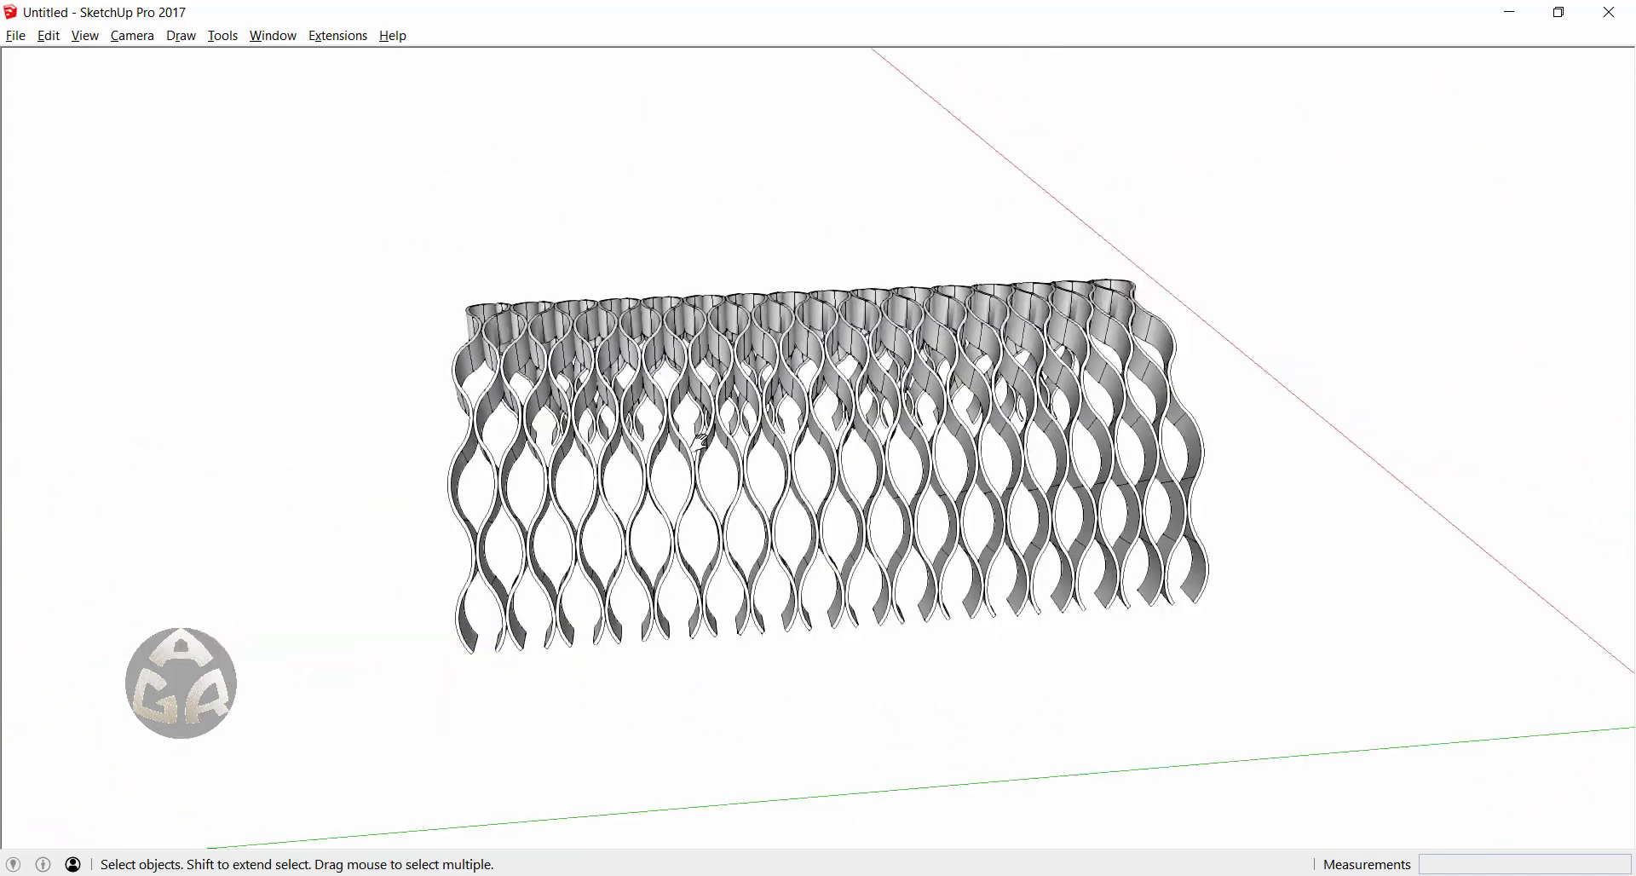
- Draw a 2-point arc on the red axis, 1.5 m long with a 0.3 m bulge
drag(705, 439, 1117, 467)
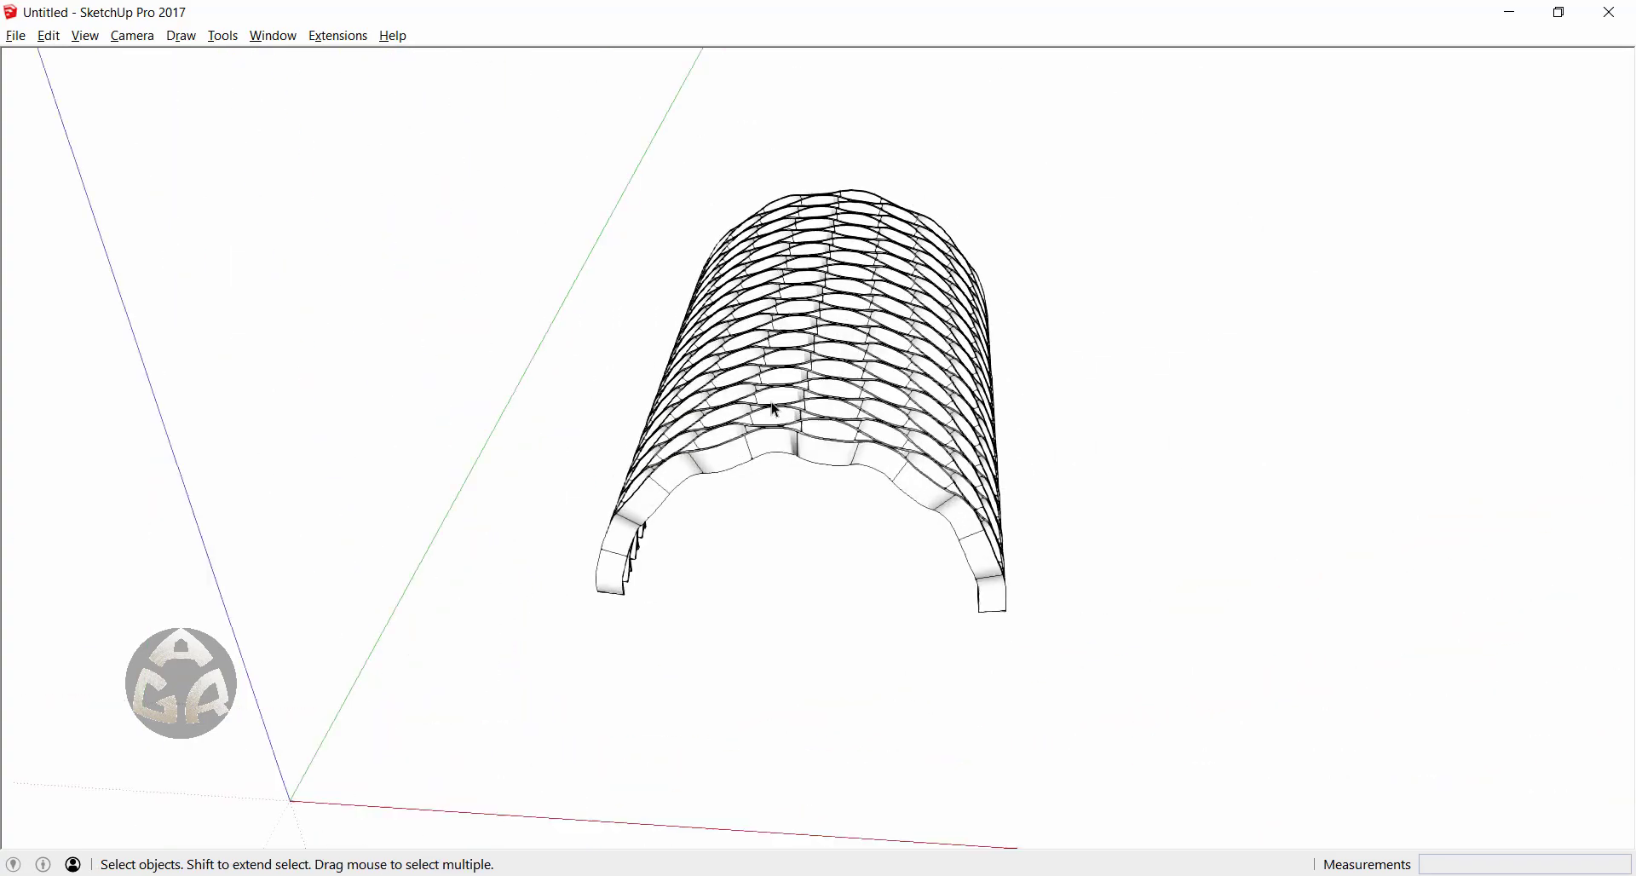
drag(773, 410, 1012, 195)
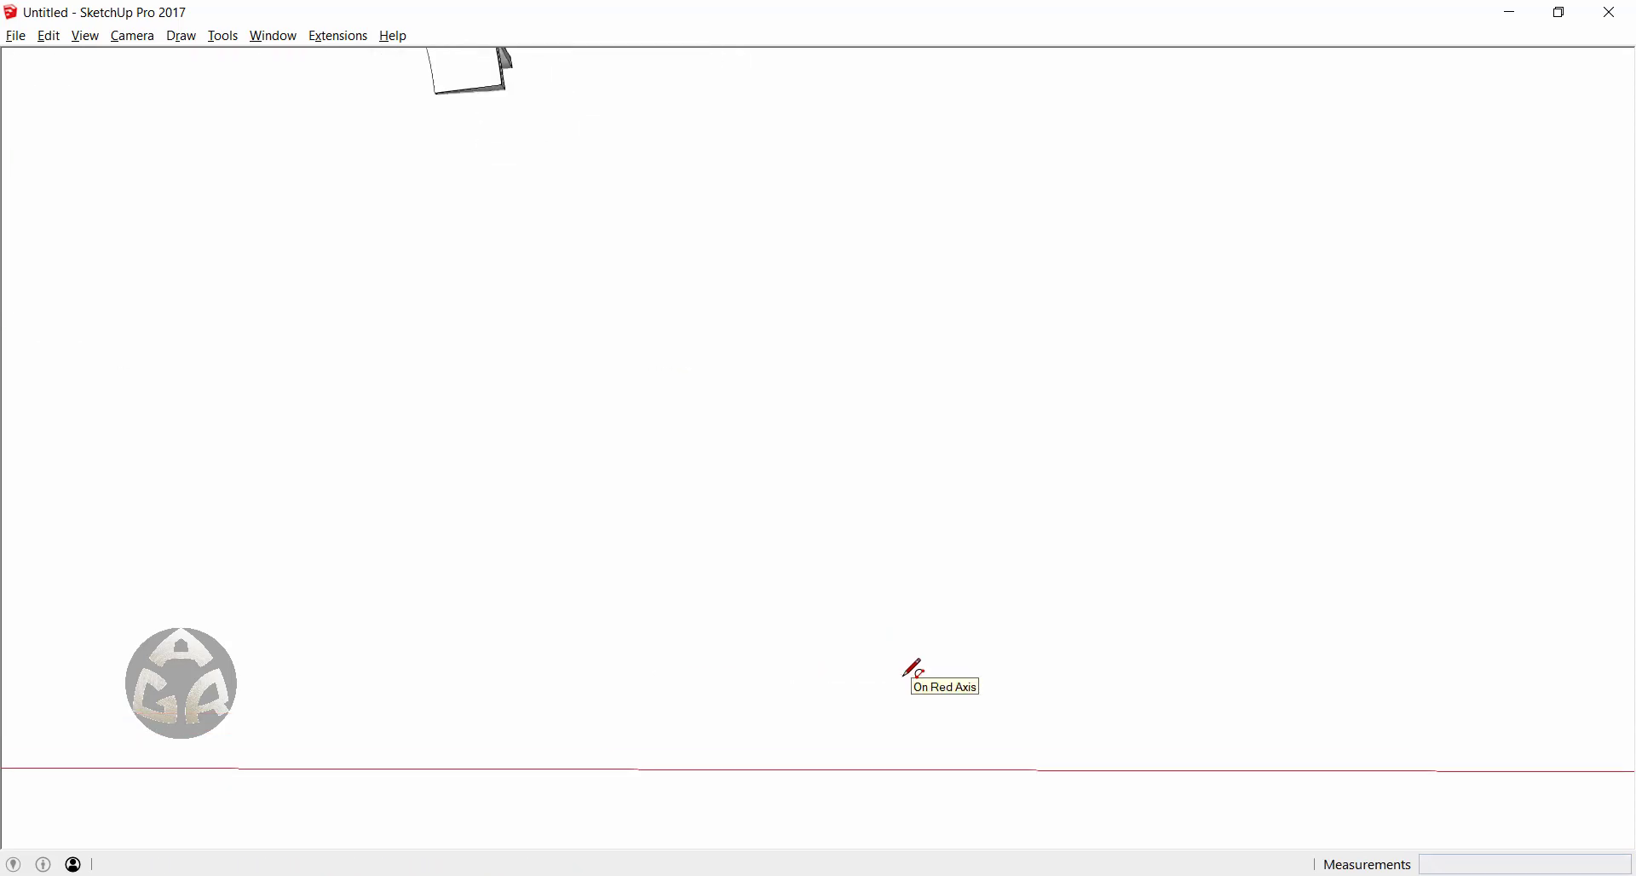
mouse_move(673, 642)
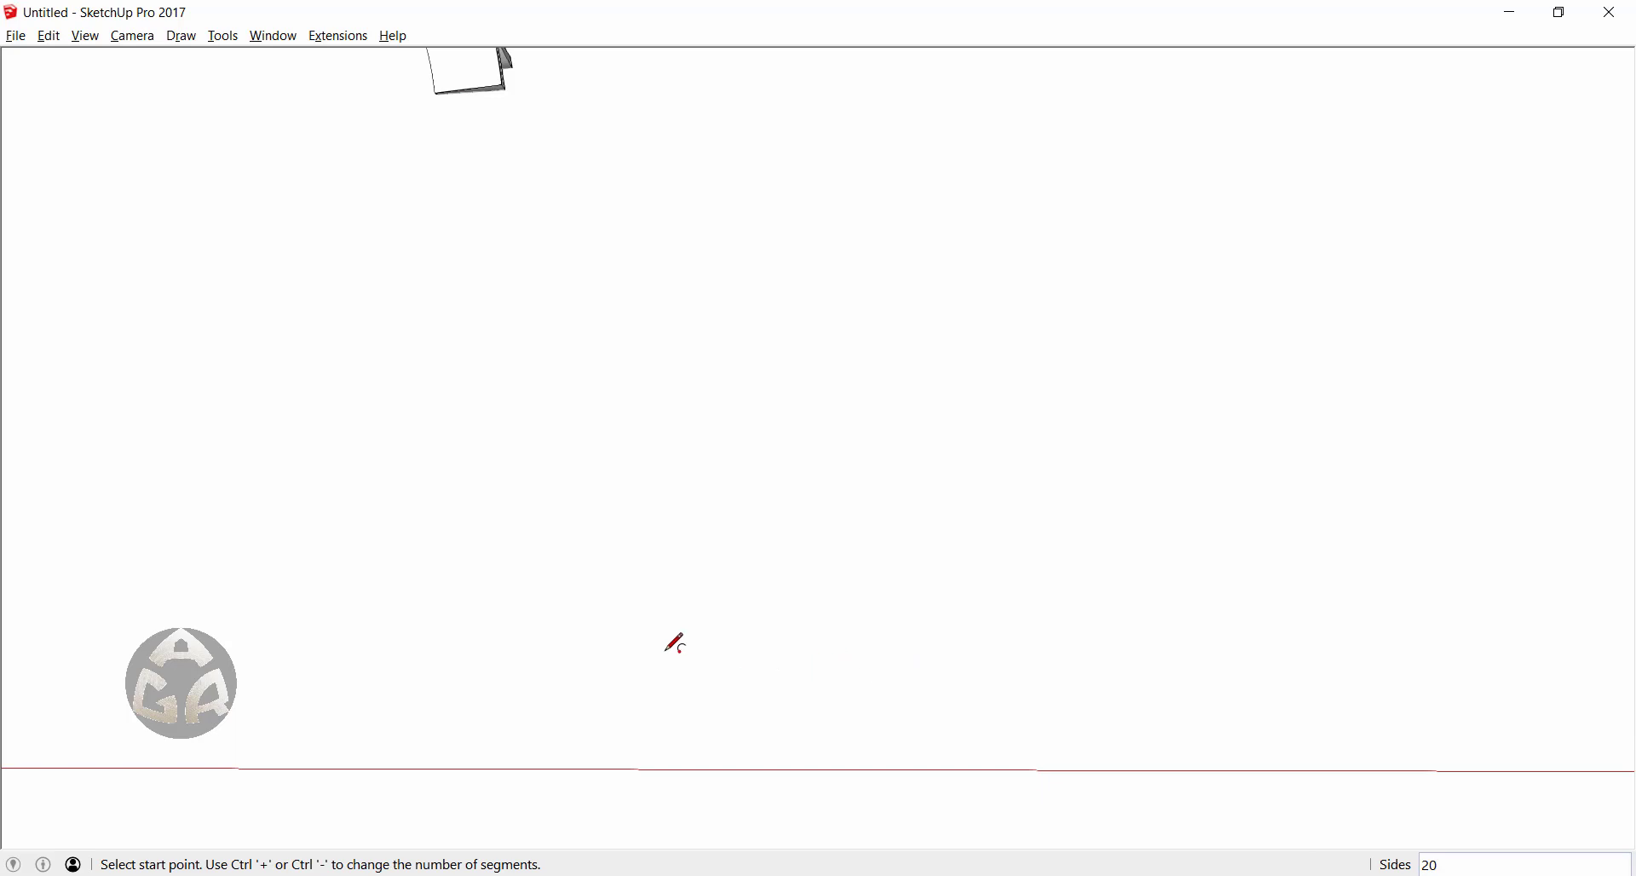
click(670, 645)
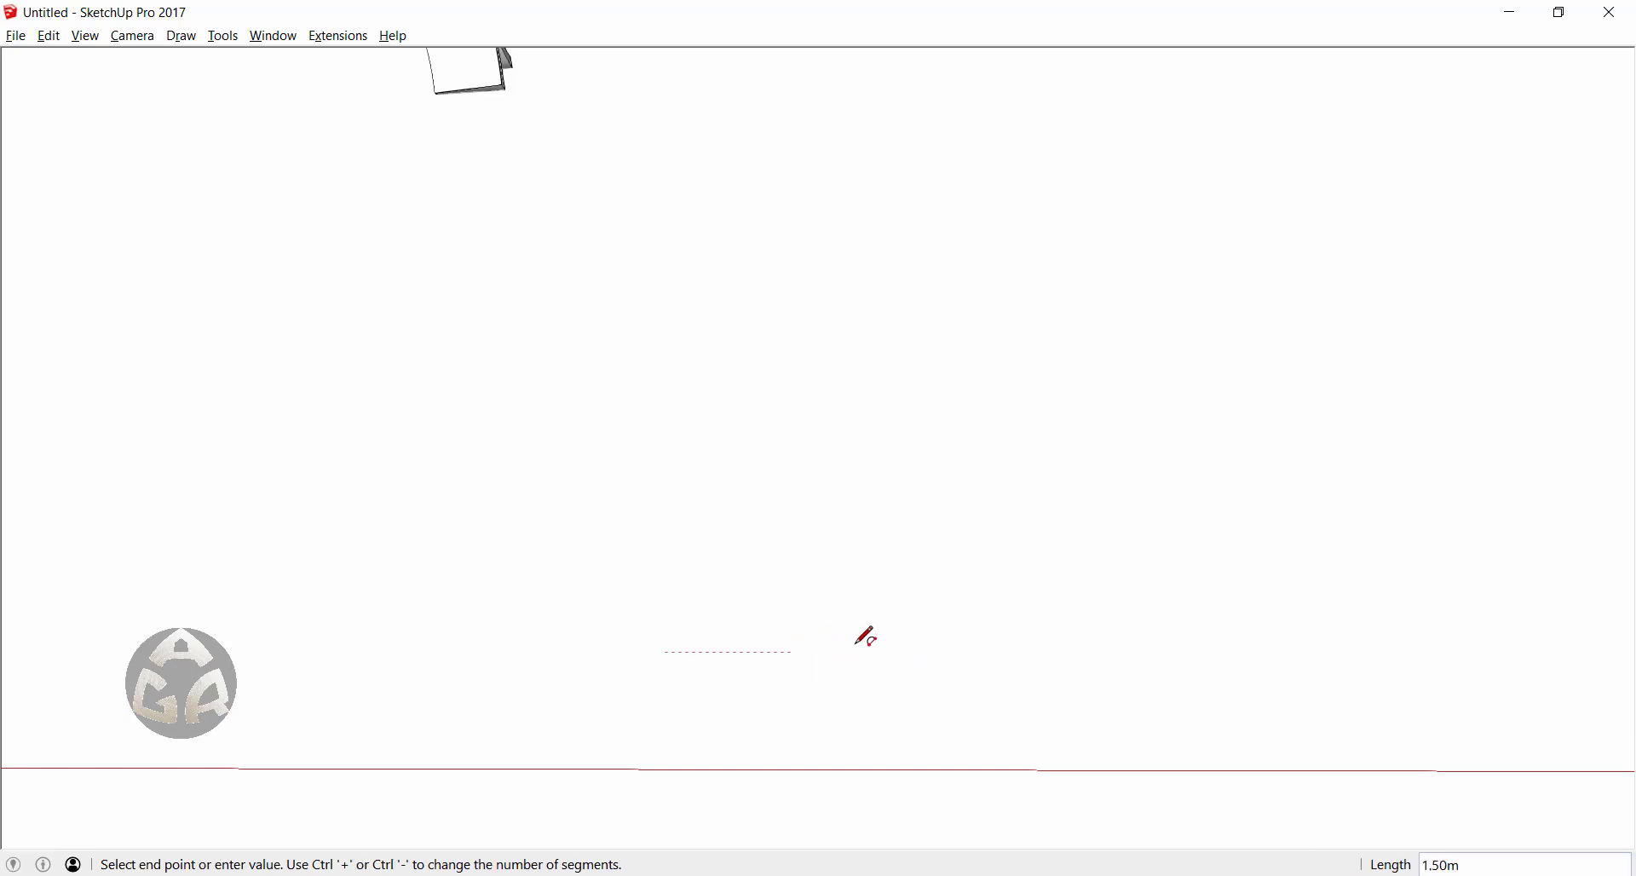
mouse_move(1028, 638)
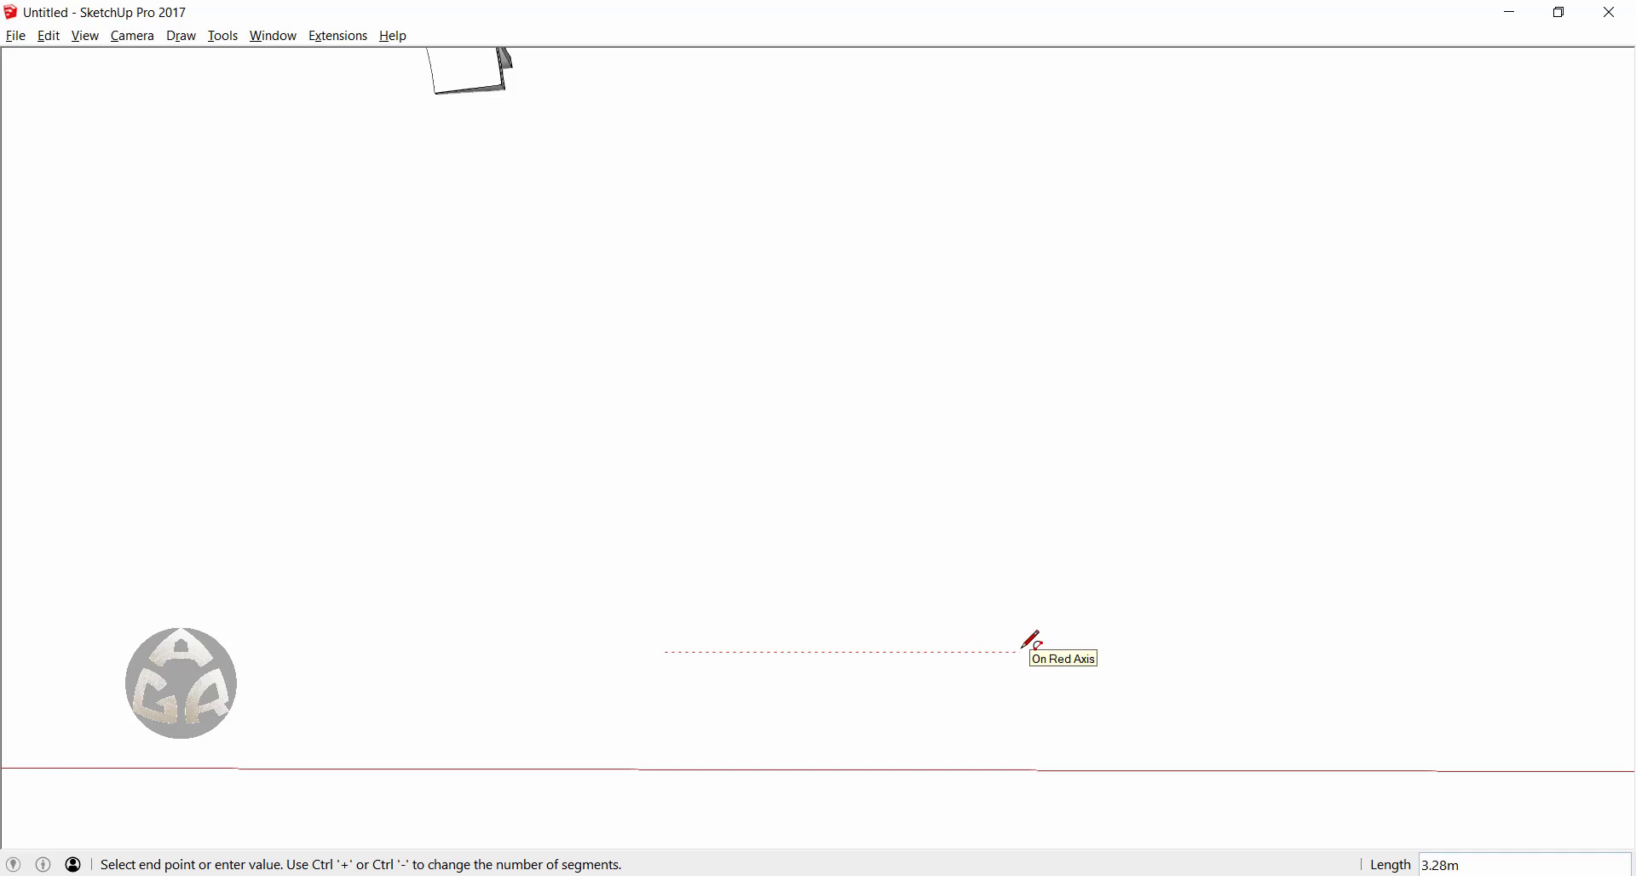
text(1)
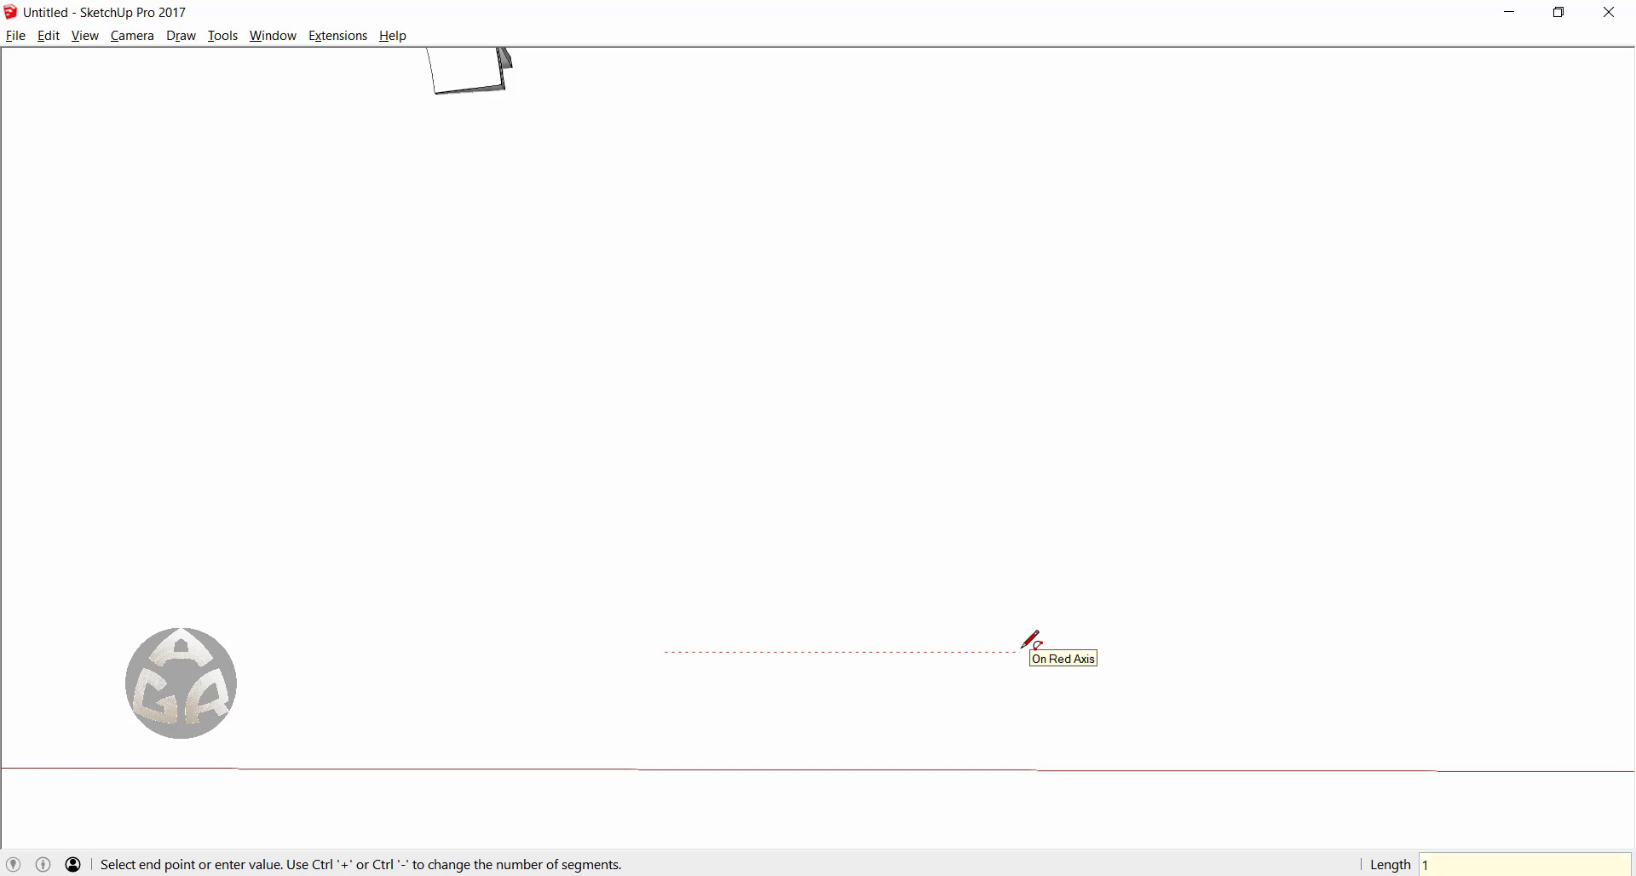
text(1.5)
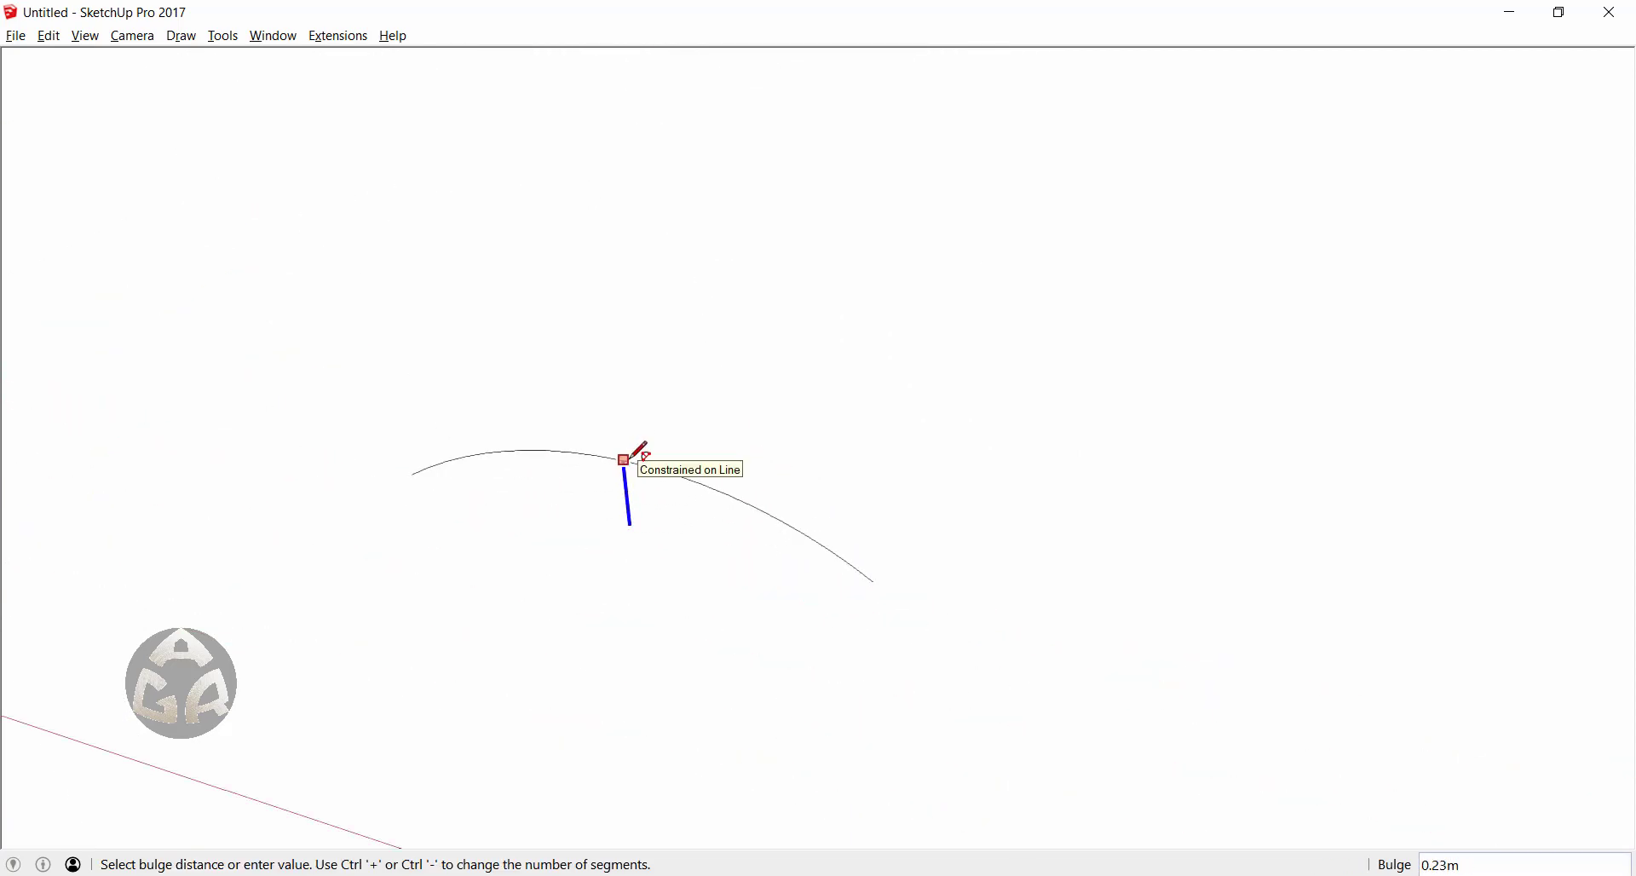
text(.3)
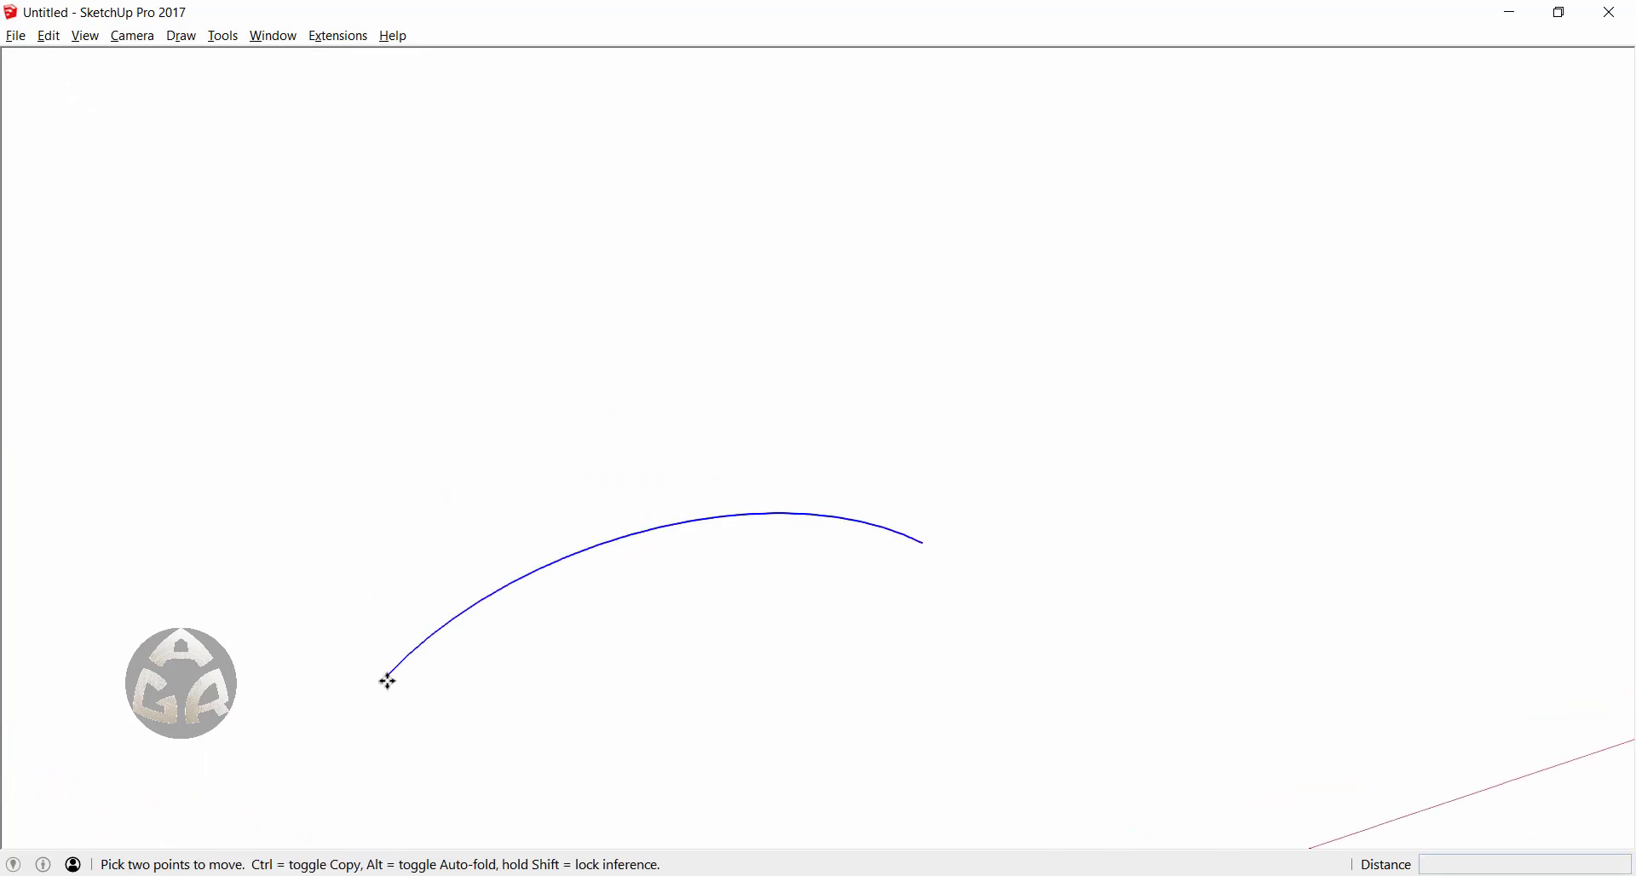
- Copy the arc onto its endpoint and rotate the copy 180° into an S-curve
drag(385, 672, 922, 538)
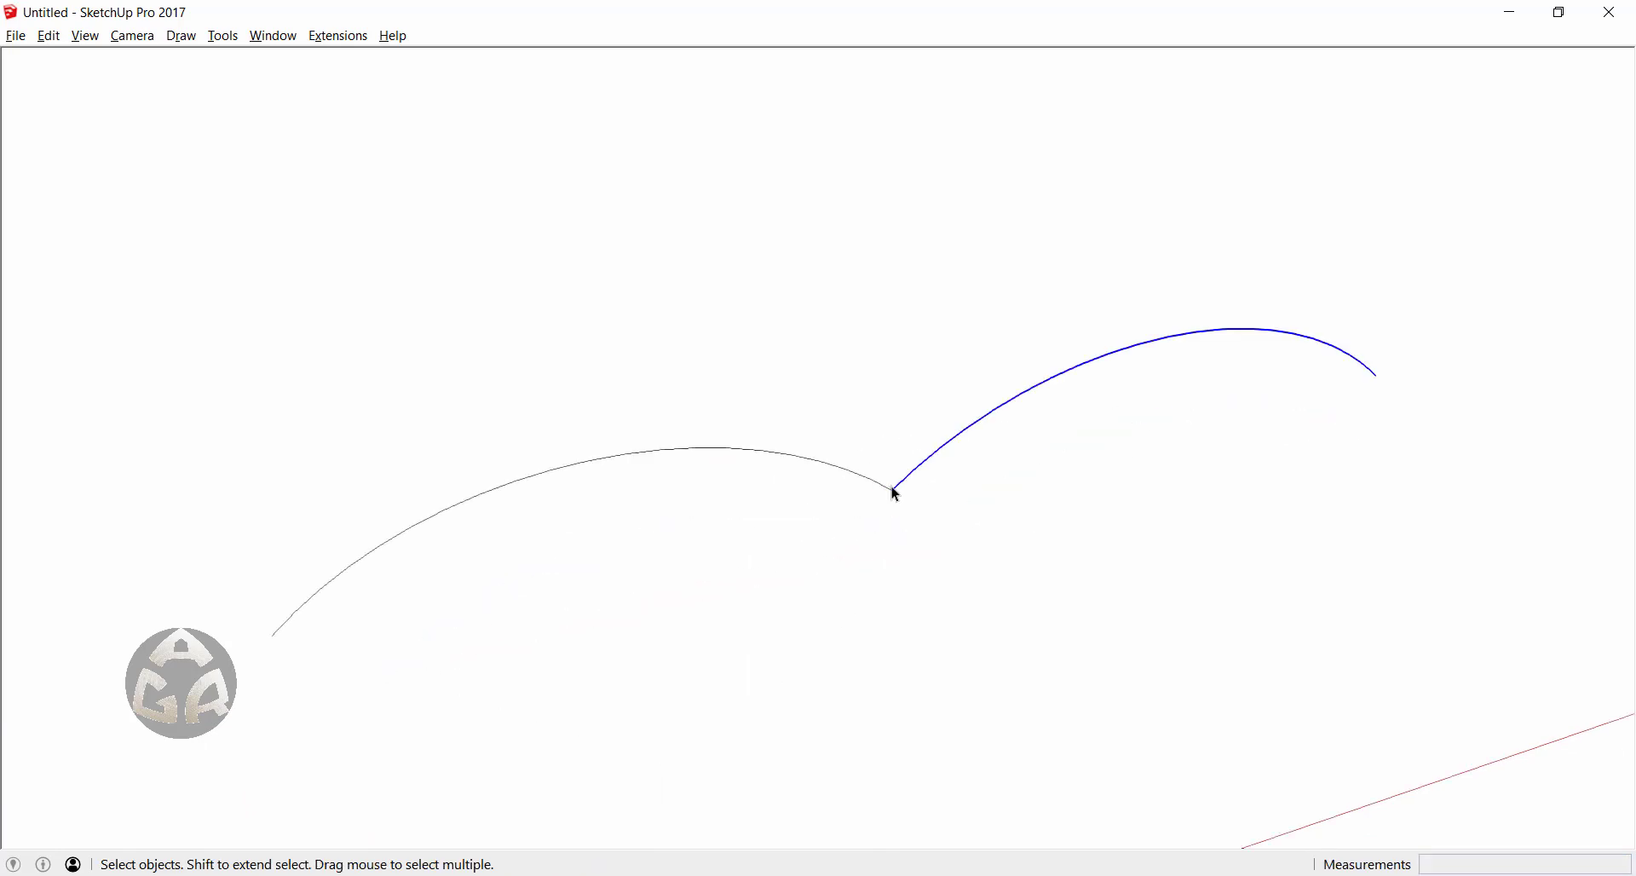
mouse_move(896, 471)
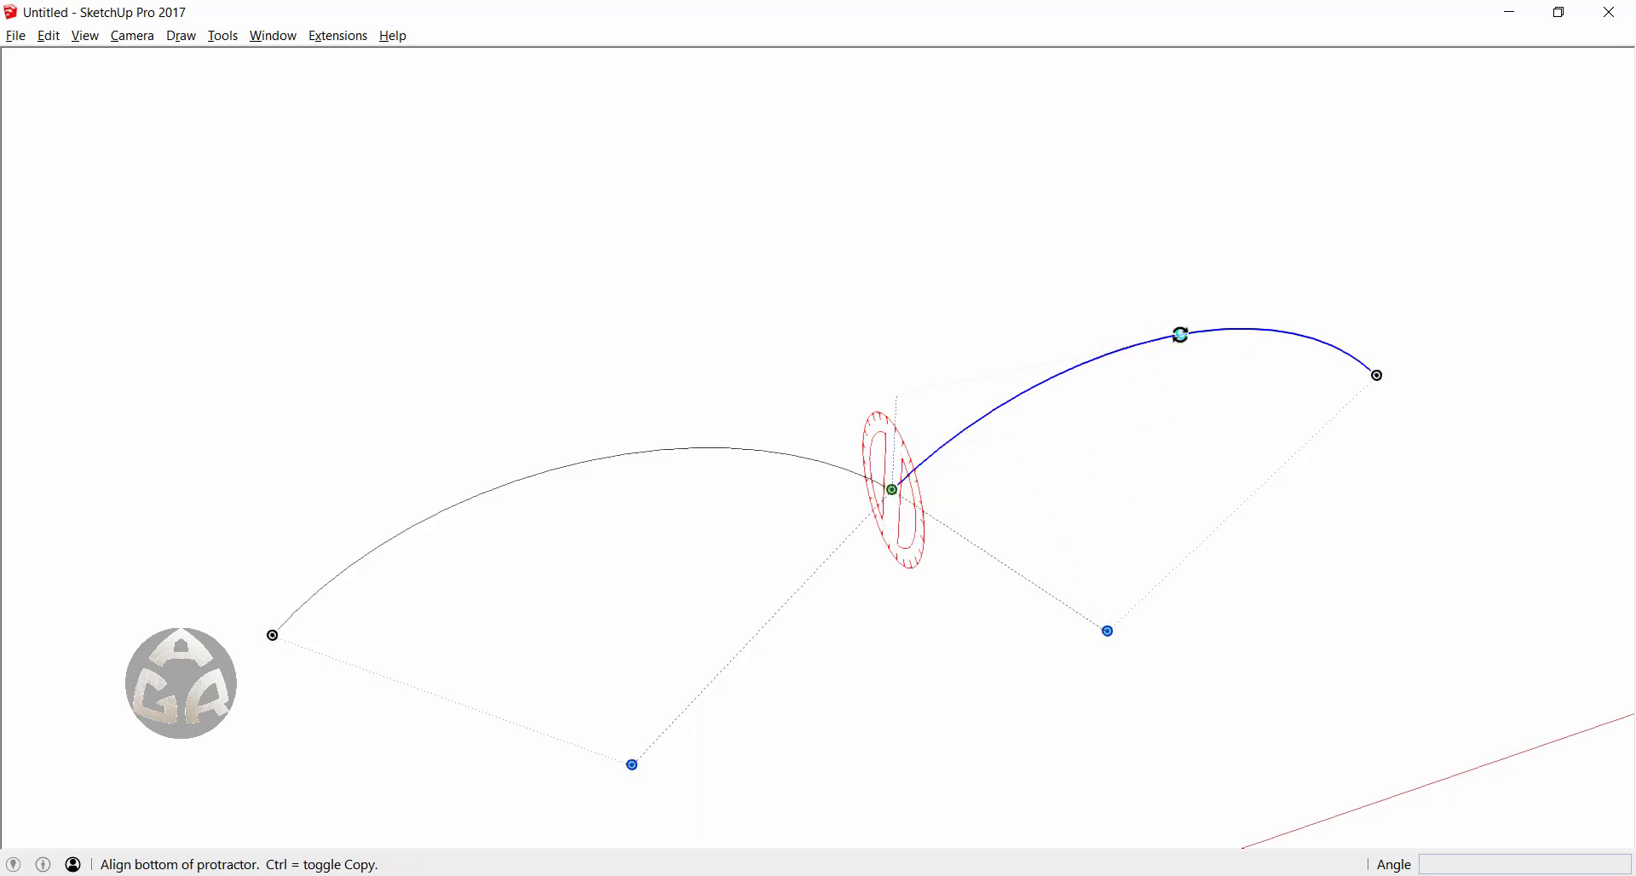
mouse_move(1177, 335)
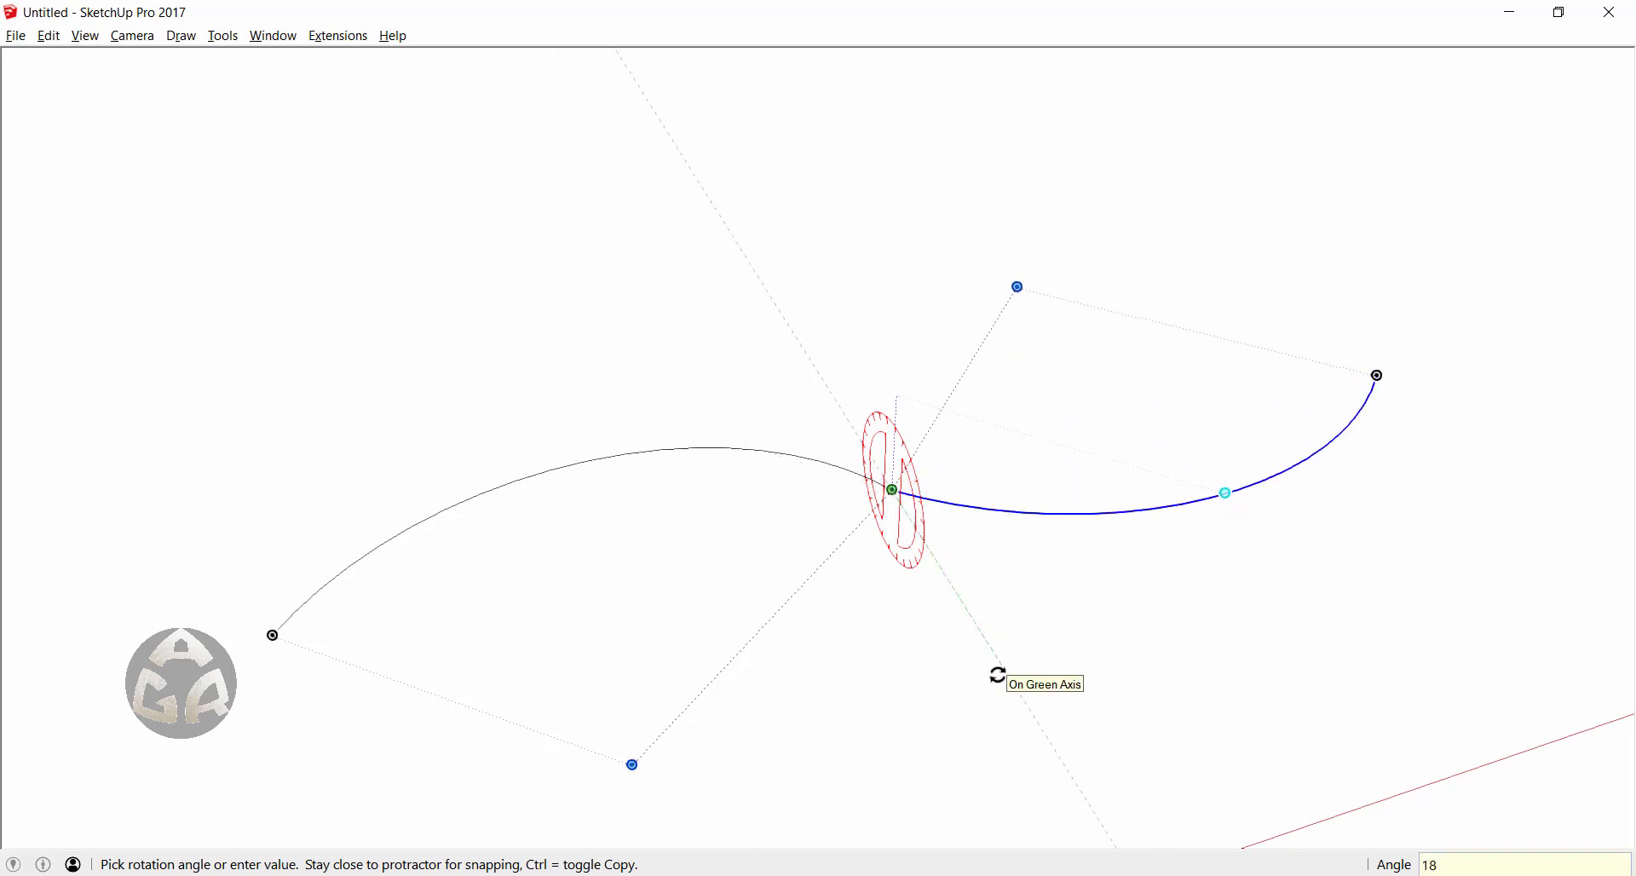
text(180)
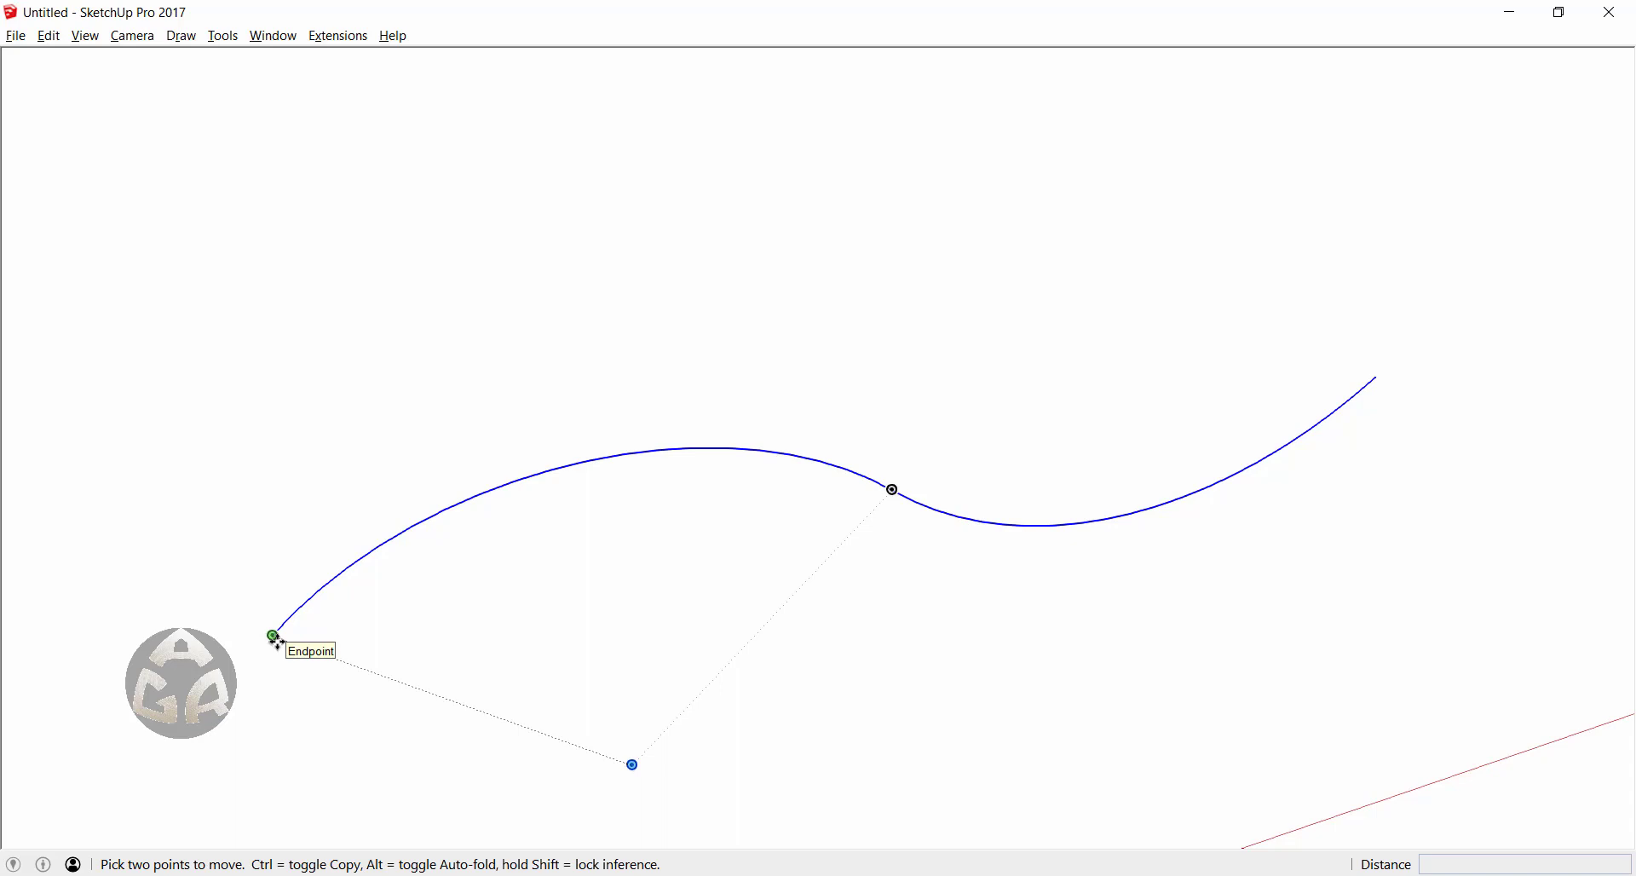
- Copy the S-curve from its start endpoint onto its end to lengthen the wave
drag(632, 763, 449, 605)
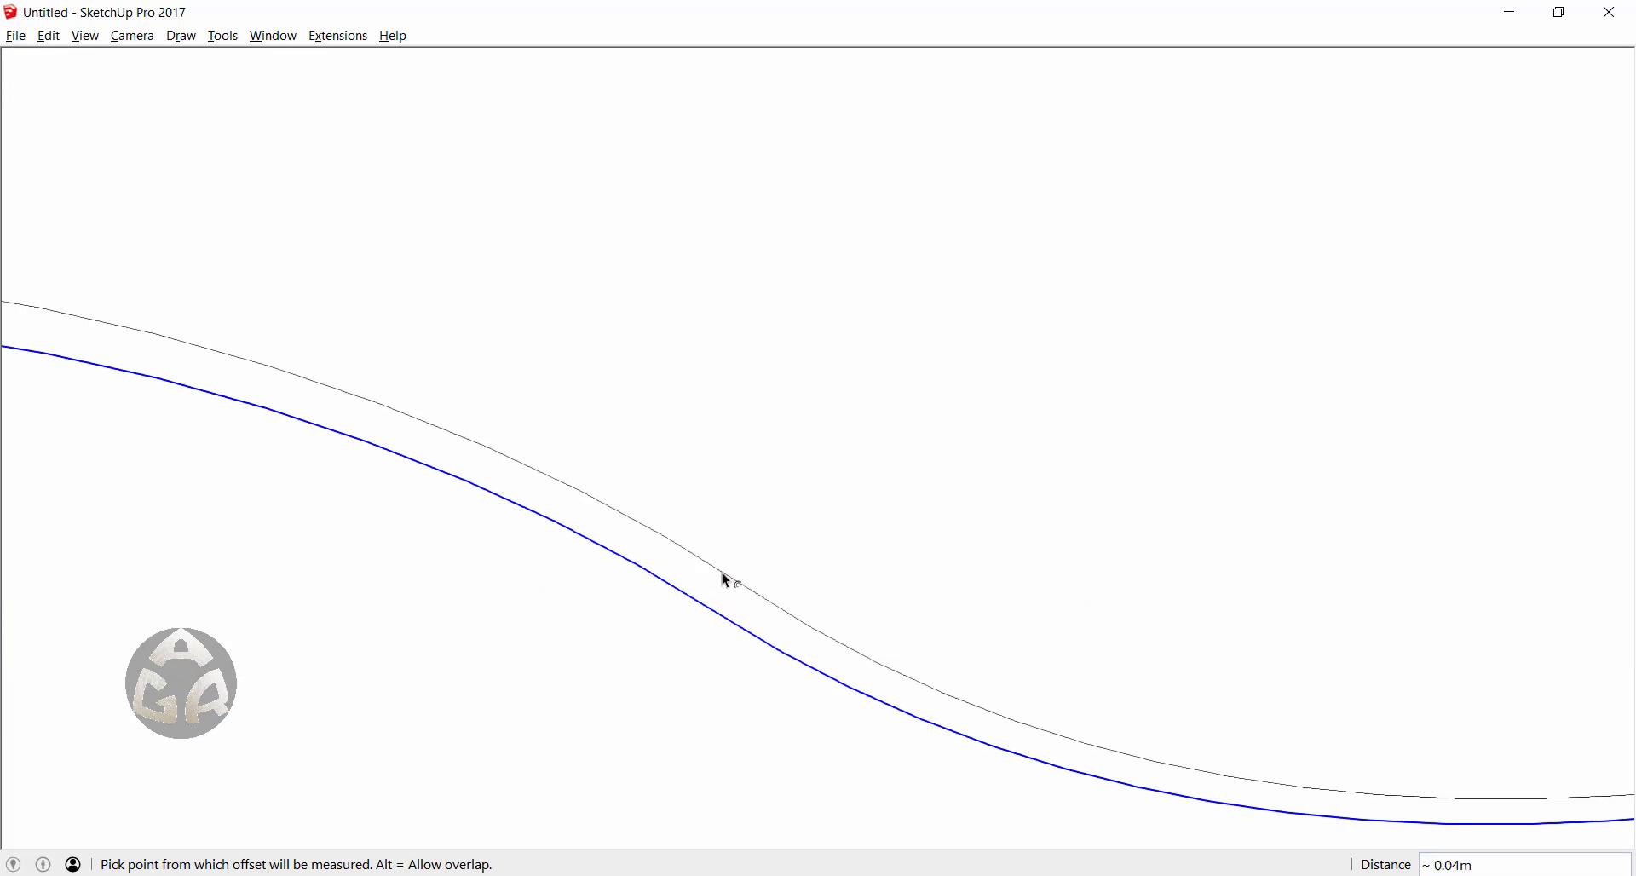
- Offset the wavy line by 0.1 m and join both curves' ends into a face
text(.1)
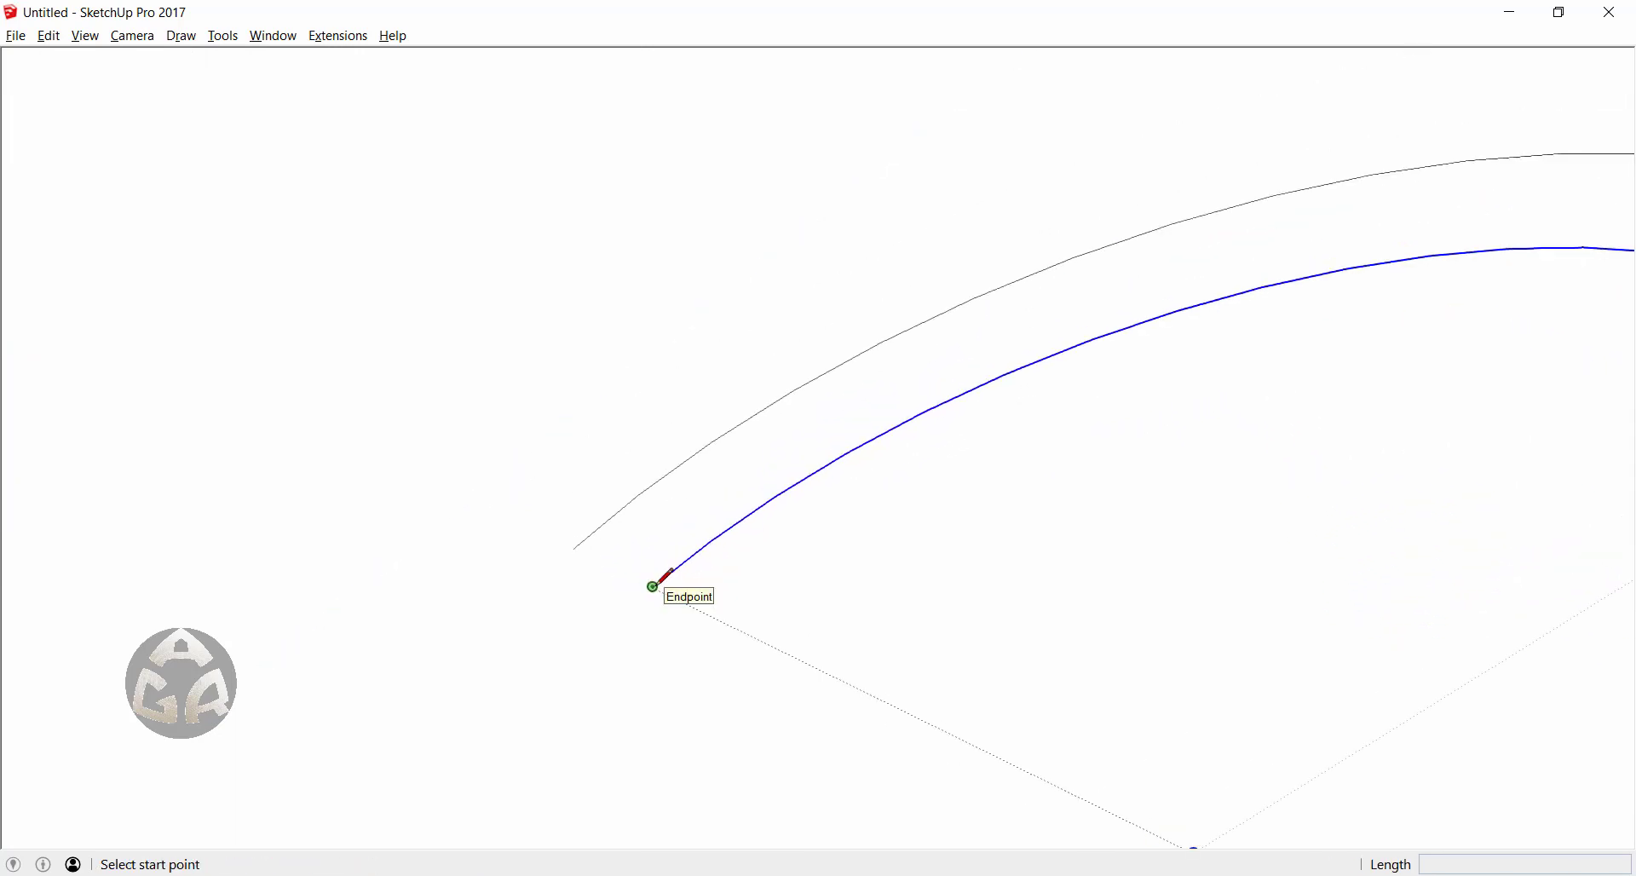
click(651, 585)
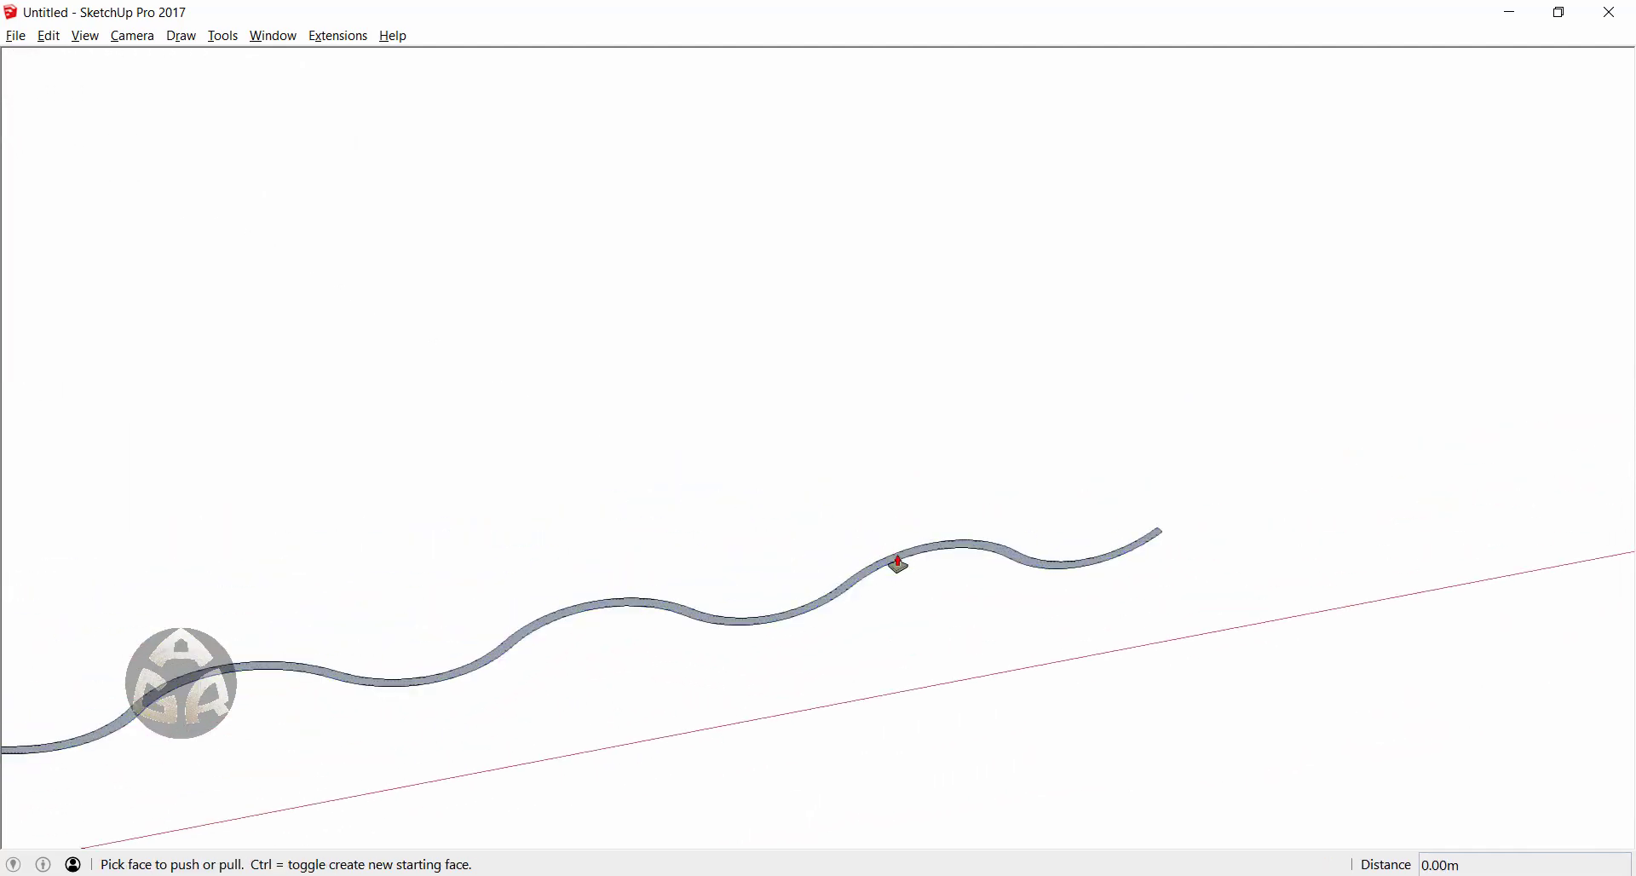
- Push/pull the thin wavy face up 1 m
drag(896, 564, 874, 504)
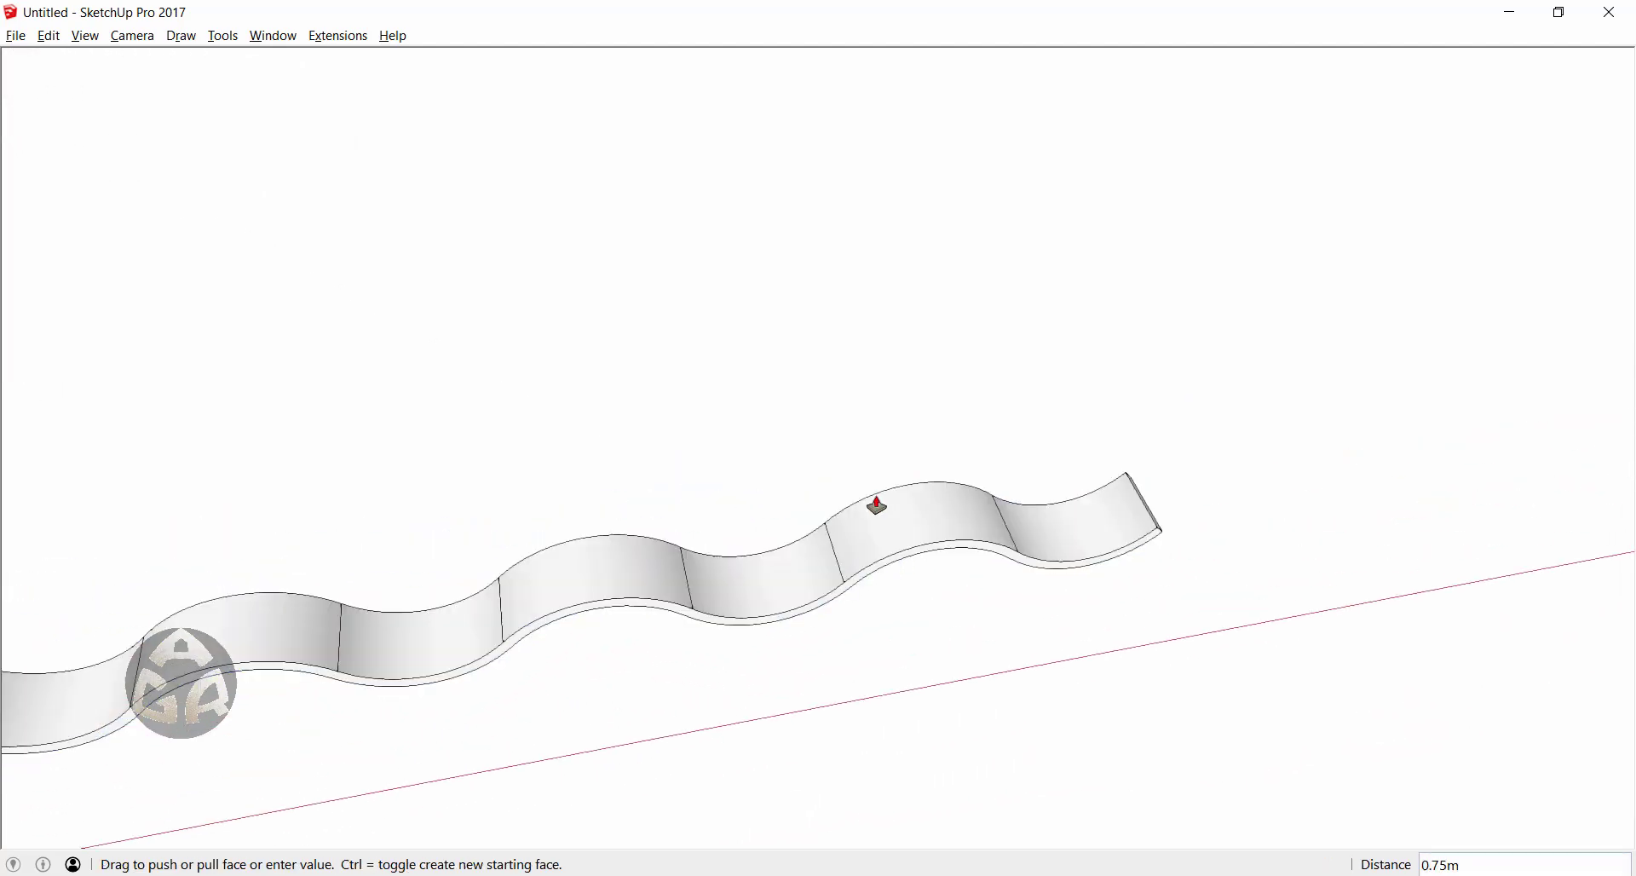
text(1)
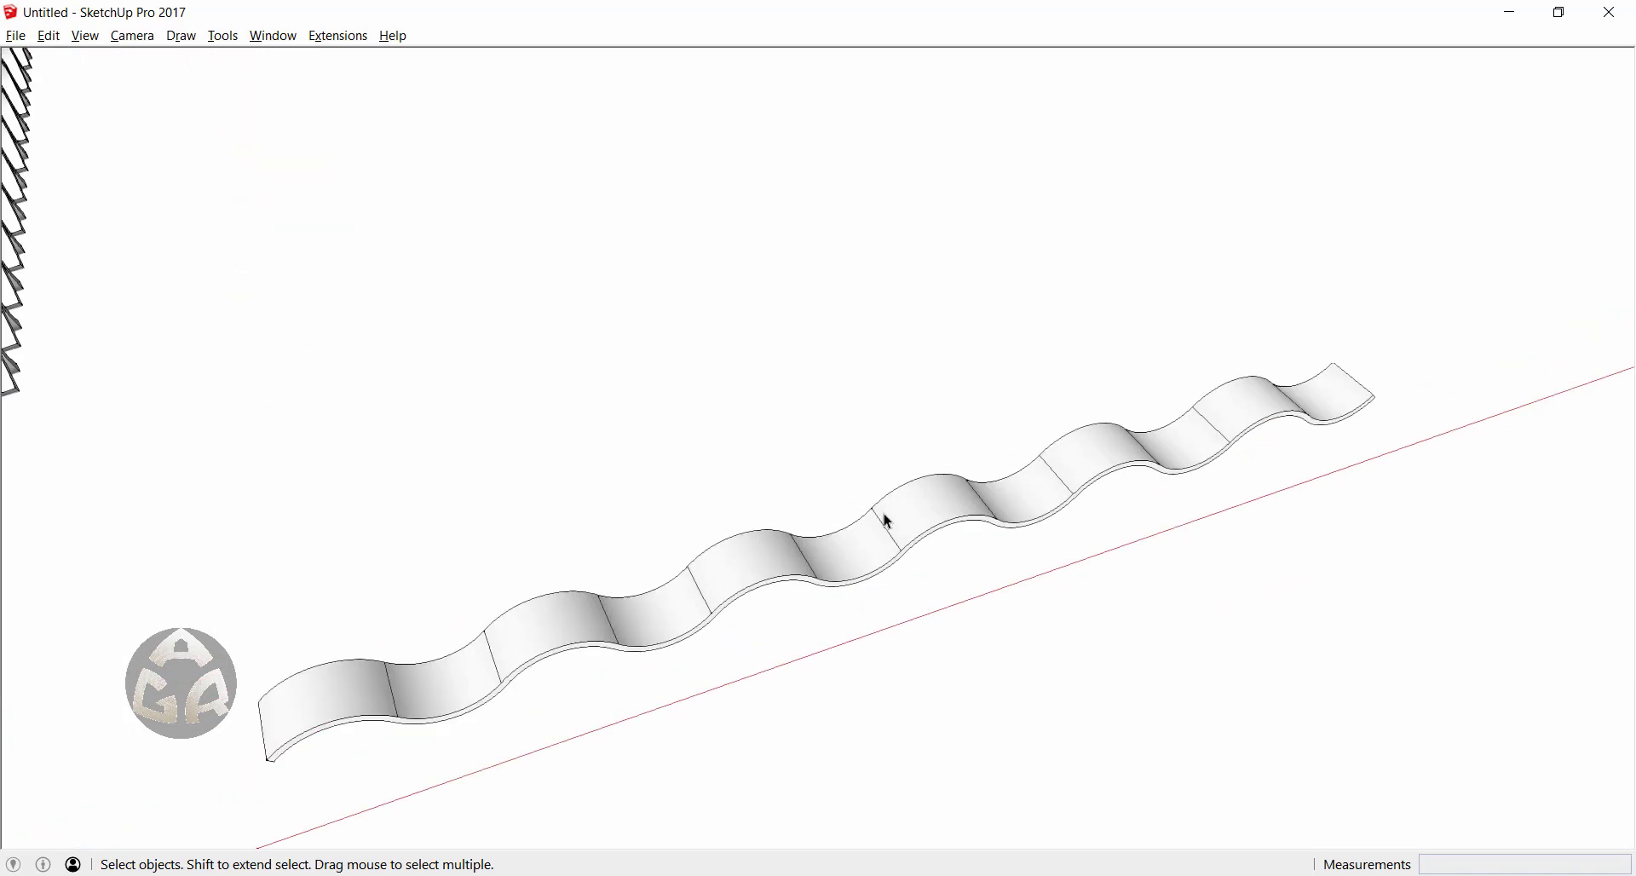
mouse_move(887, 529)
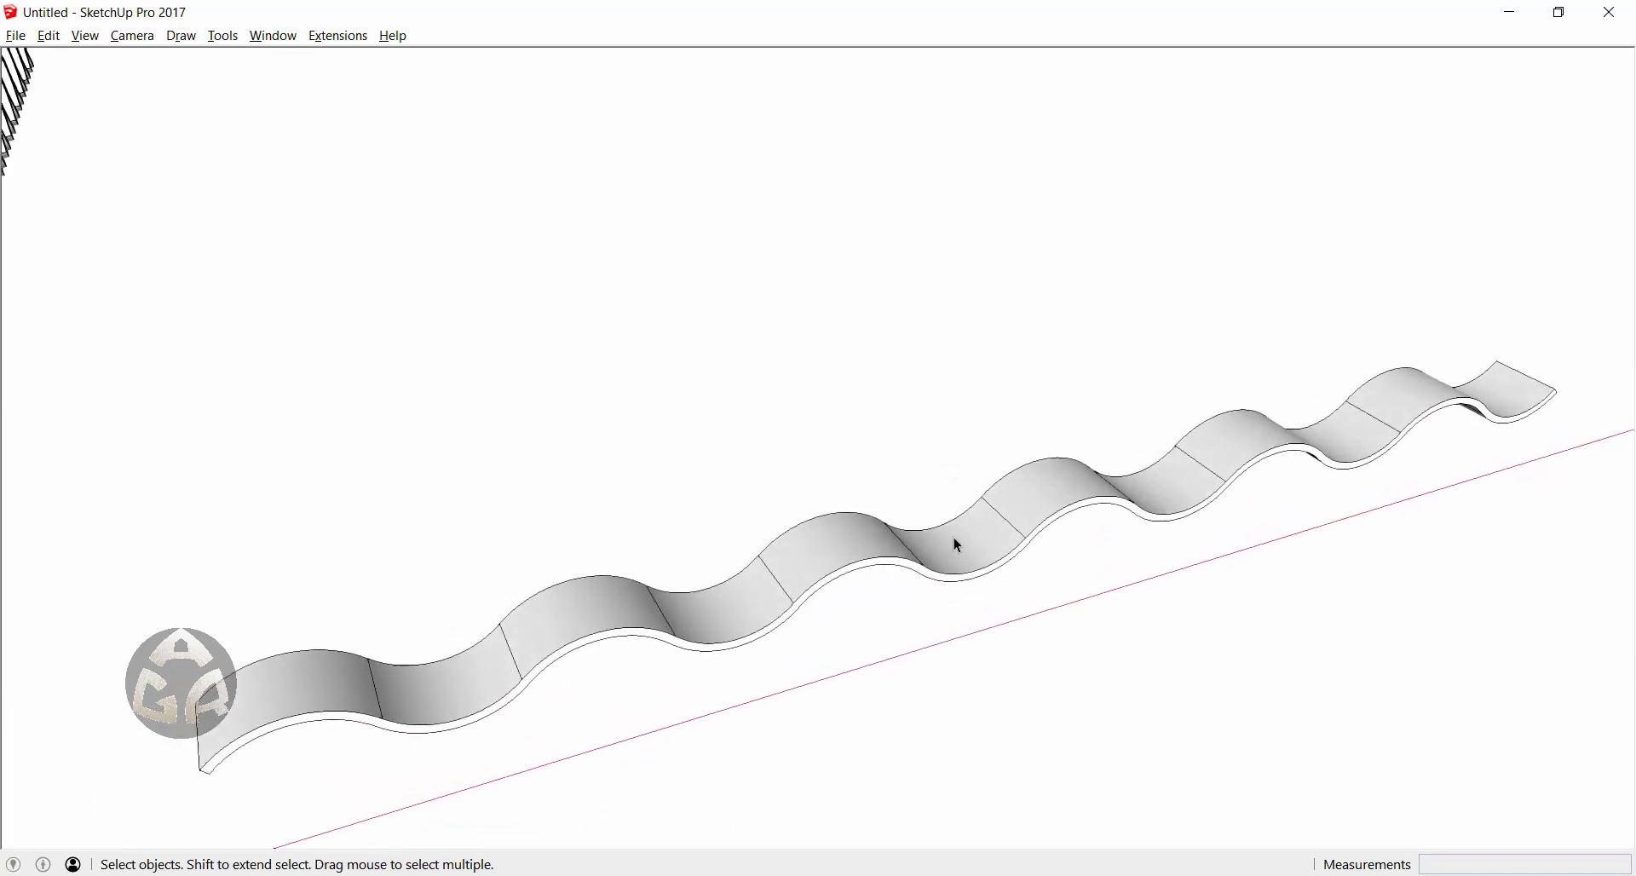
mouse_move(270, 707)
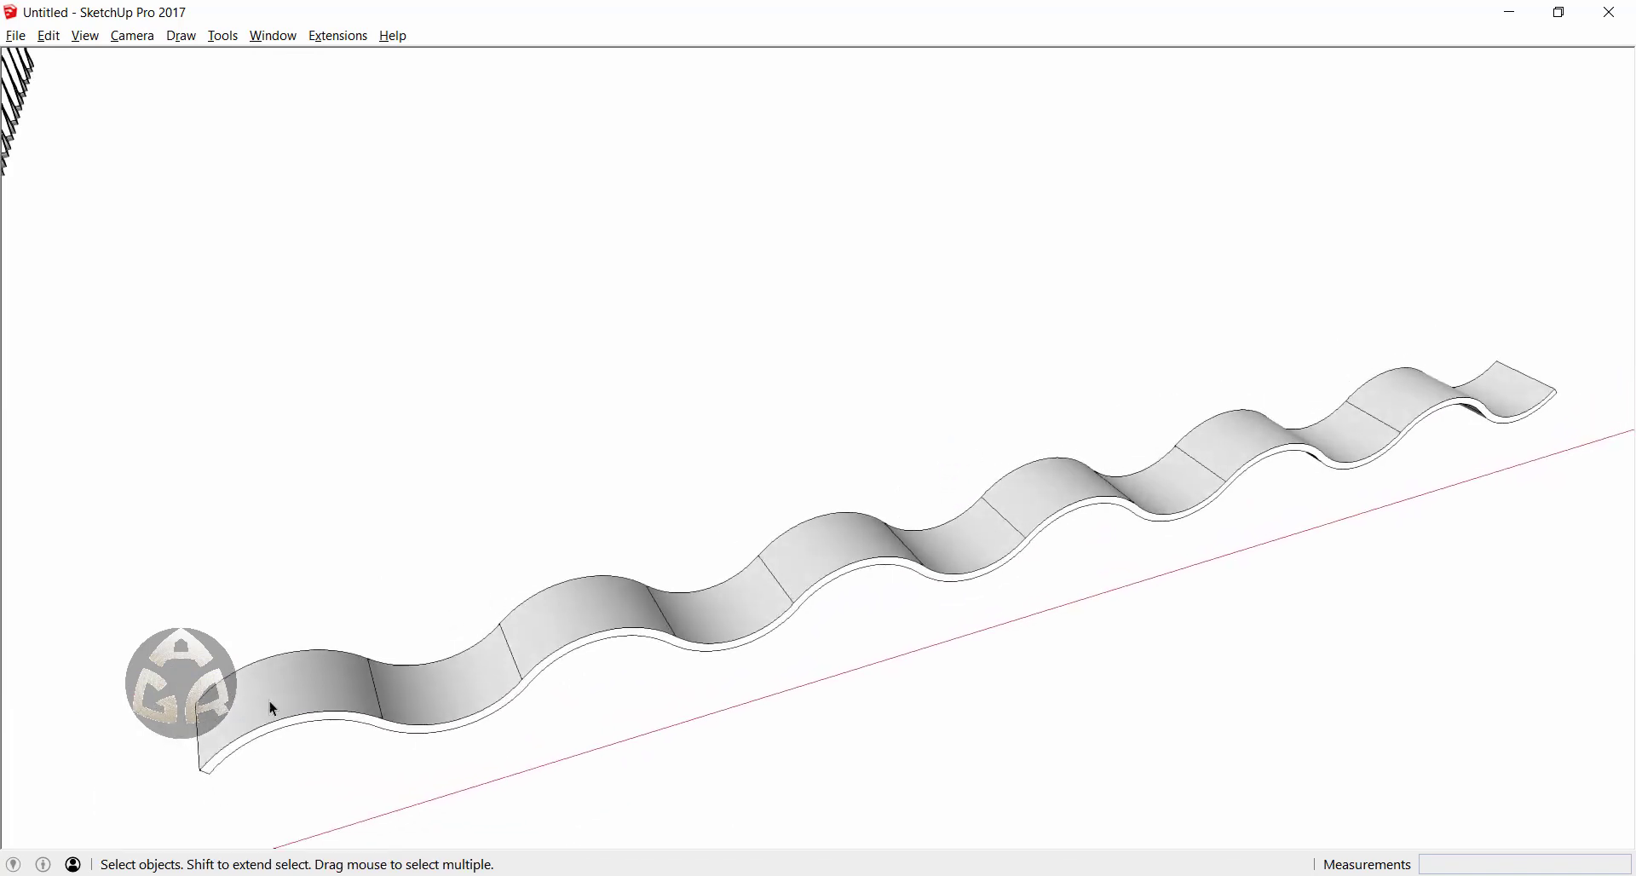
mouse_move(983, 532)
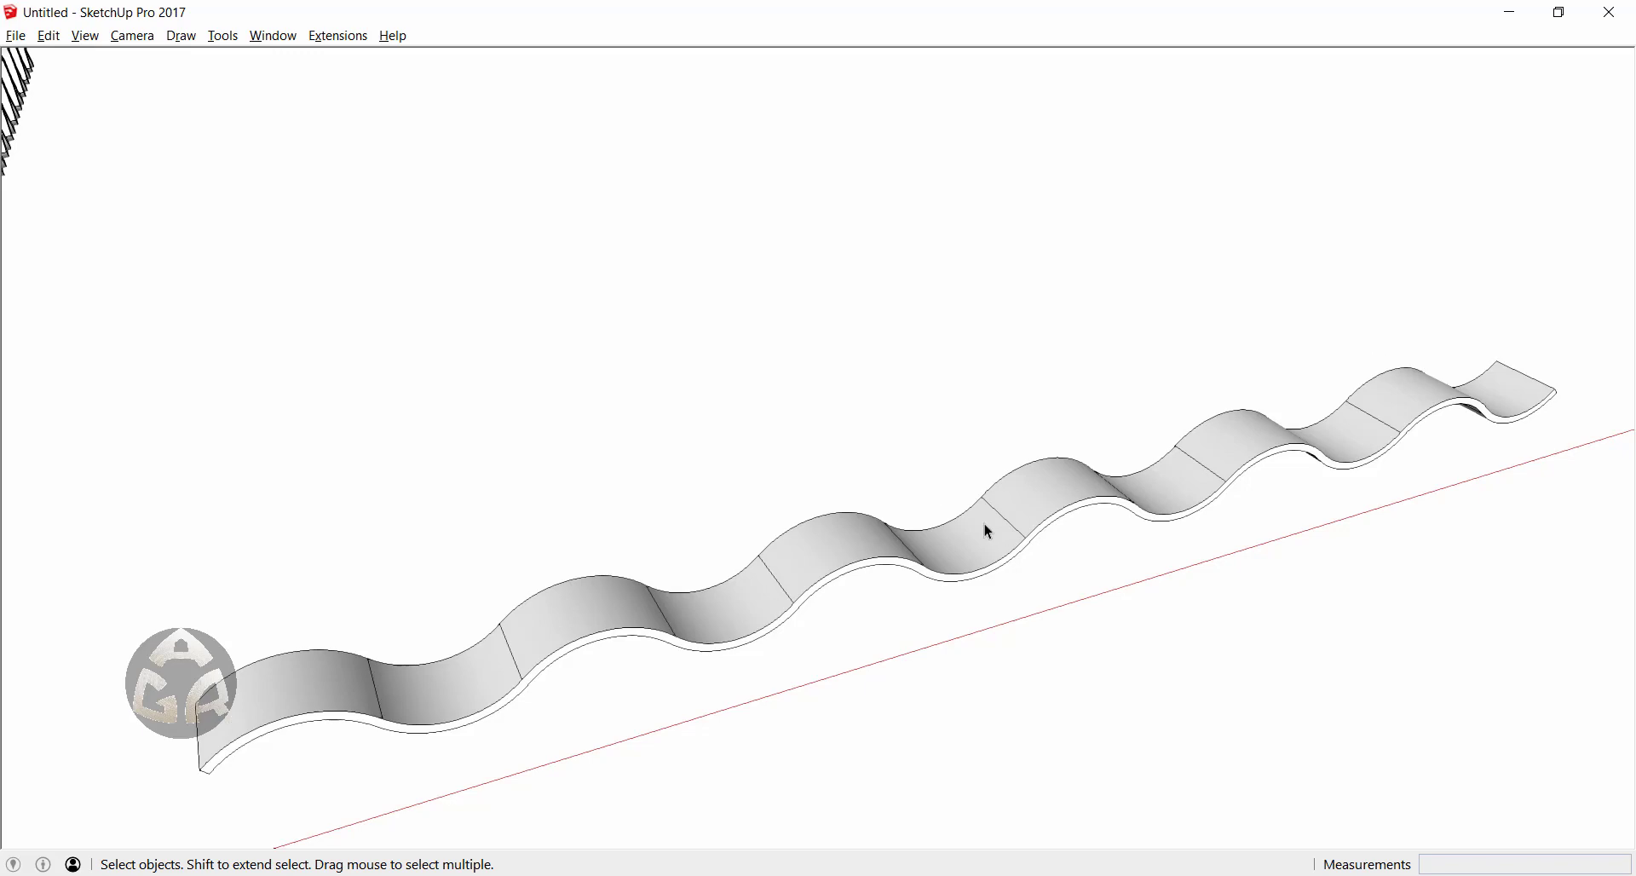
- Select the wavy strip group to draw its base line
click(986, 530)
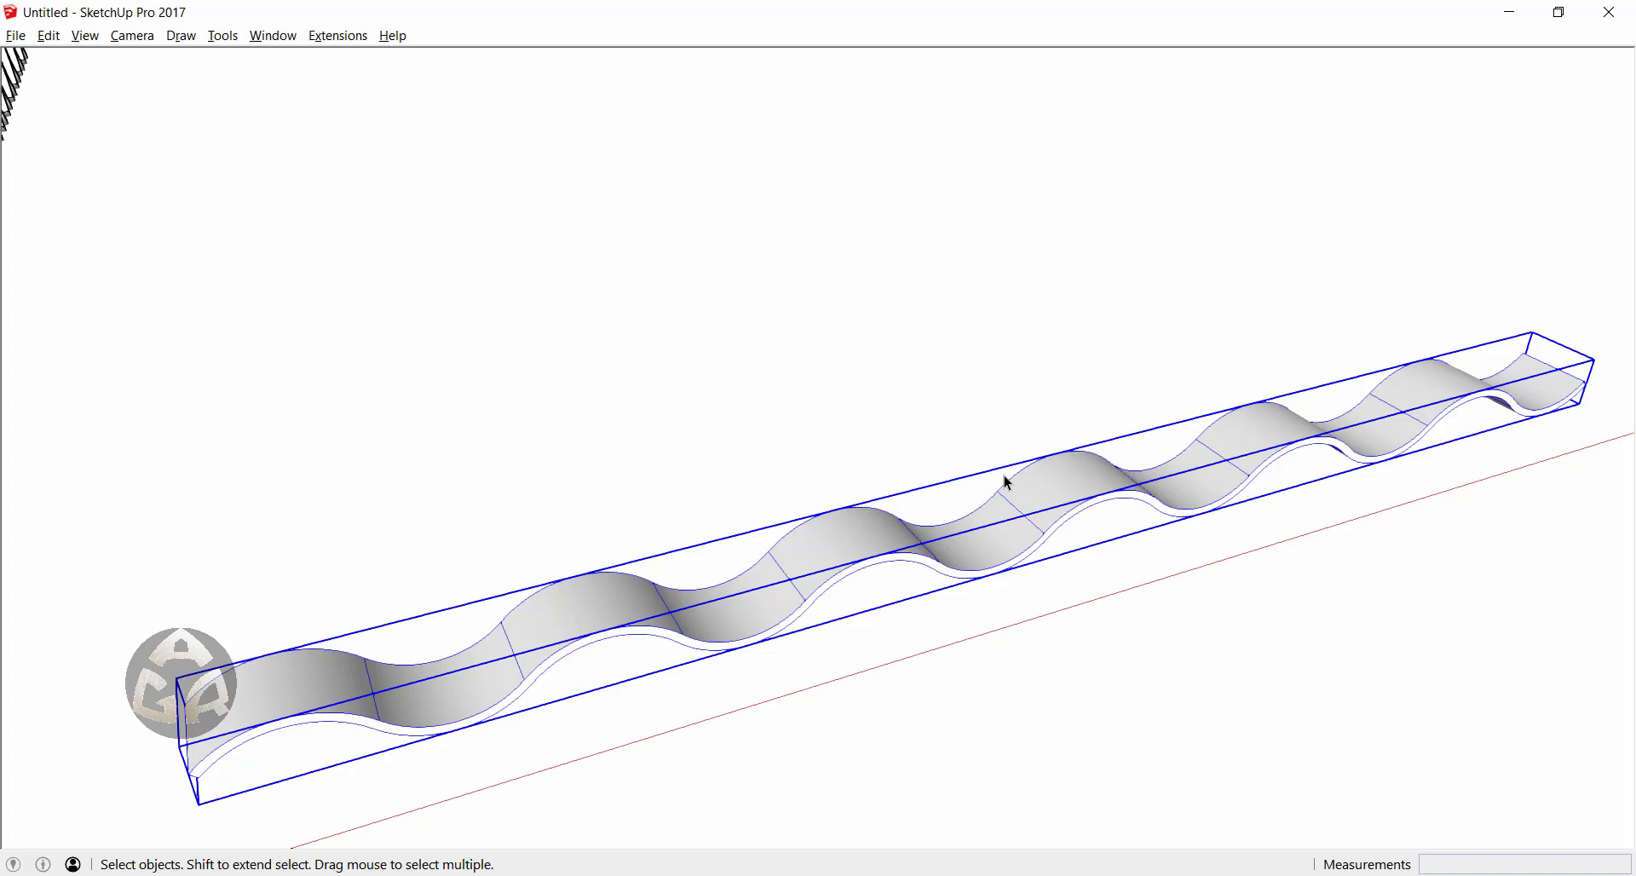
mouse_move(1026, 504)
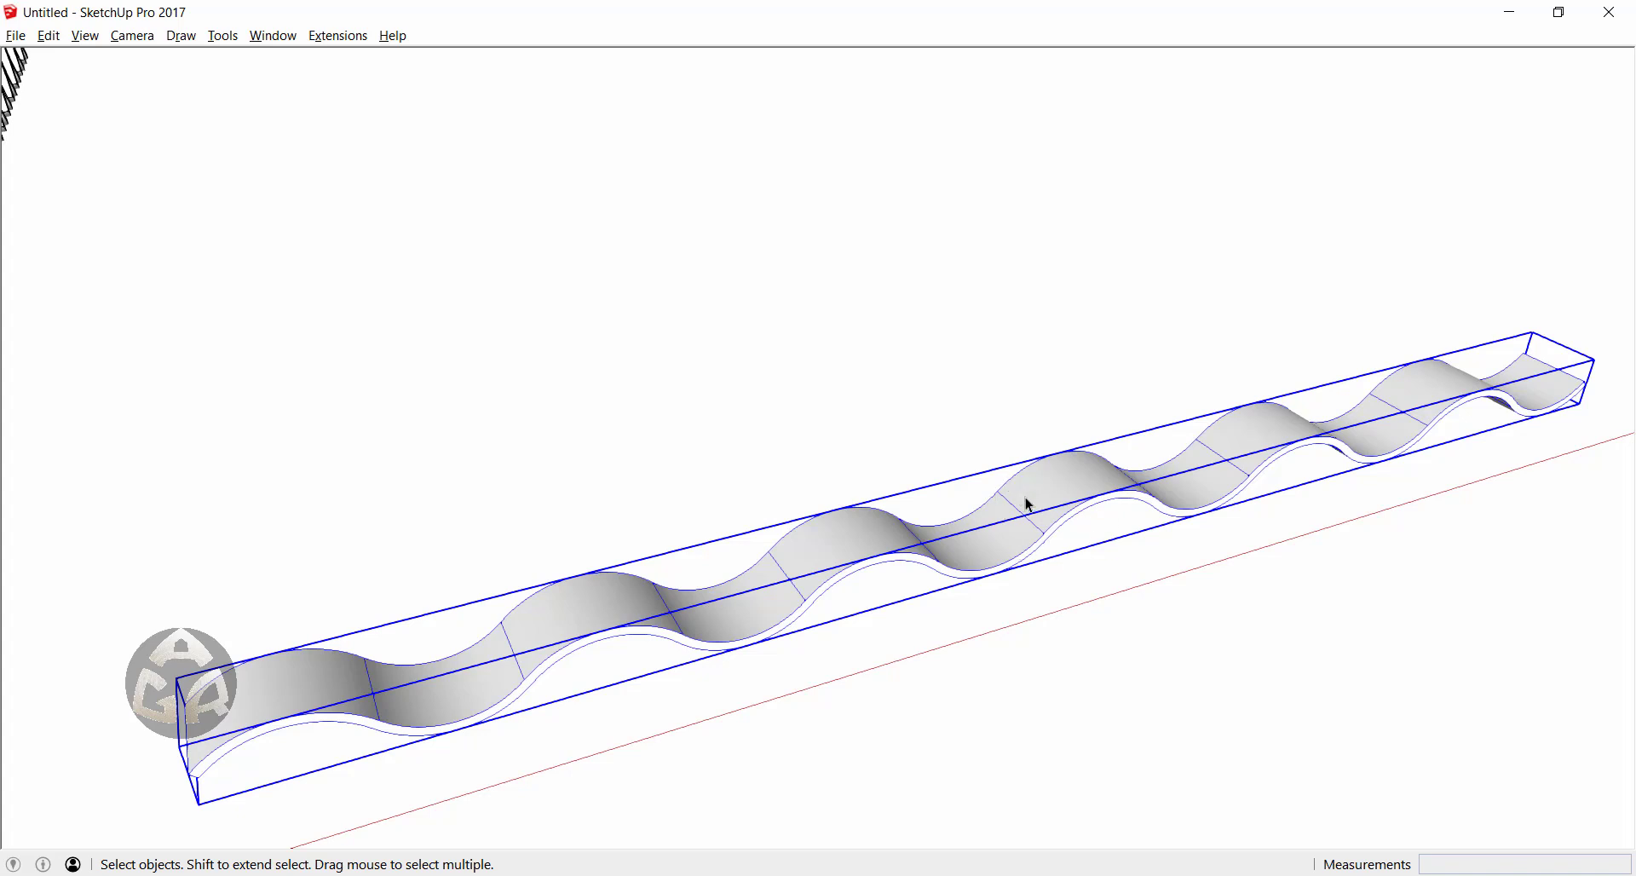
mouse_move(1032, 495)
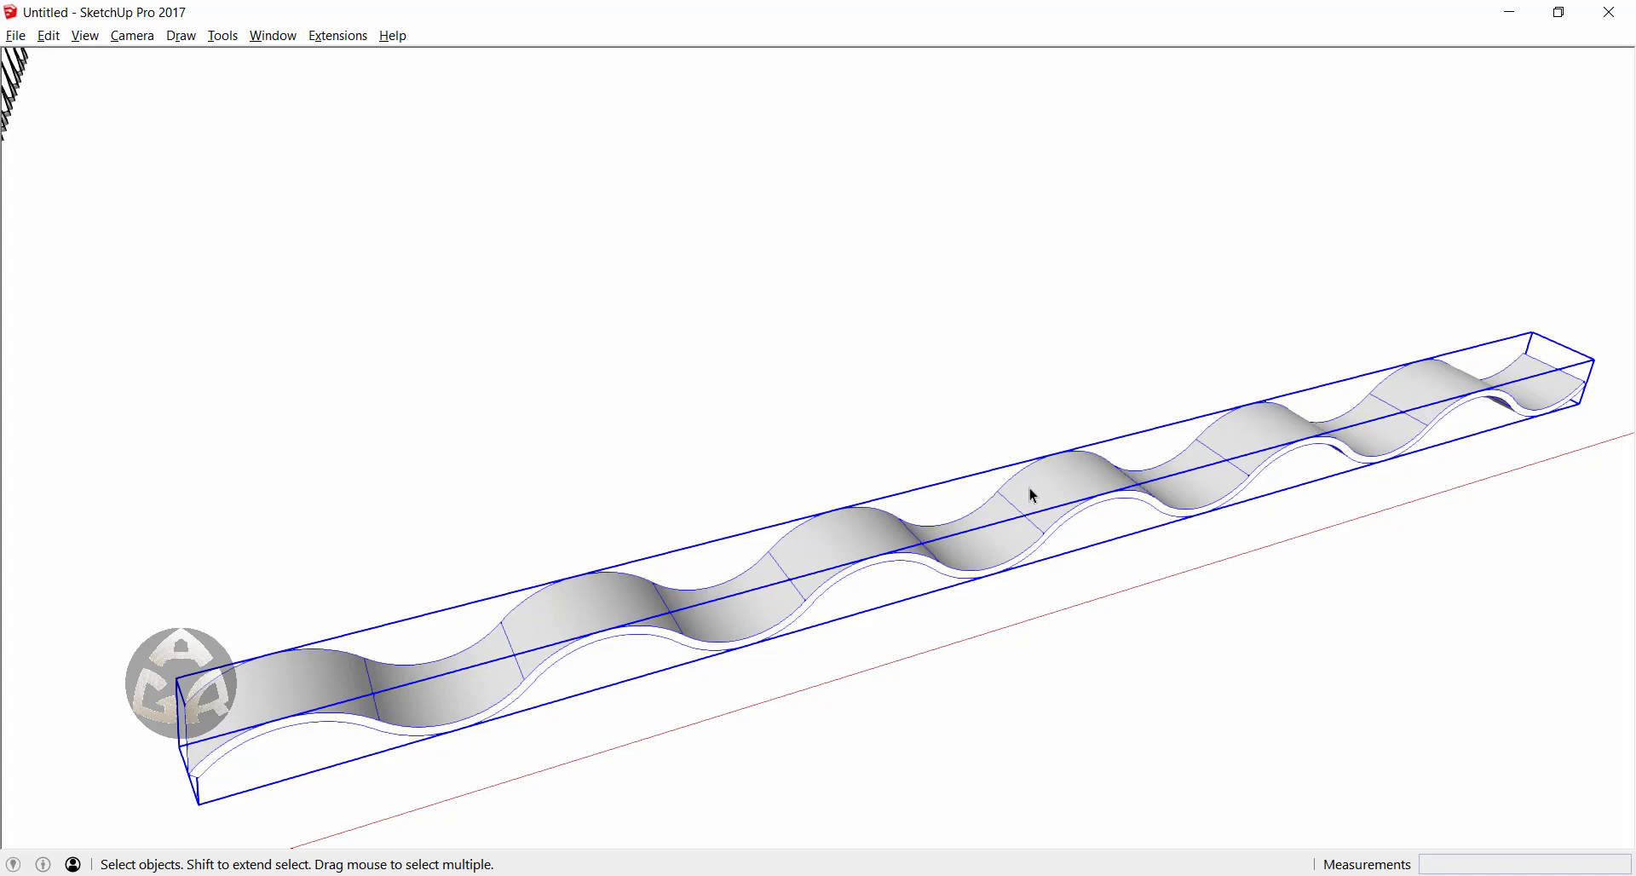
mouse_move(200, 784)
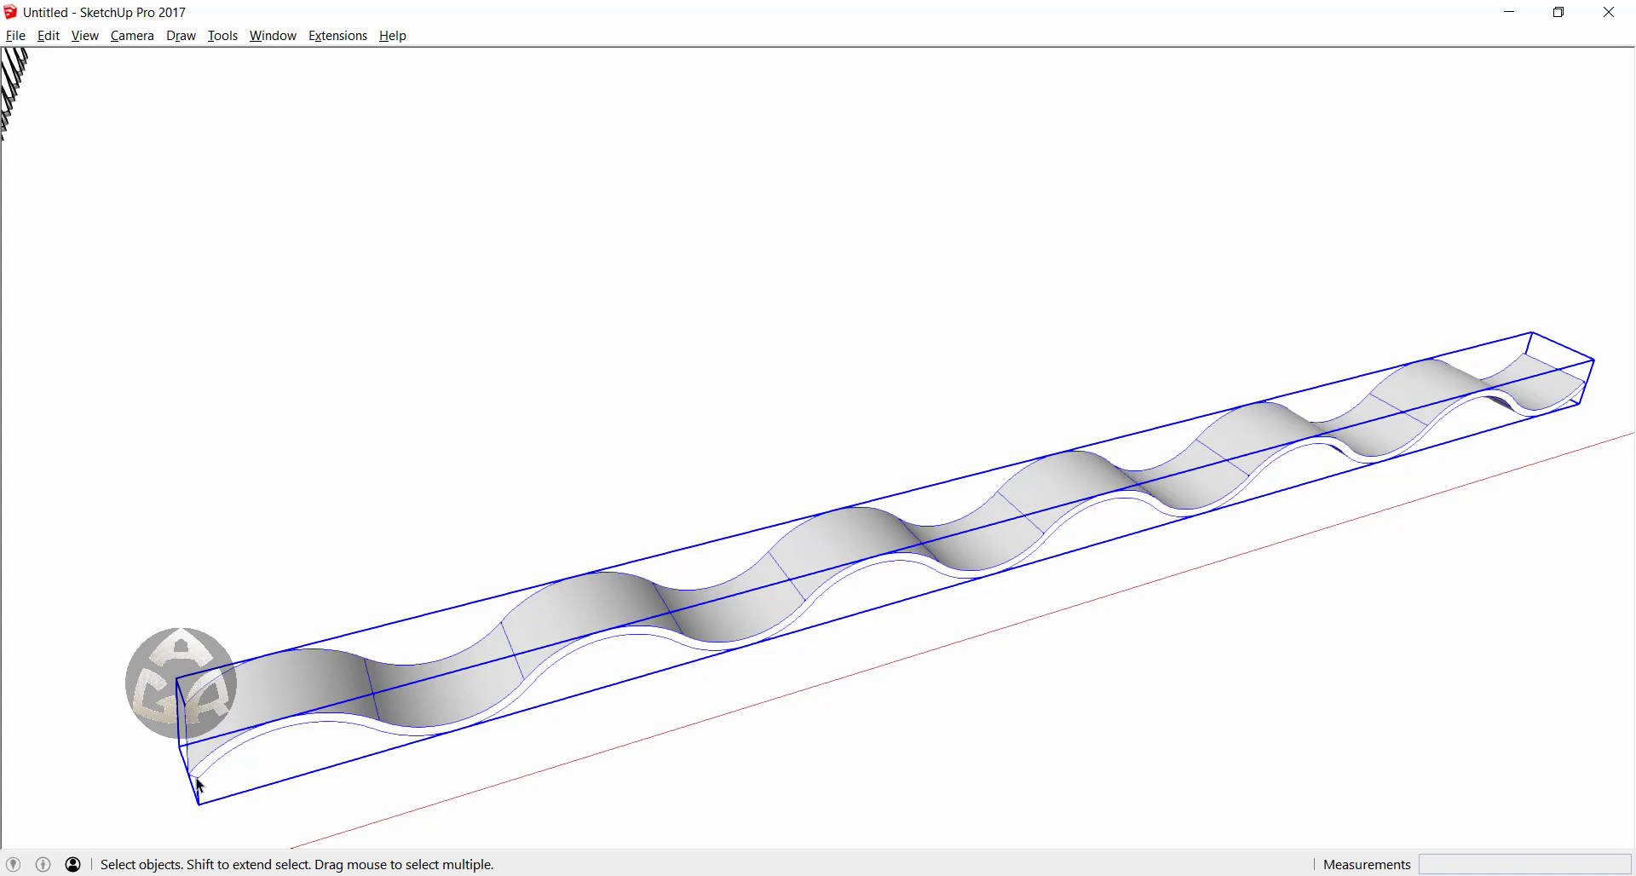
mouse_move(1591, 389)
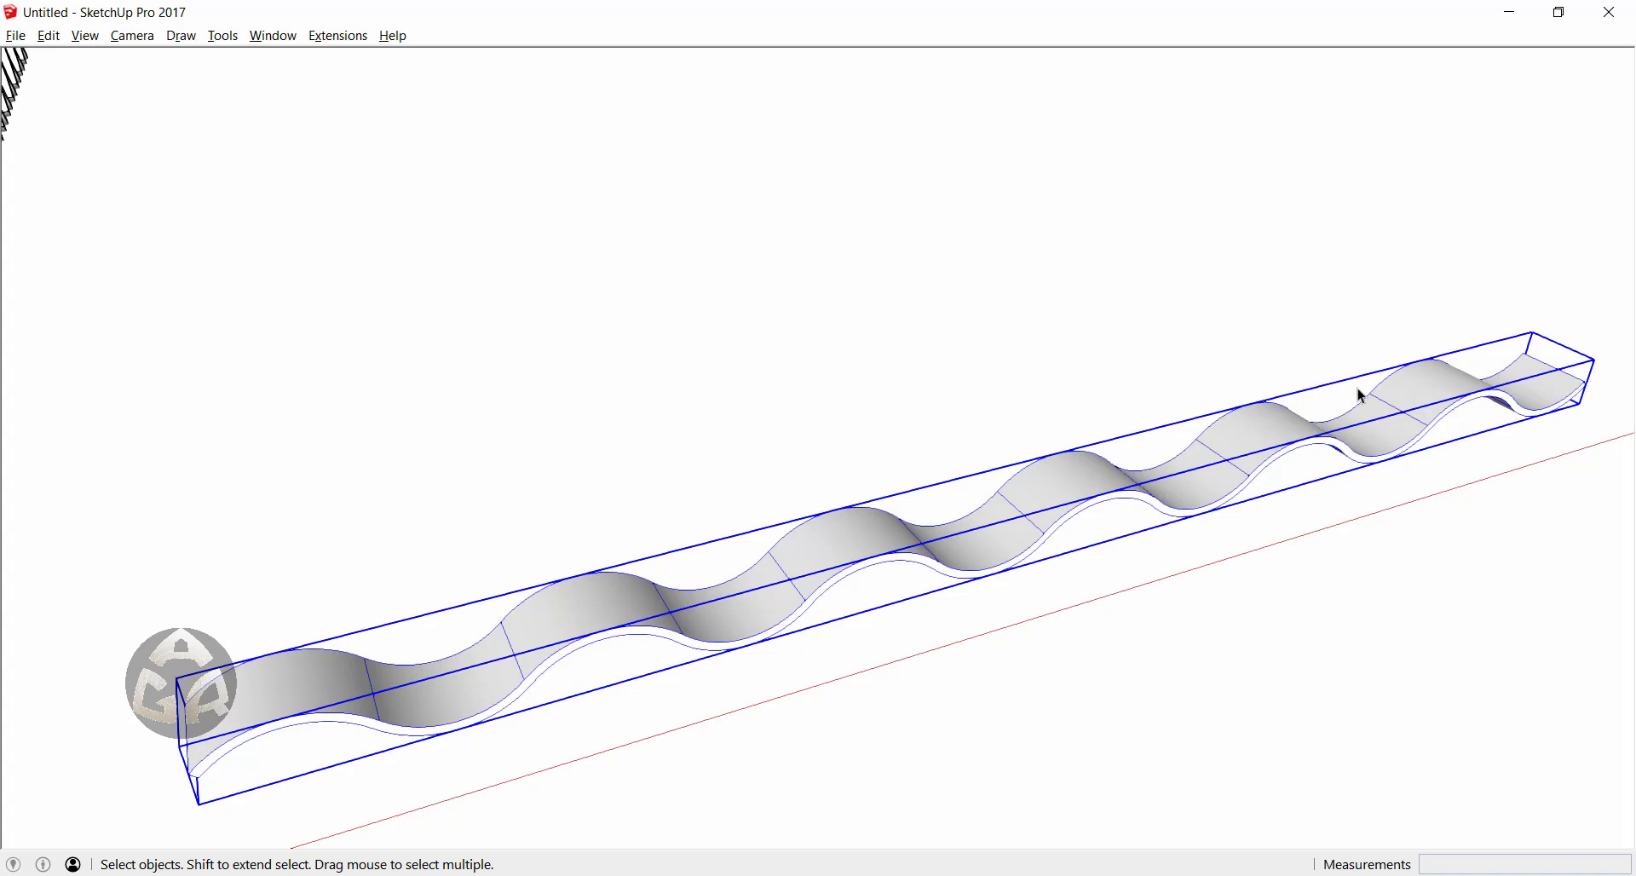
mouse_move(1168, 393)
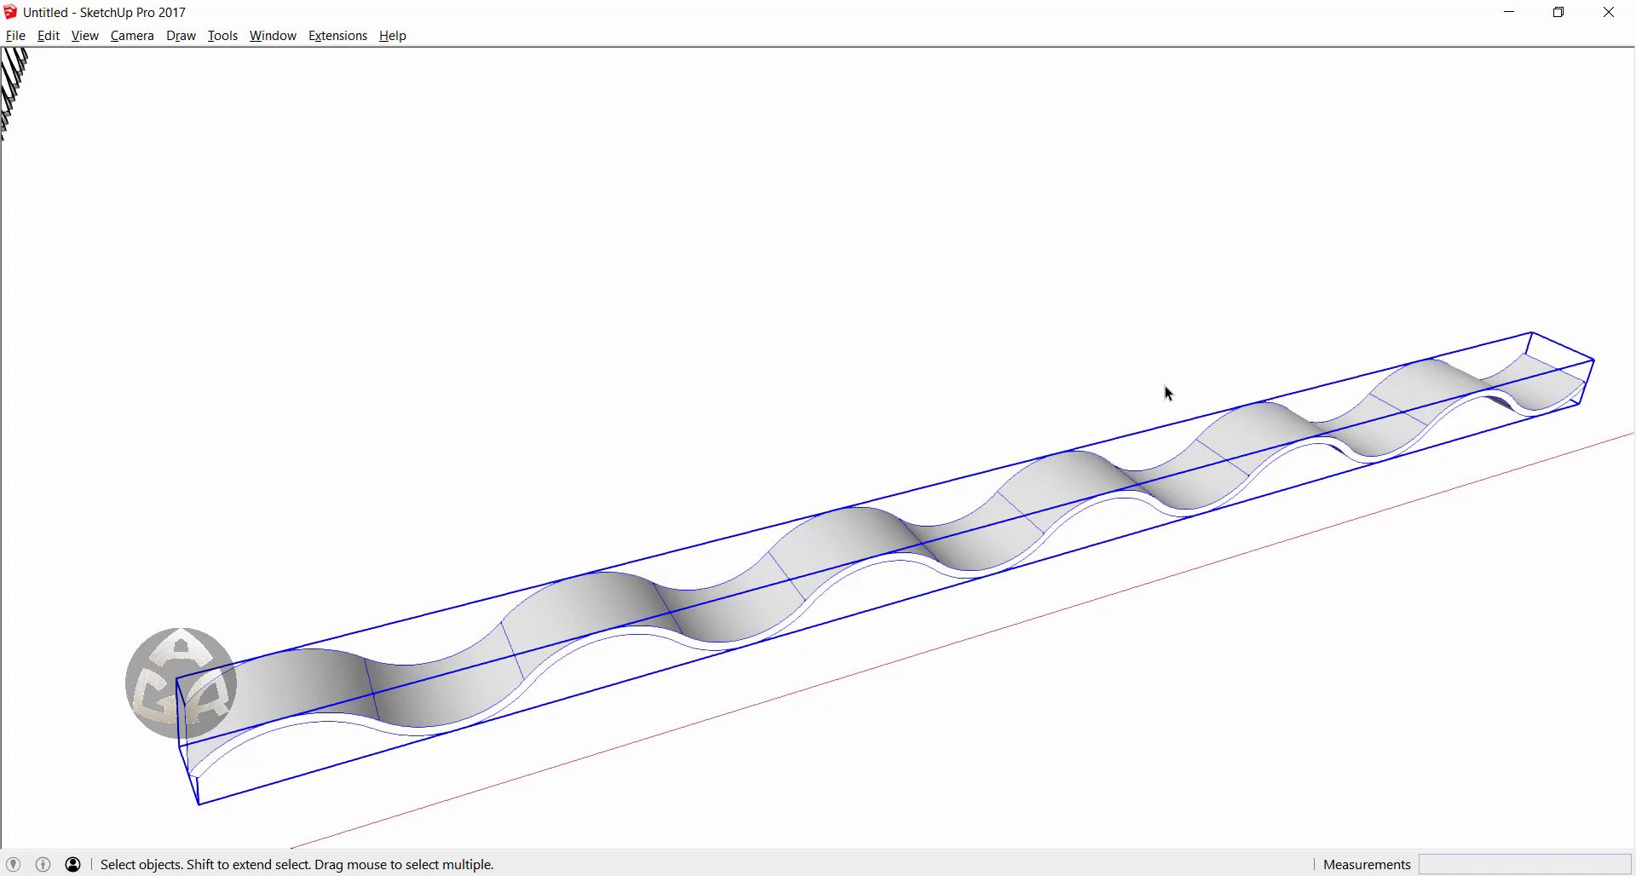
mouse_move(1134, 344)
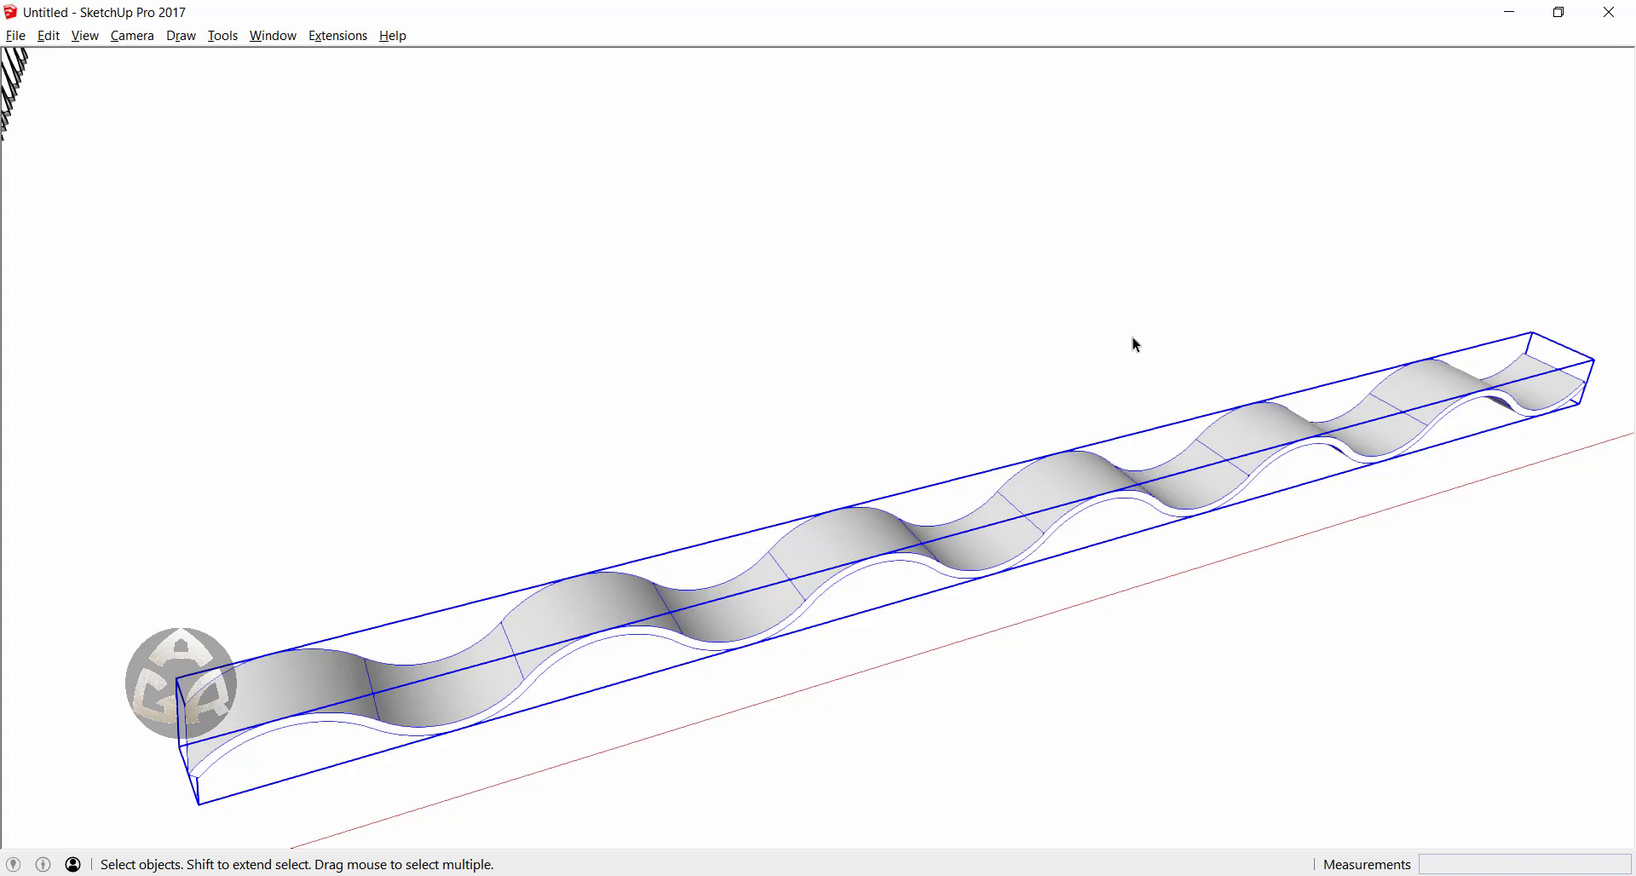
mouse_move(415, 248)
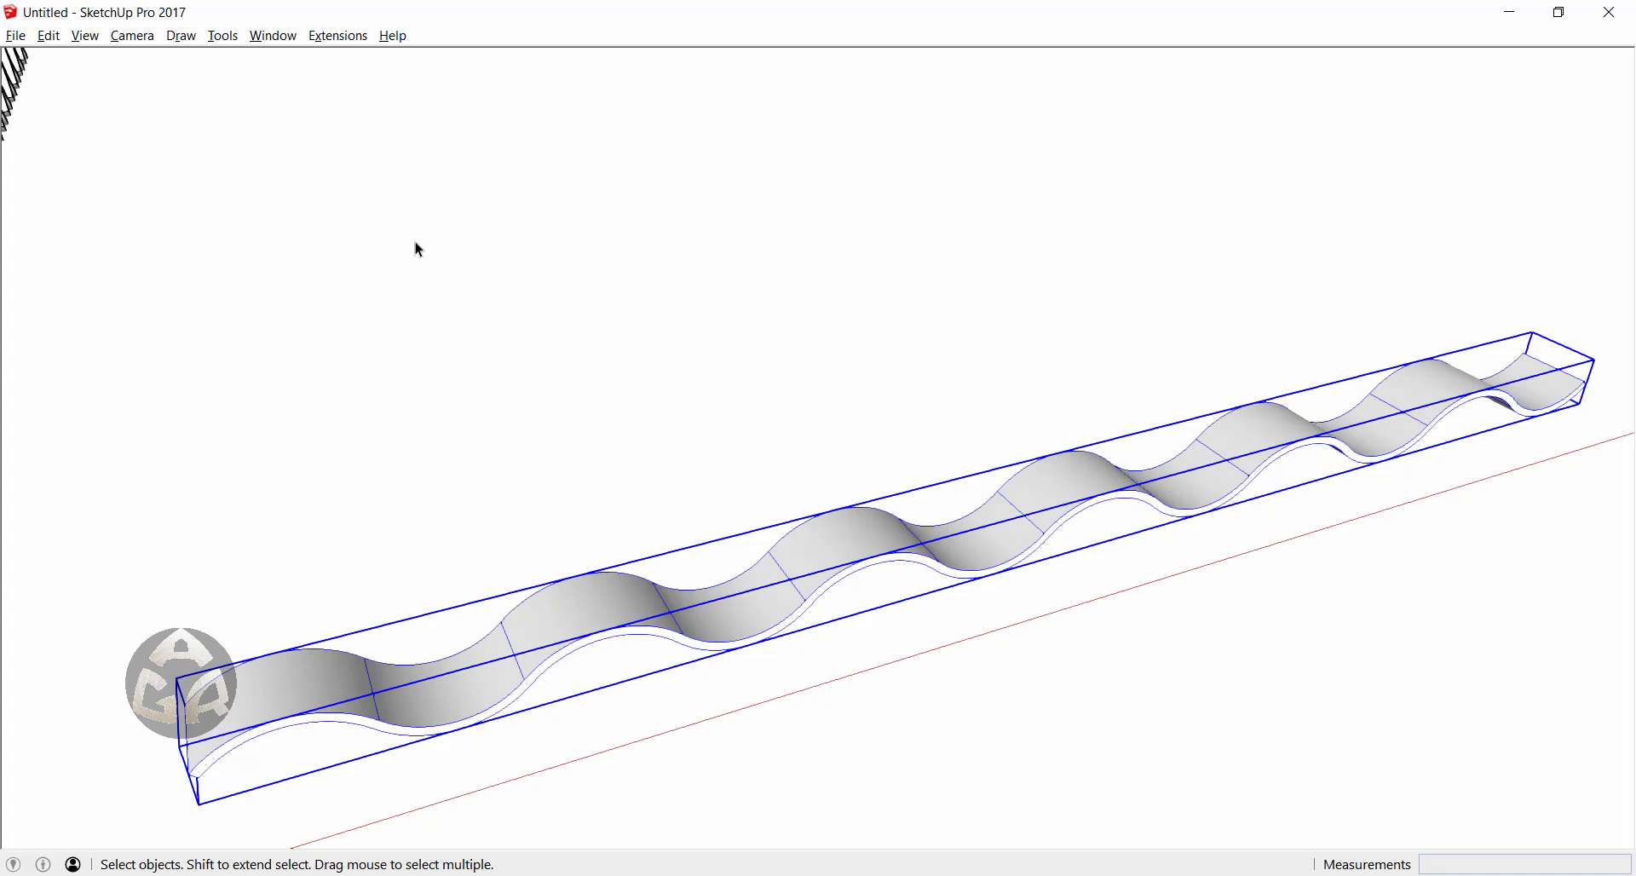
mouse_move(503, 344)
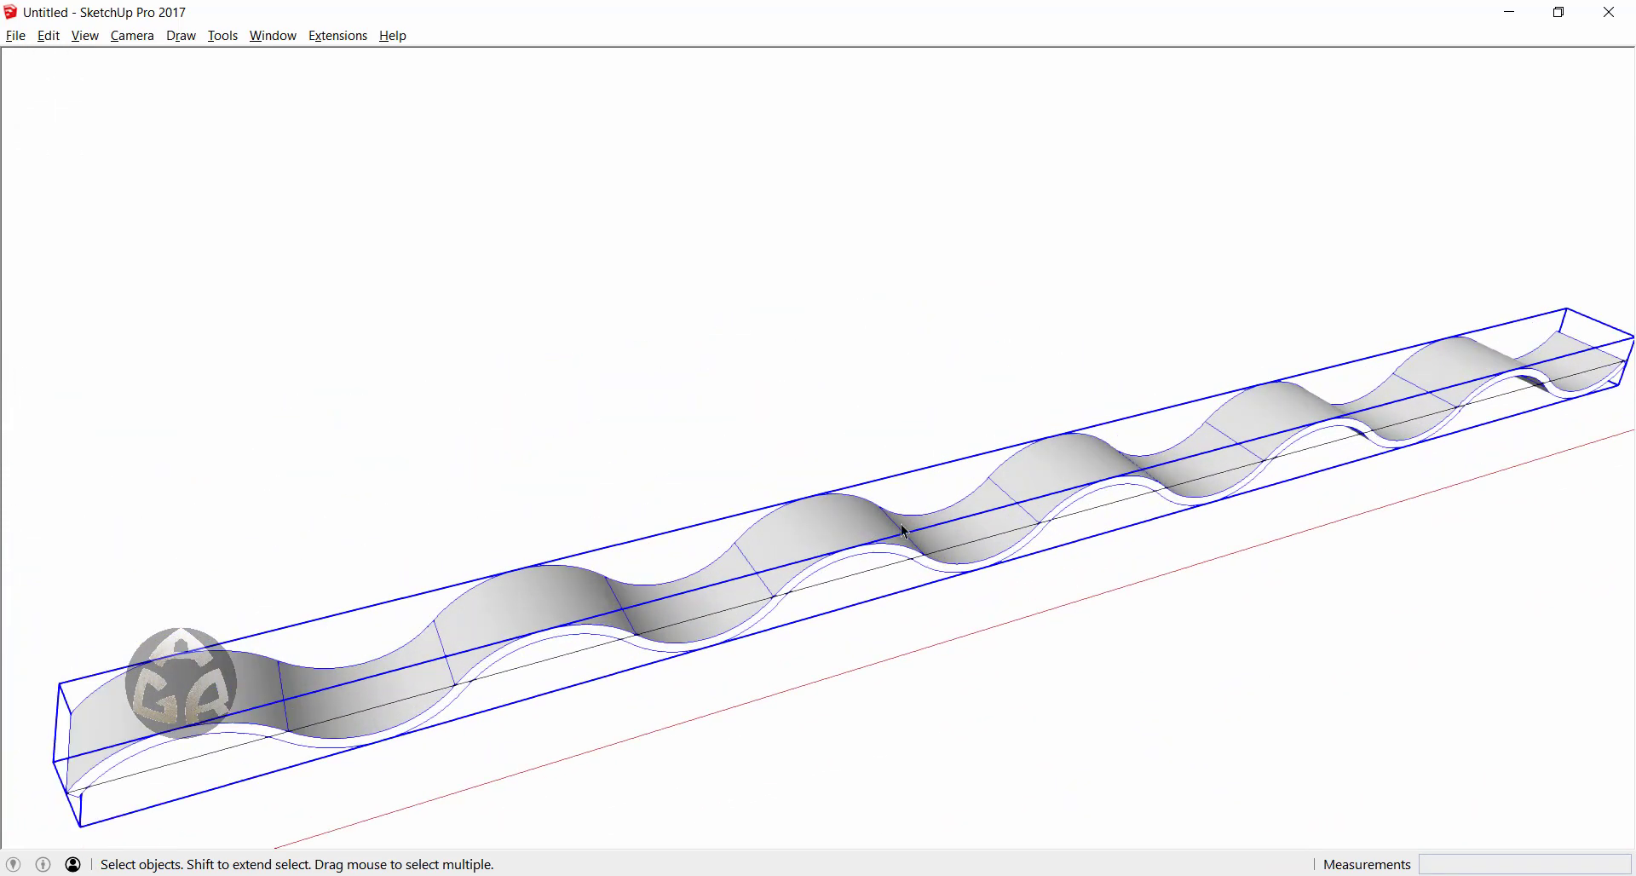
mouse_move(958, 572)
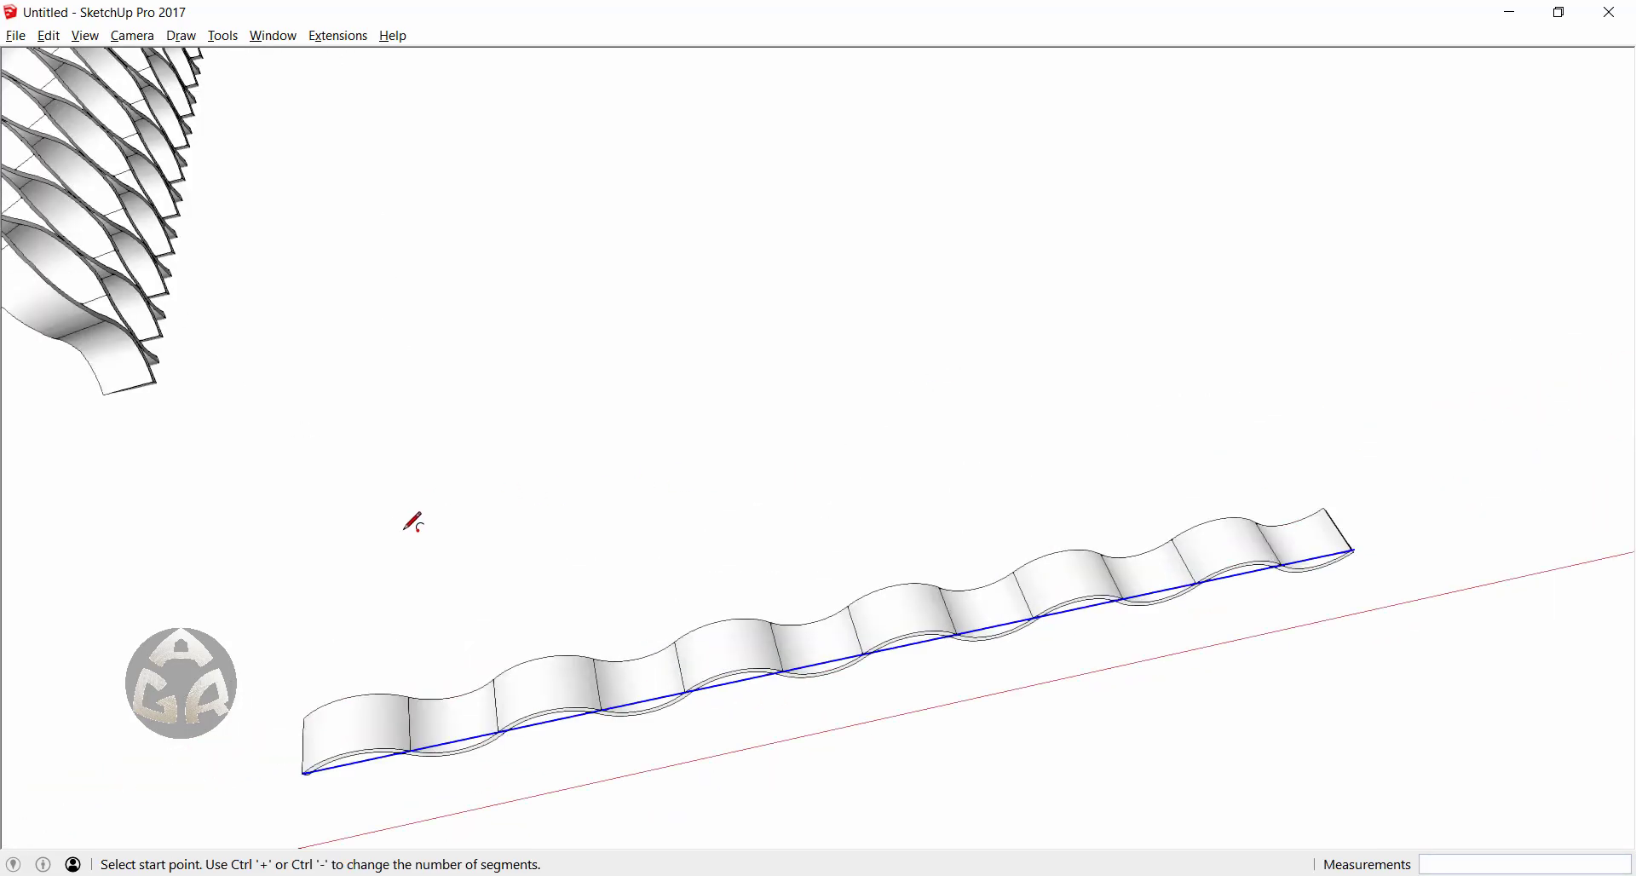
- Draw a 2-point arc with bulge 20 above the strip, then start Shape Bender
click(413, 522)
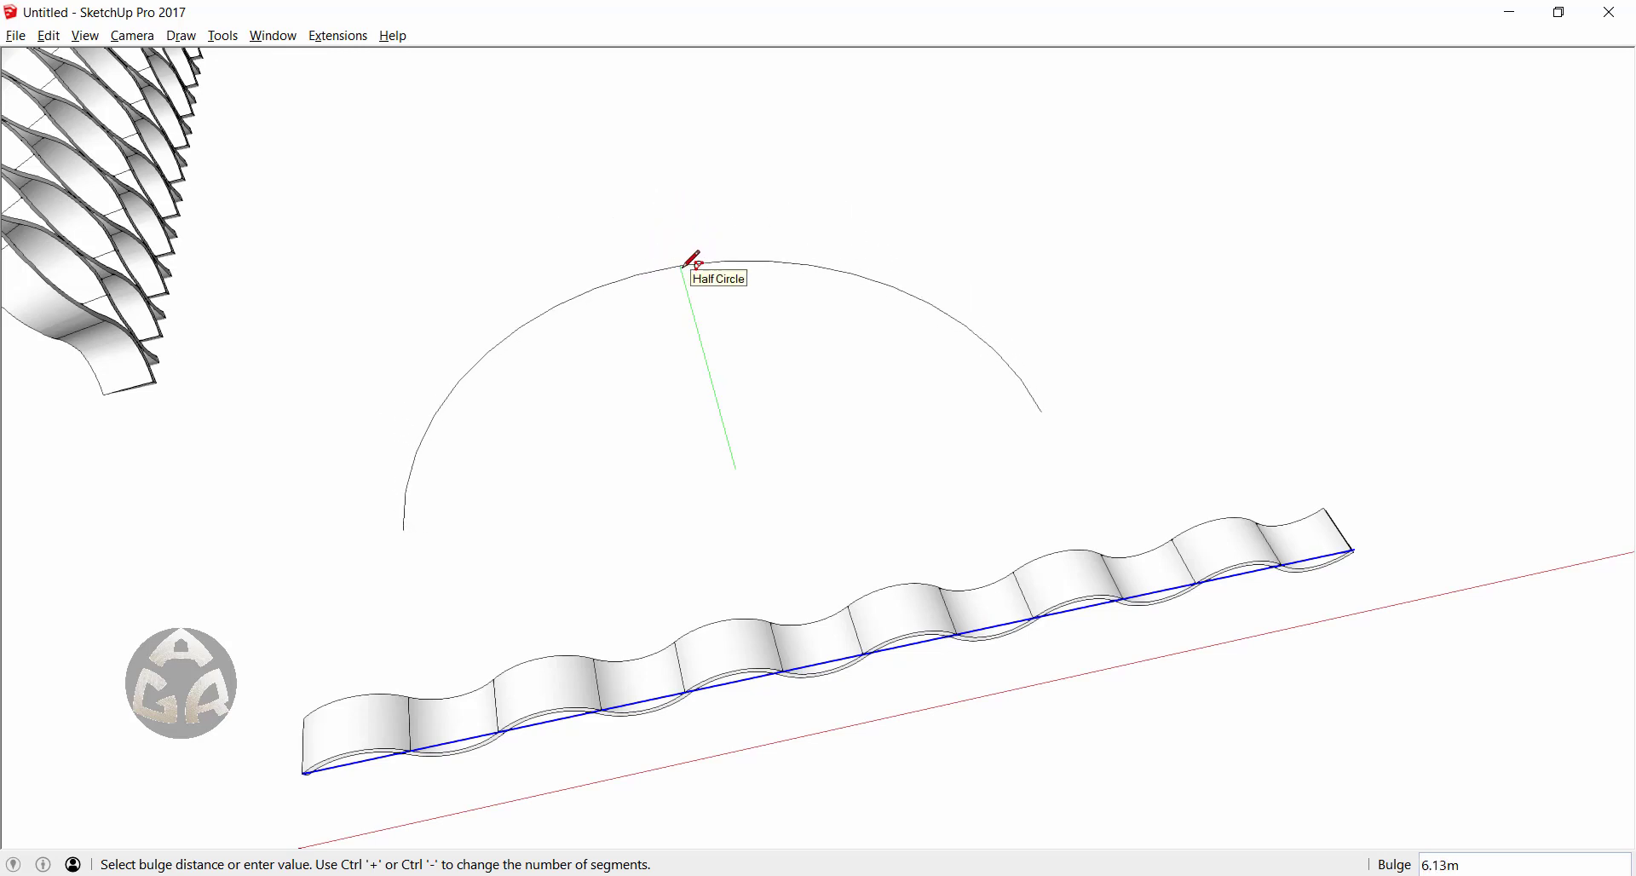
text(20)
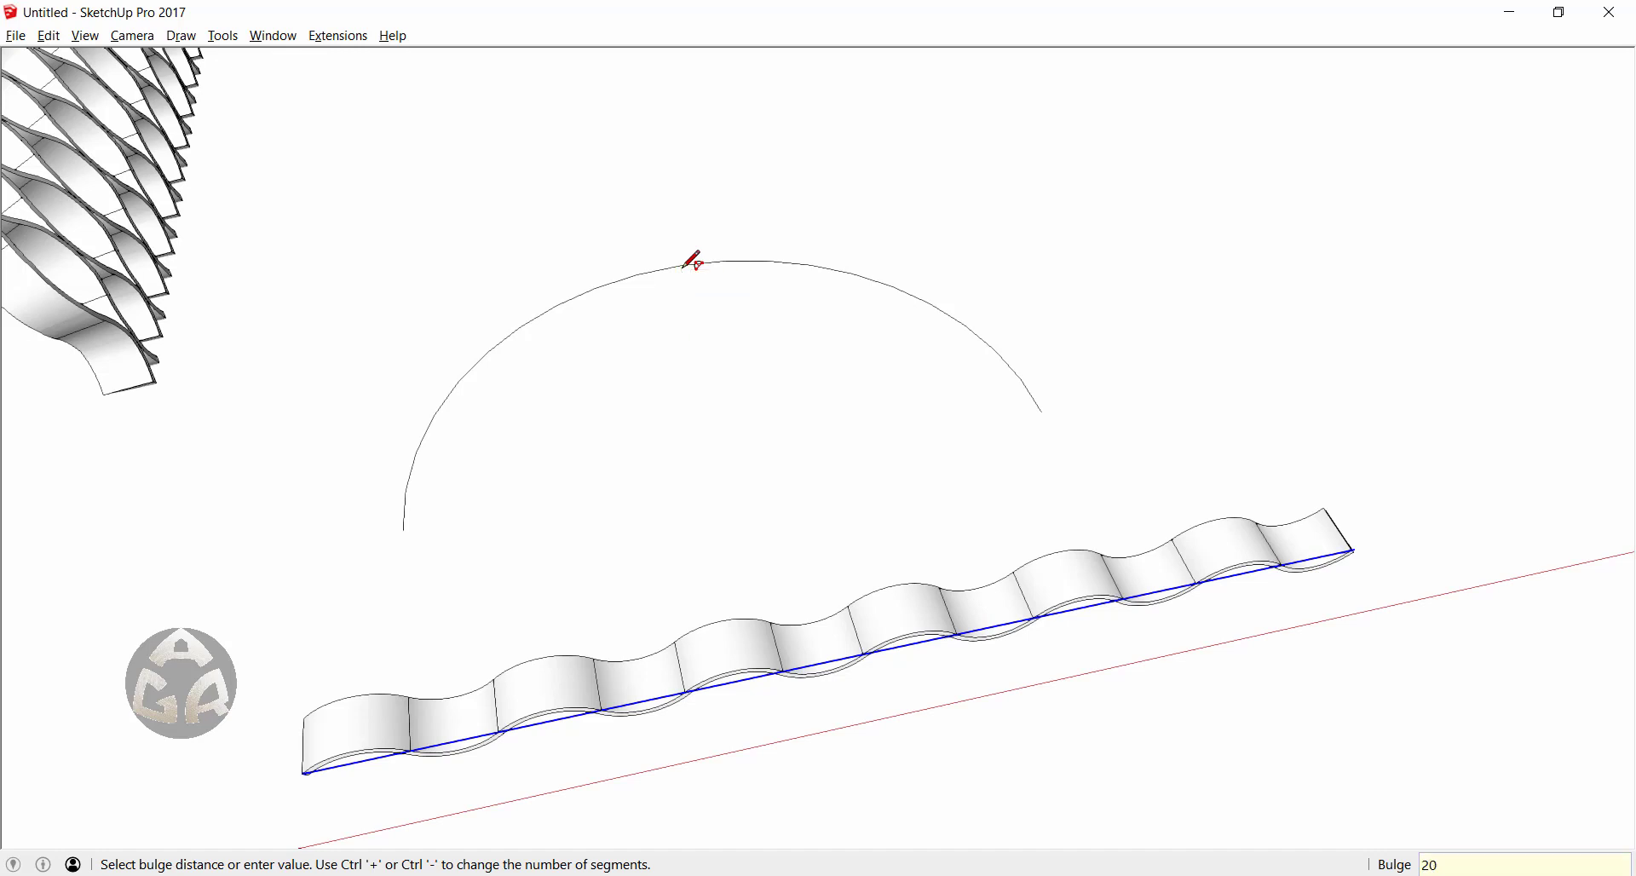
mouse_move(691, 261)
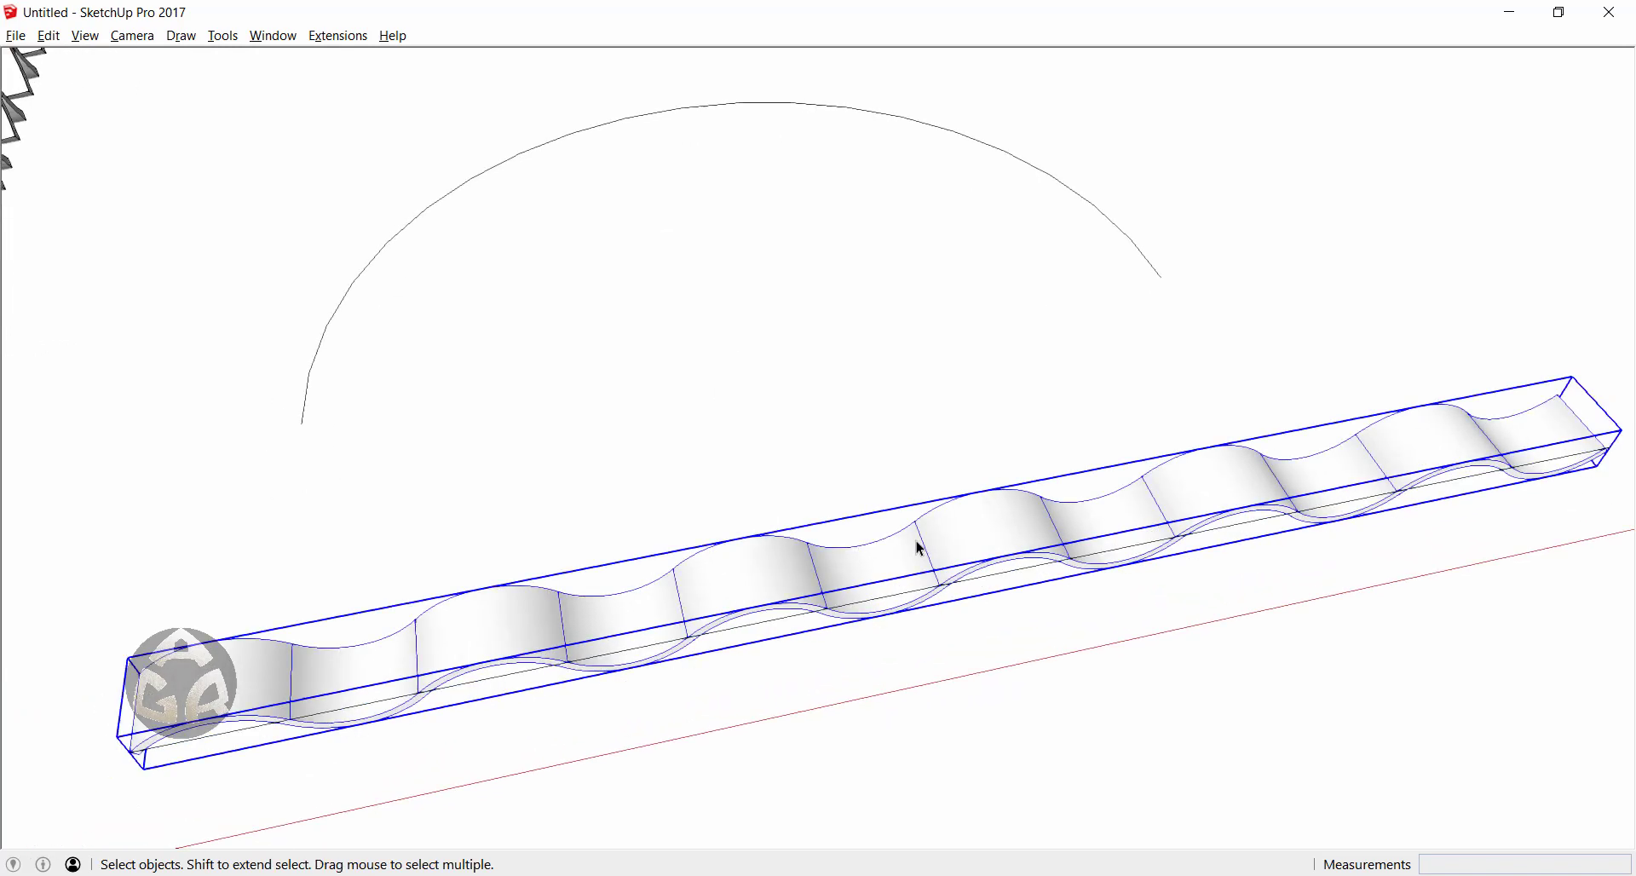
mouse_move(309, 96)
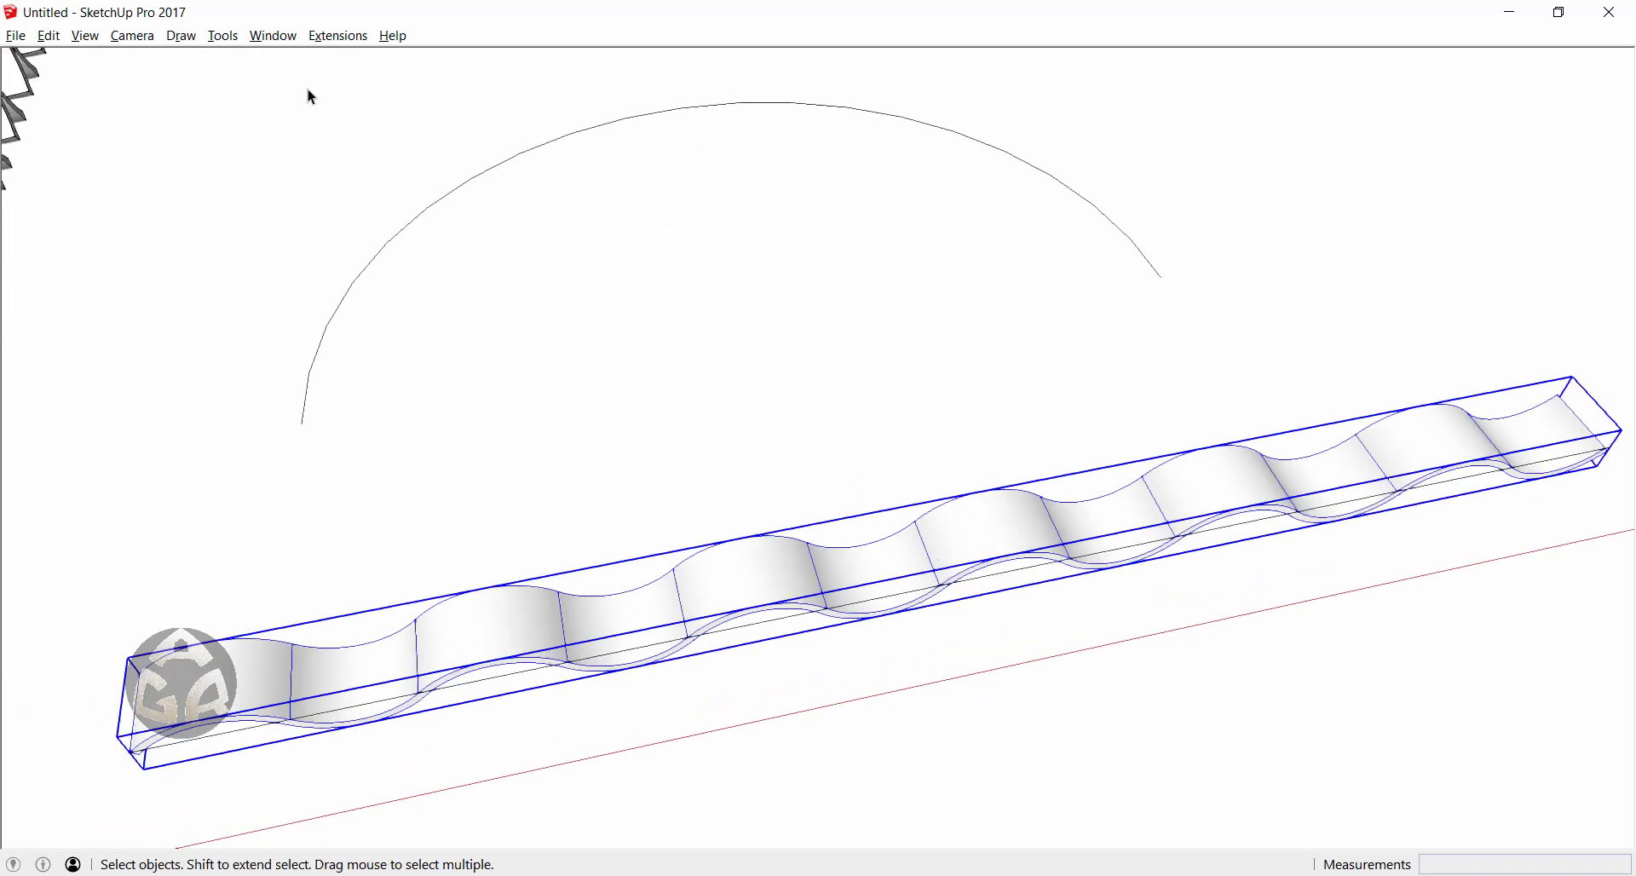
click(335, 35)
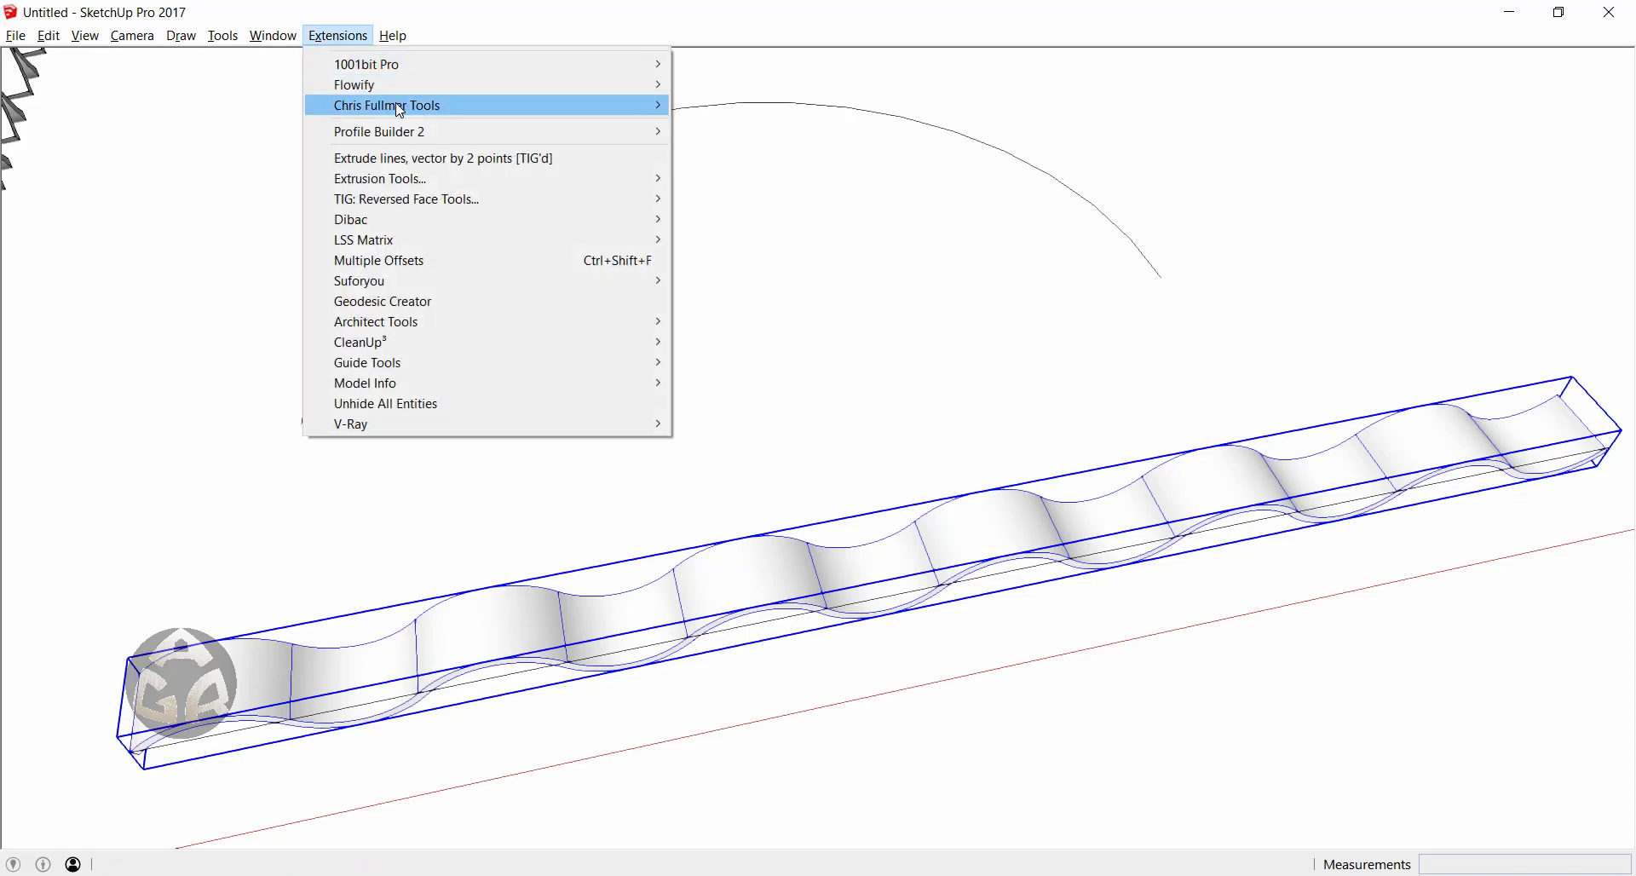
mouse_move(387, 104)
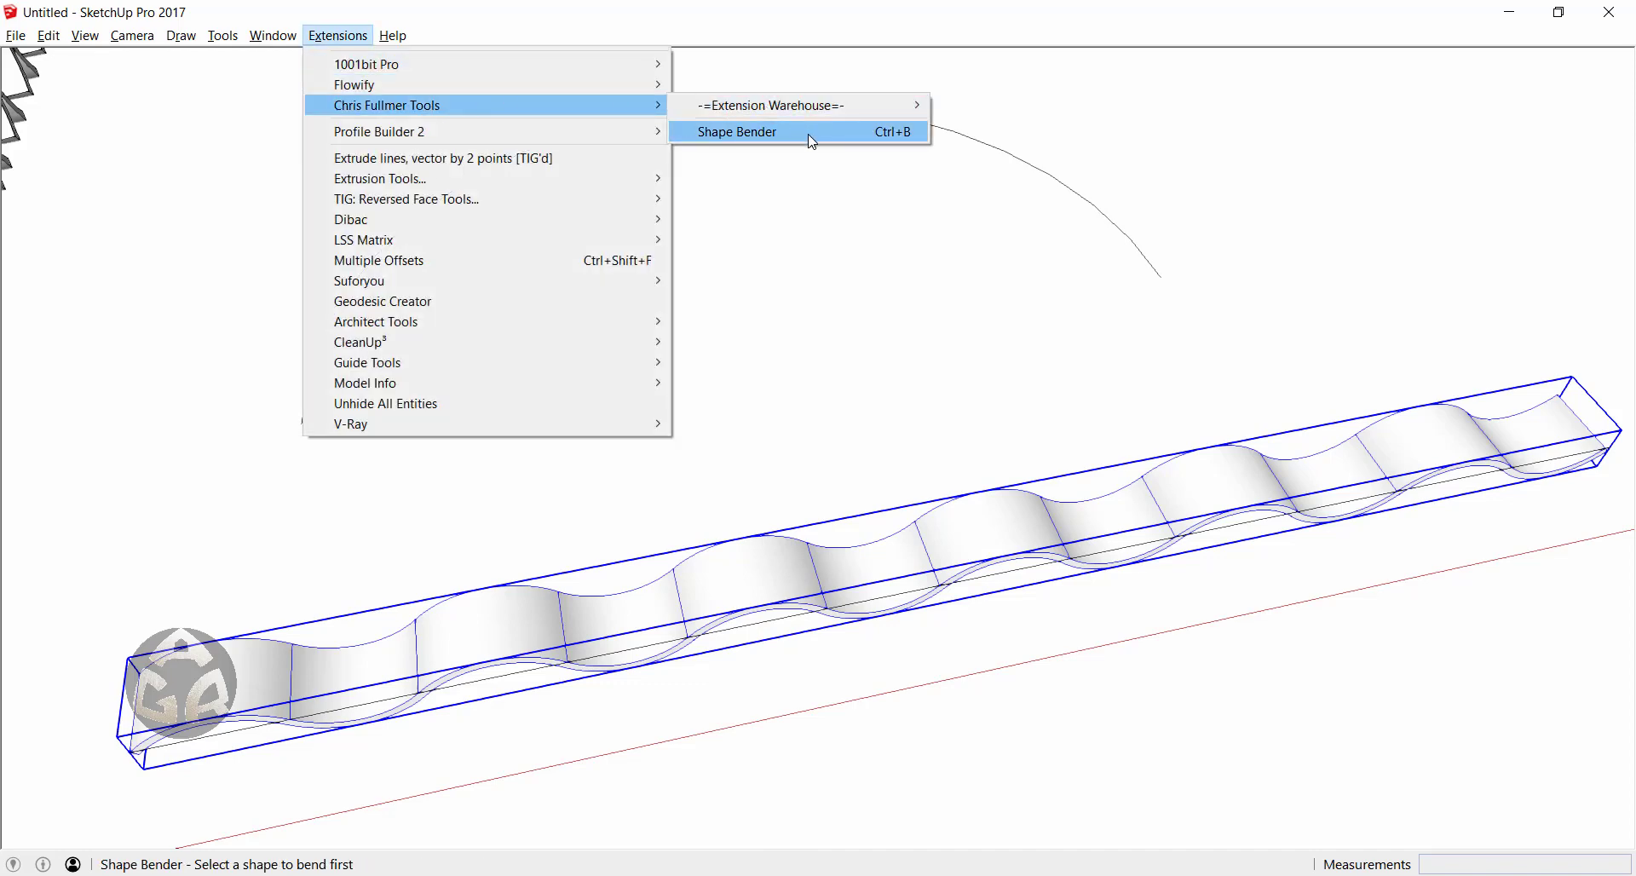
click(737, 131)
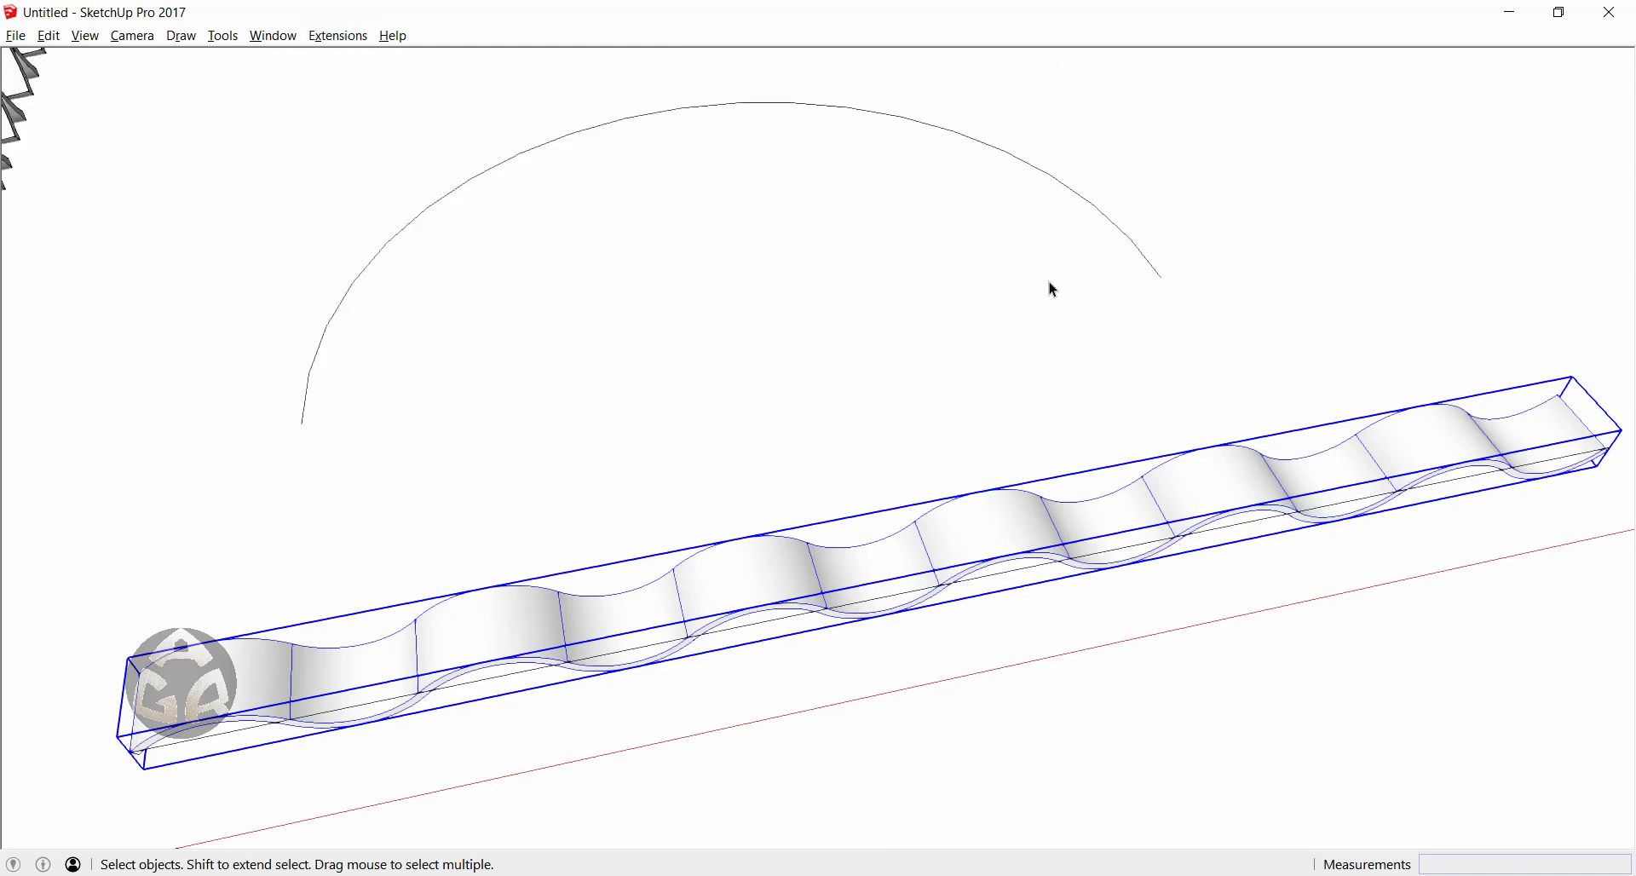
mouse_move(934, 308)
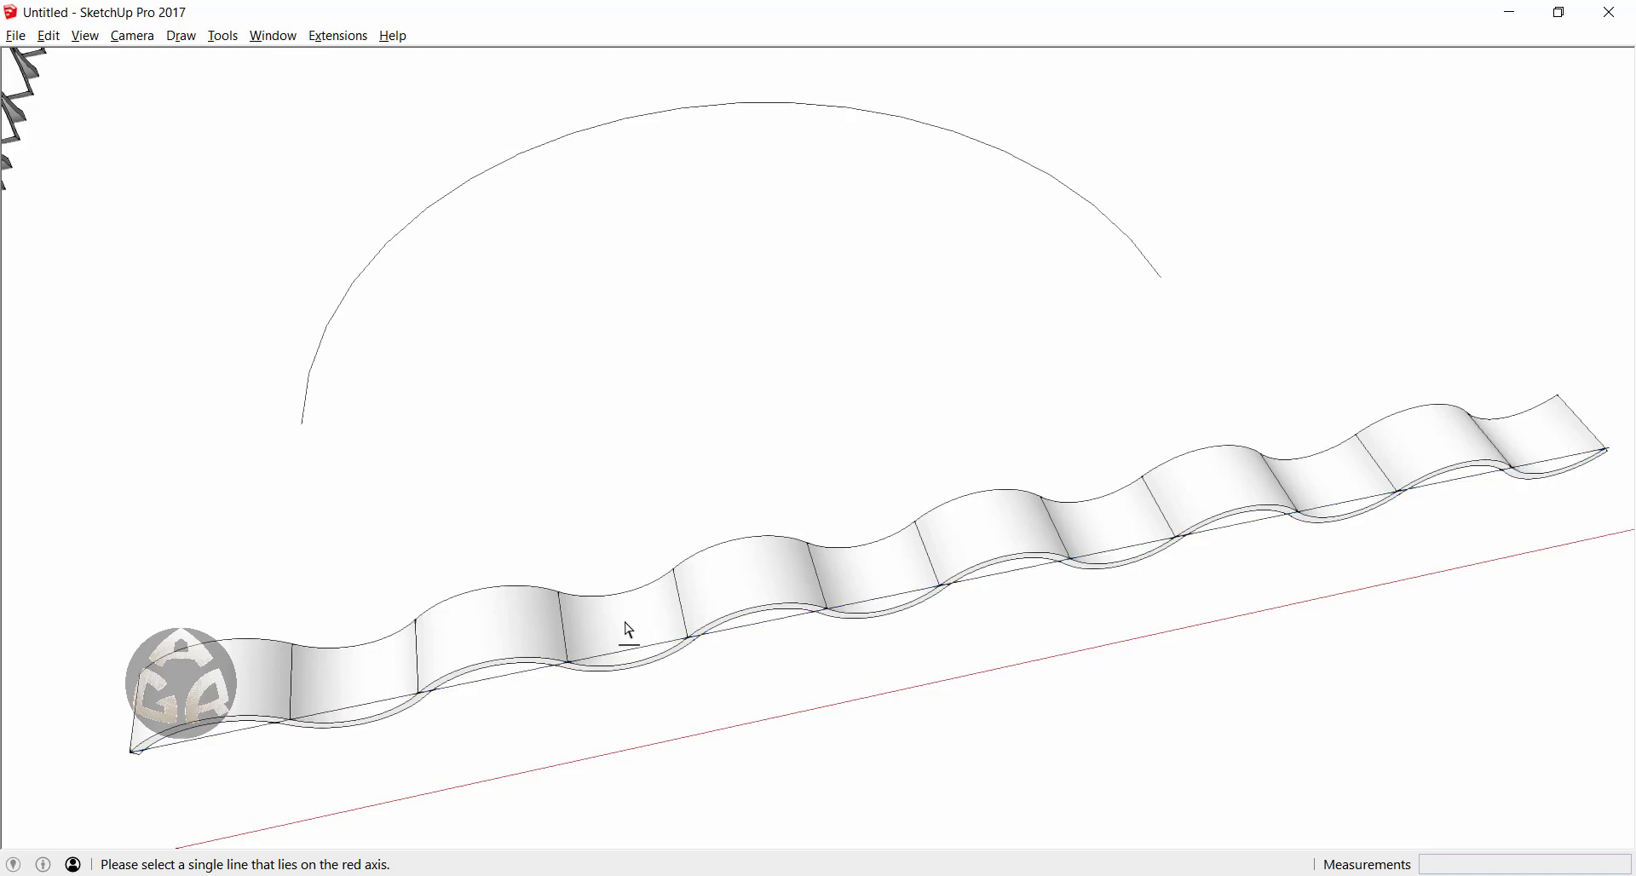
- Pick the strip's straight base line as the Shape Bender reference
click(627, 630)
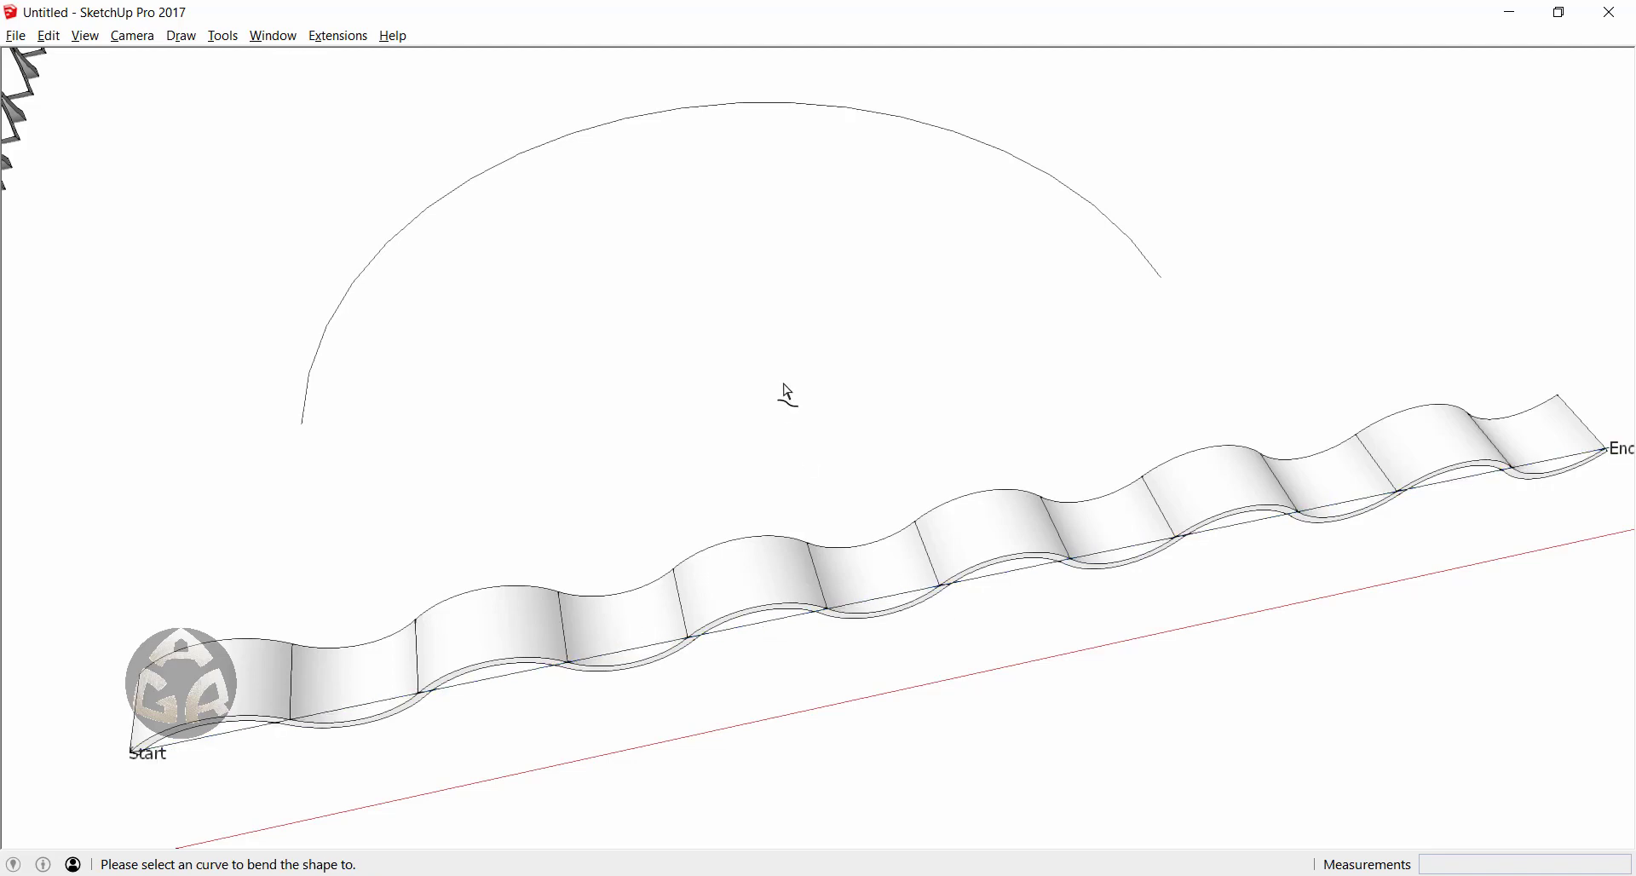
mouse_move(650, 186)
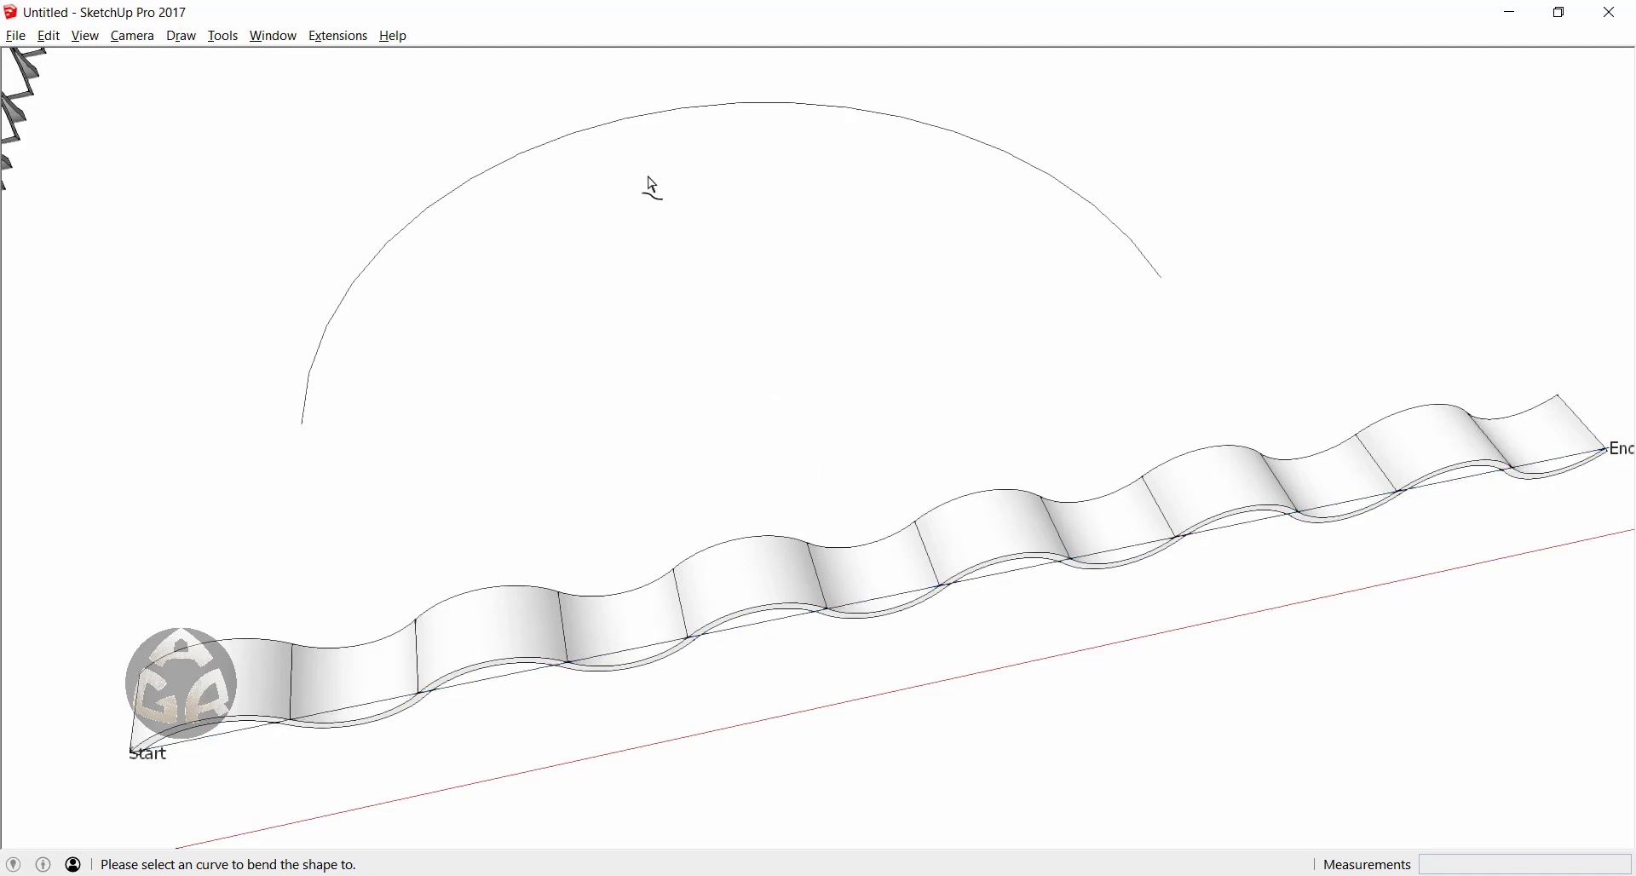
mouse_move(642, 125)
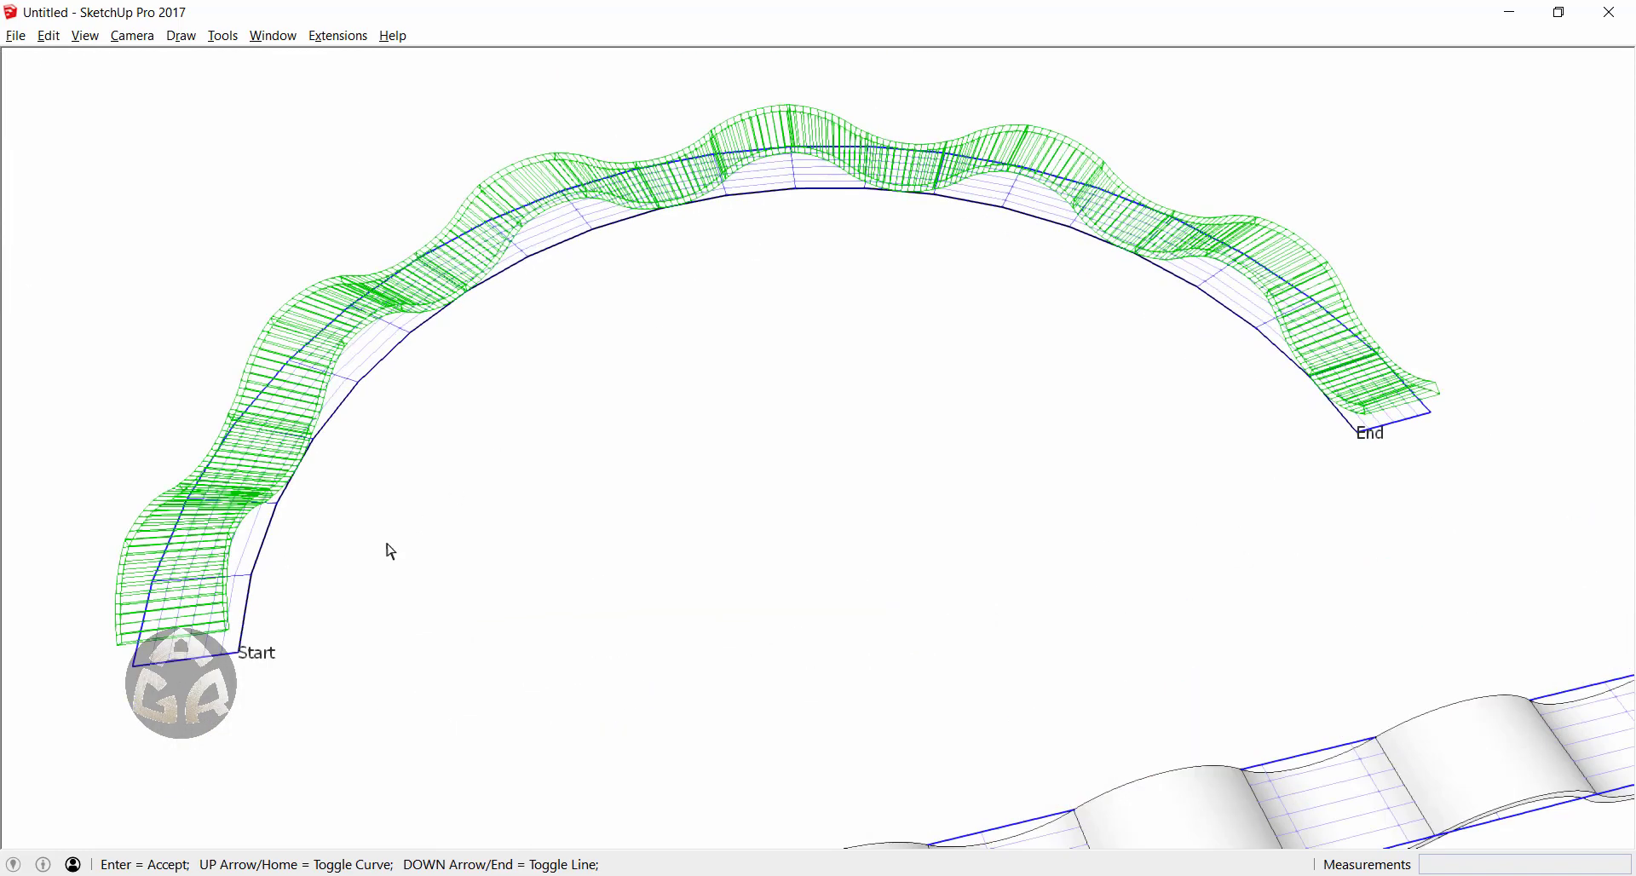
mouse_move(916, 297)
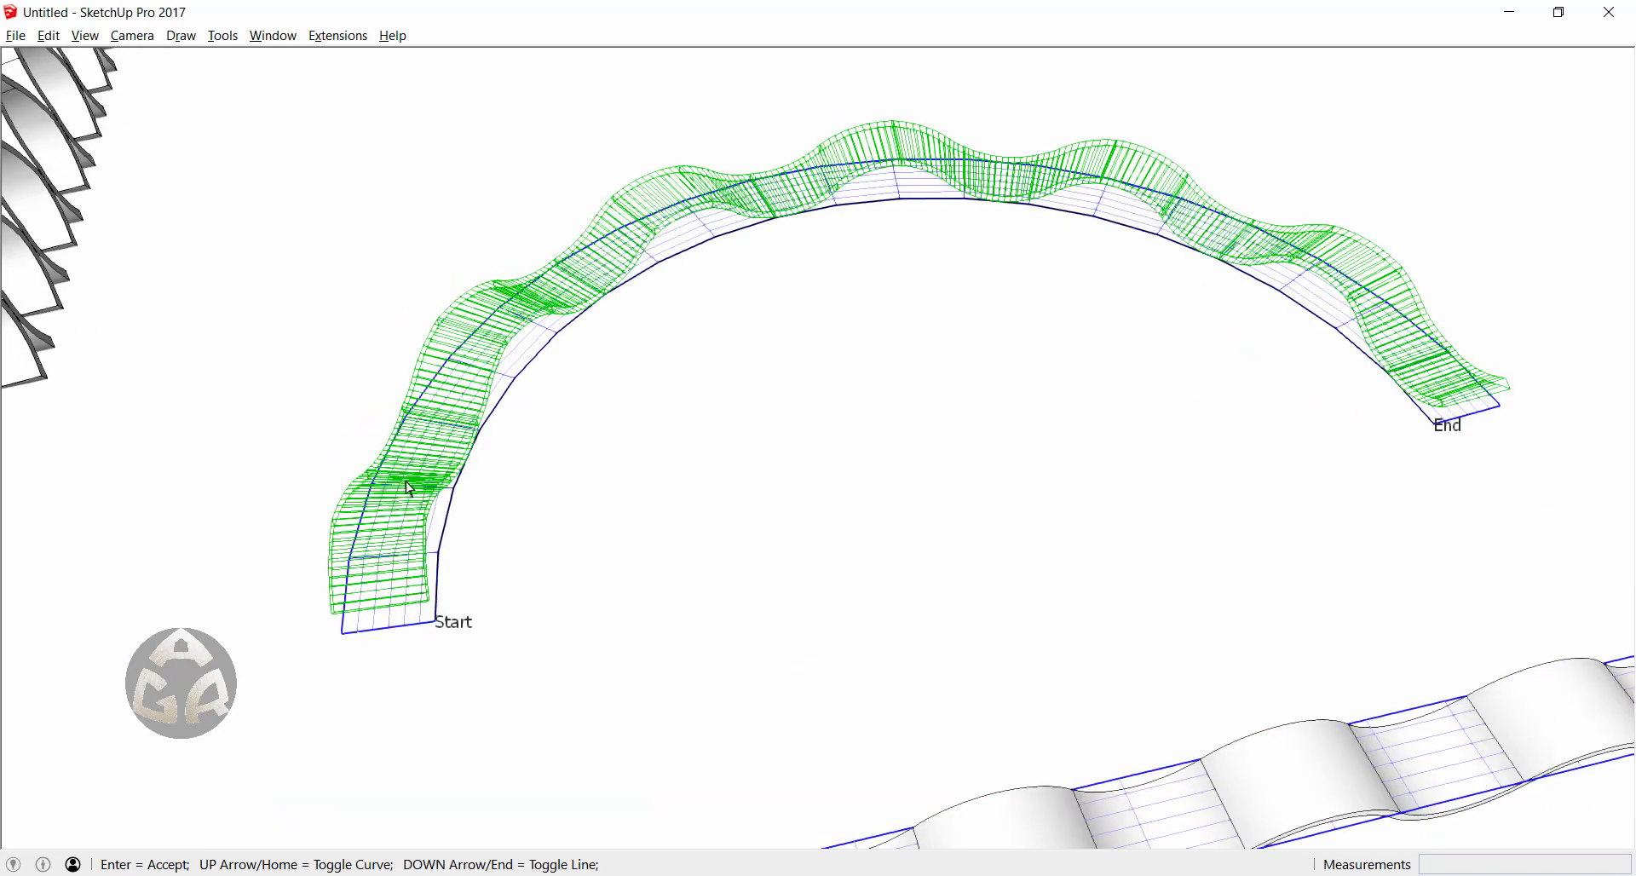
mouse_move(1008, 481)
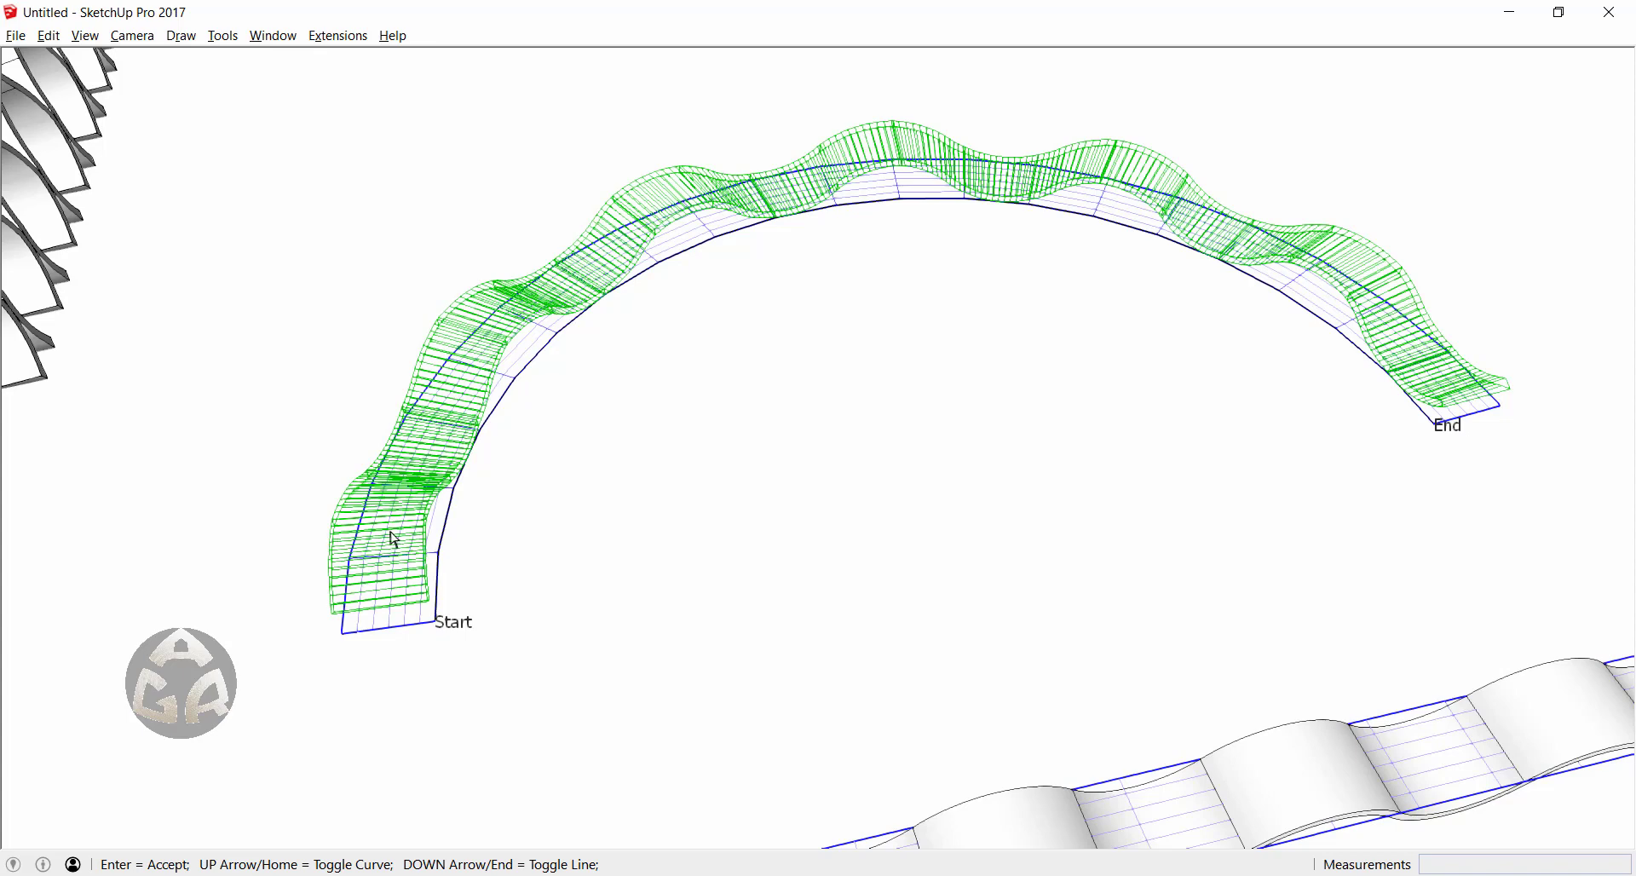
mouse_move(473, 511)
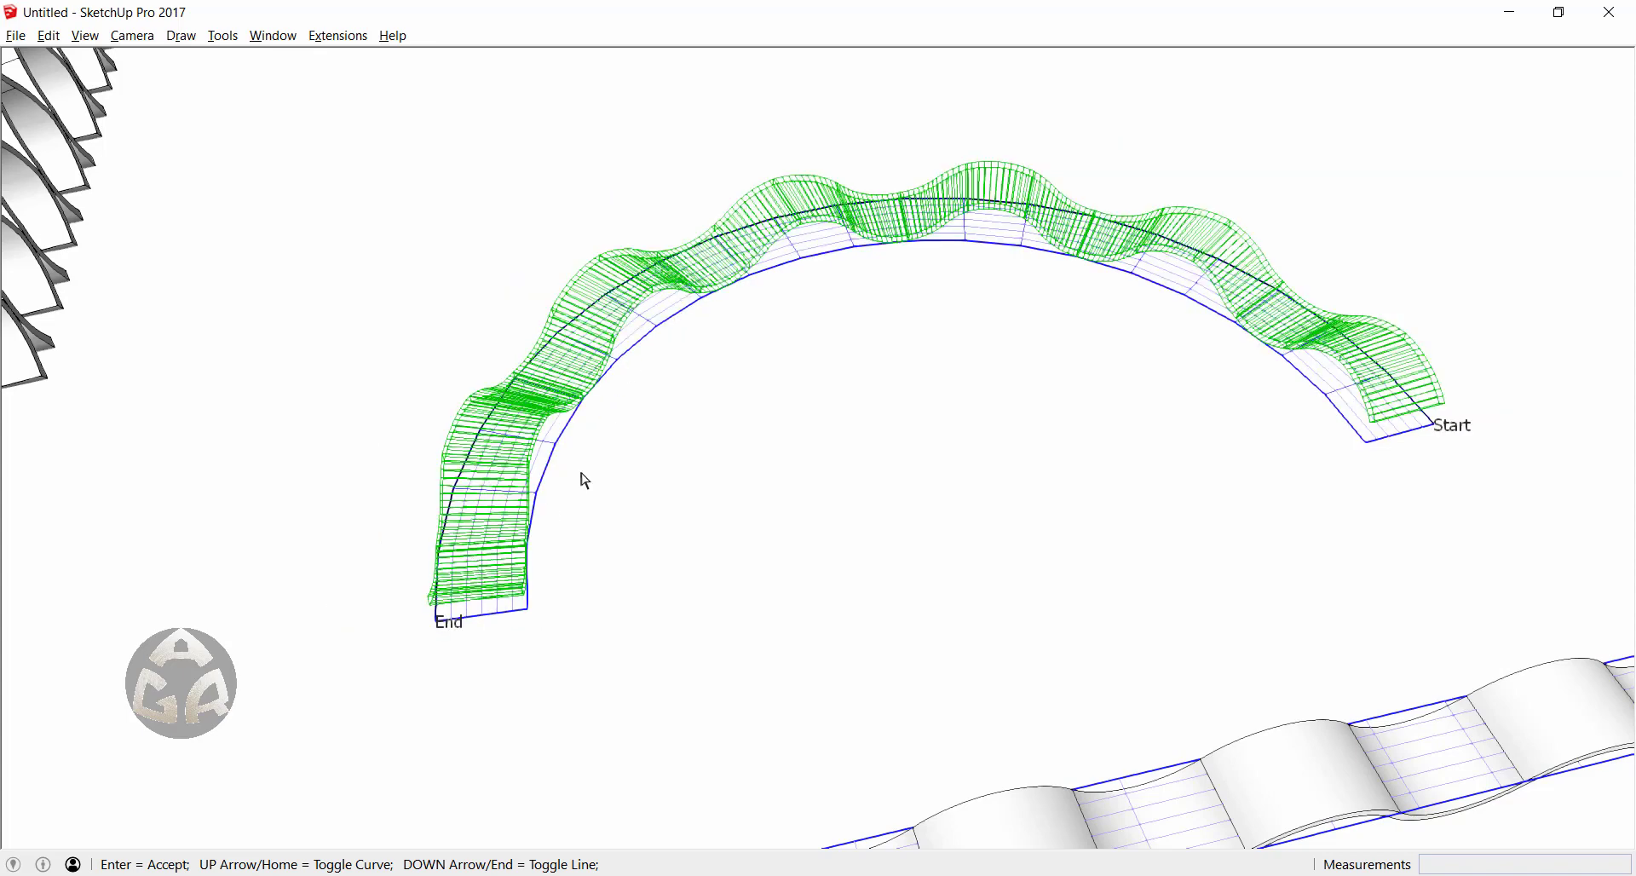
mouse_move(778, 302)
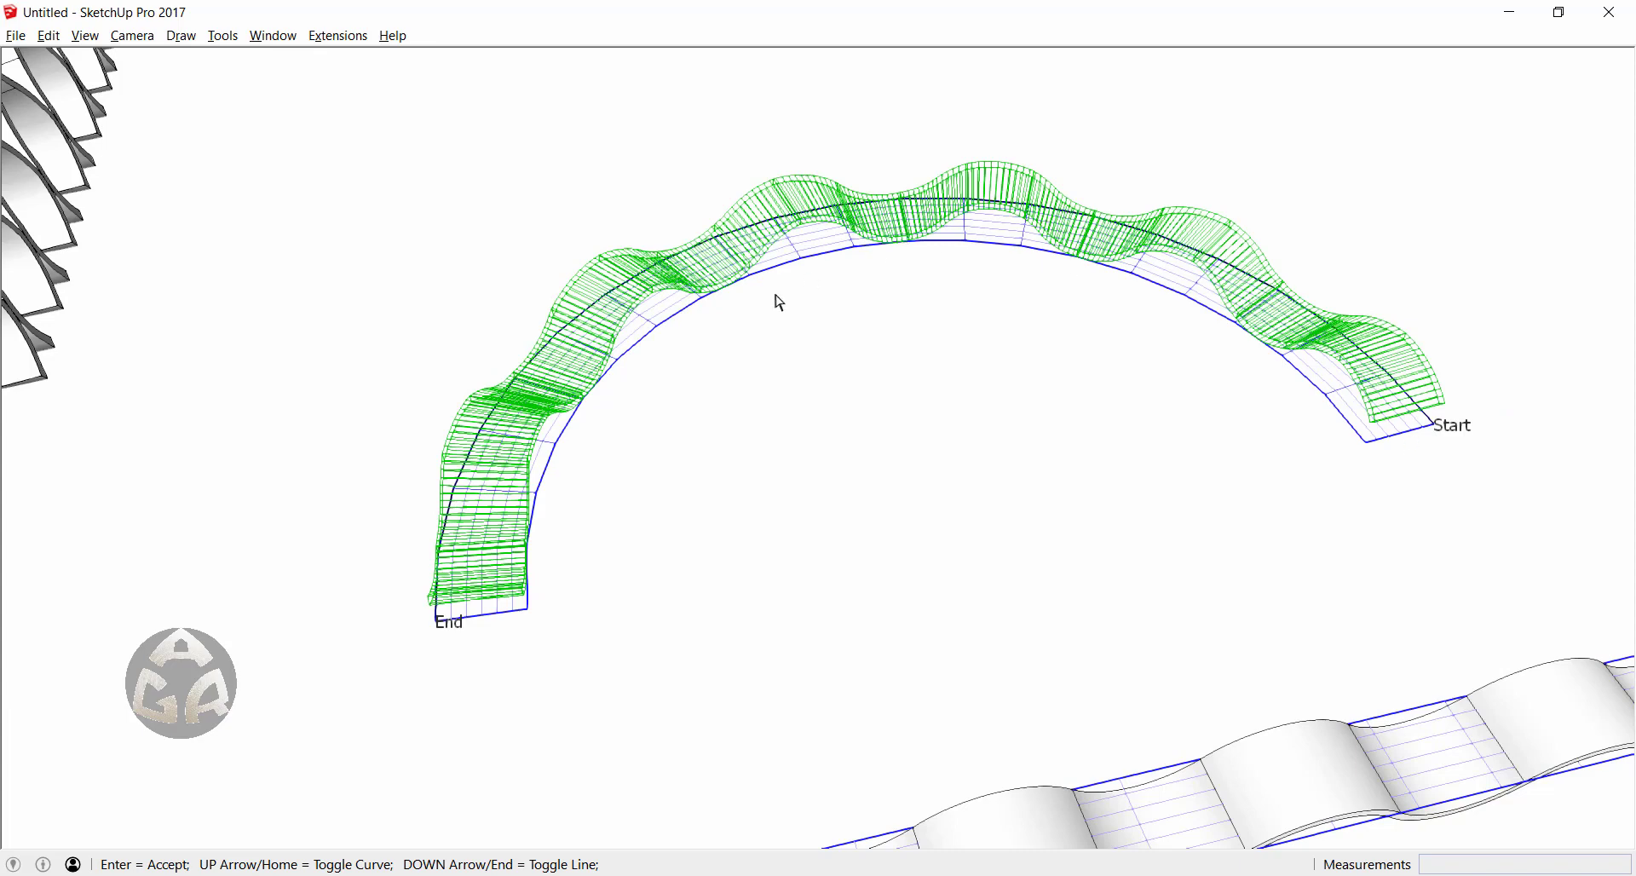
mouse_move(734, 402)
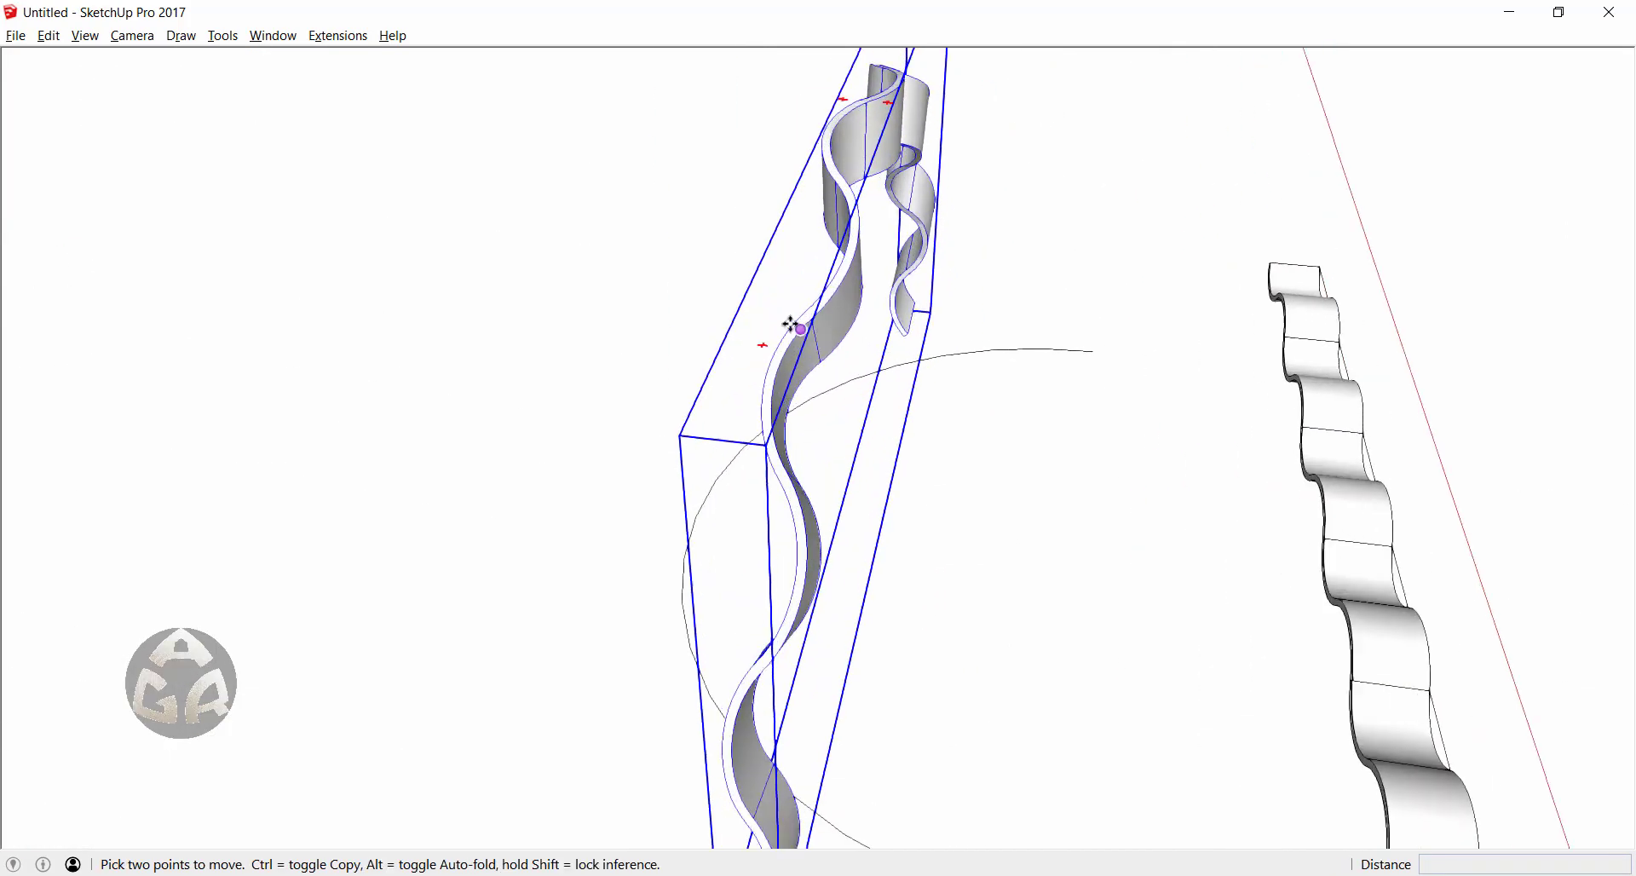
- Copy the bent strip with Move+Ctrl and place it beside the original
drag(793, 329, 668, 307)
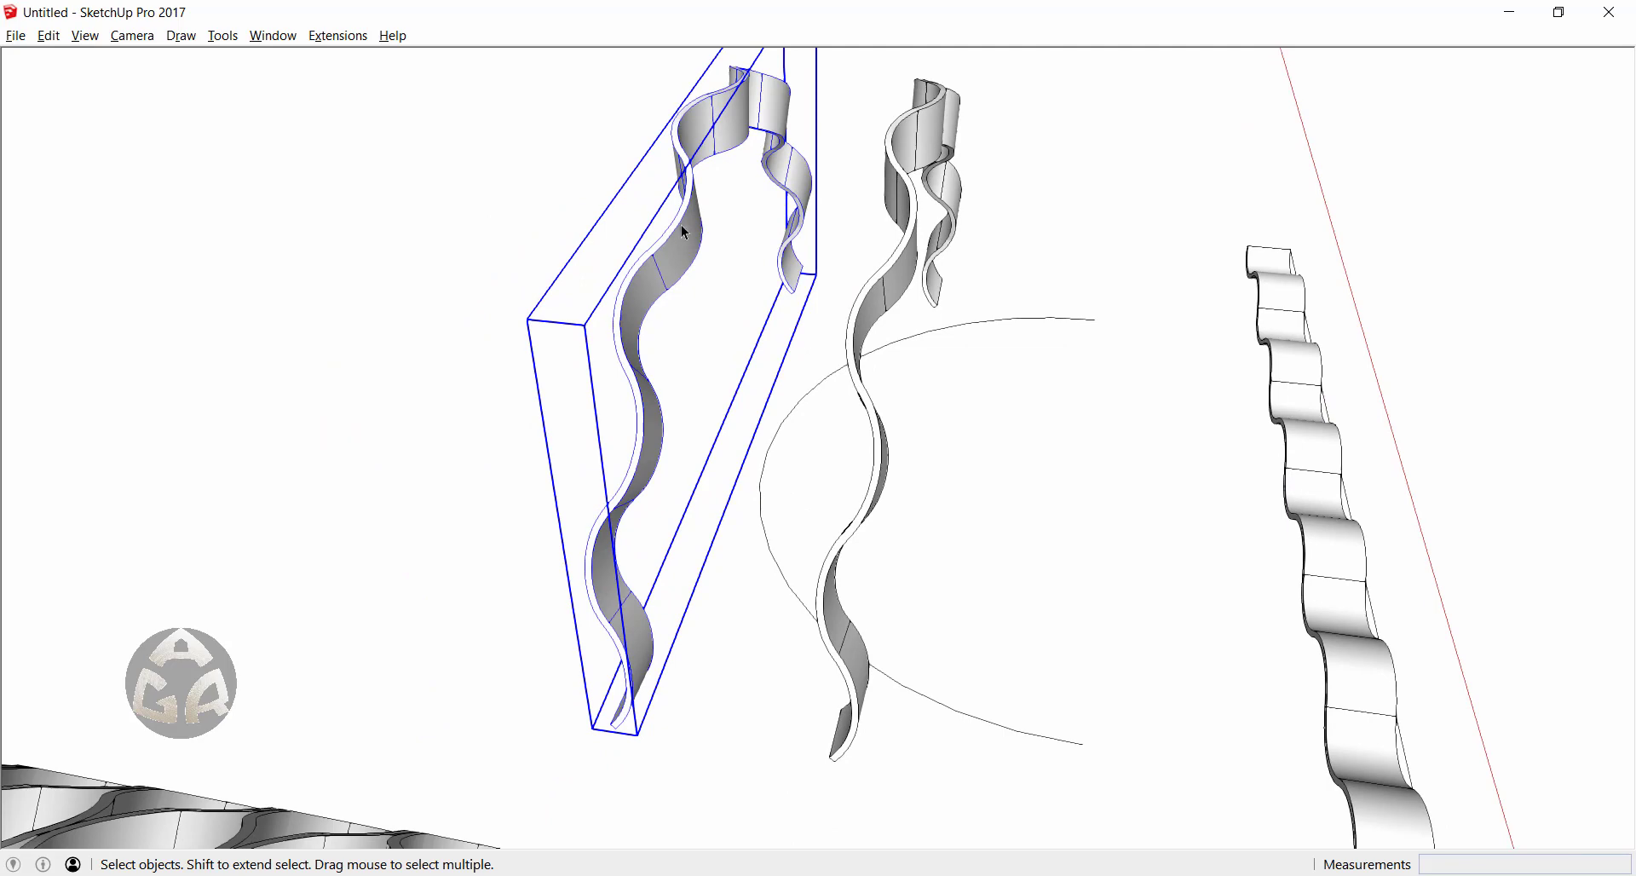
- Flip the copied strip along the component's red axis
right_click(681, 233)
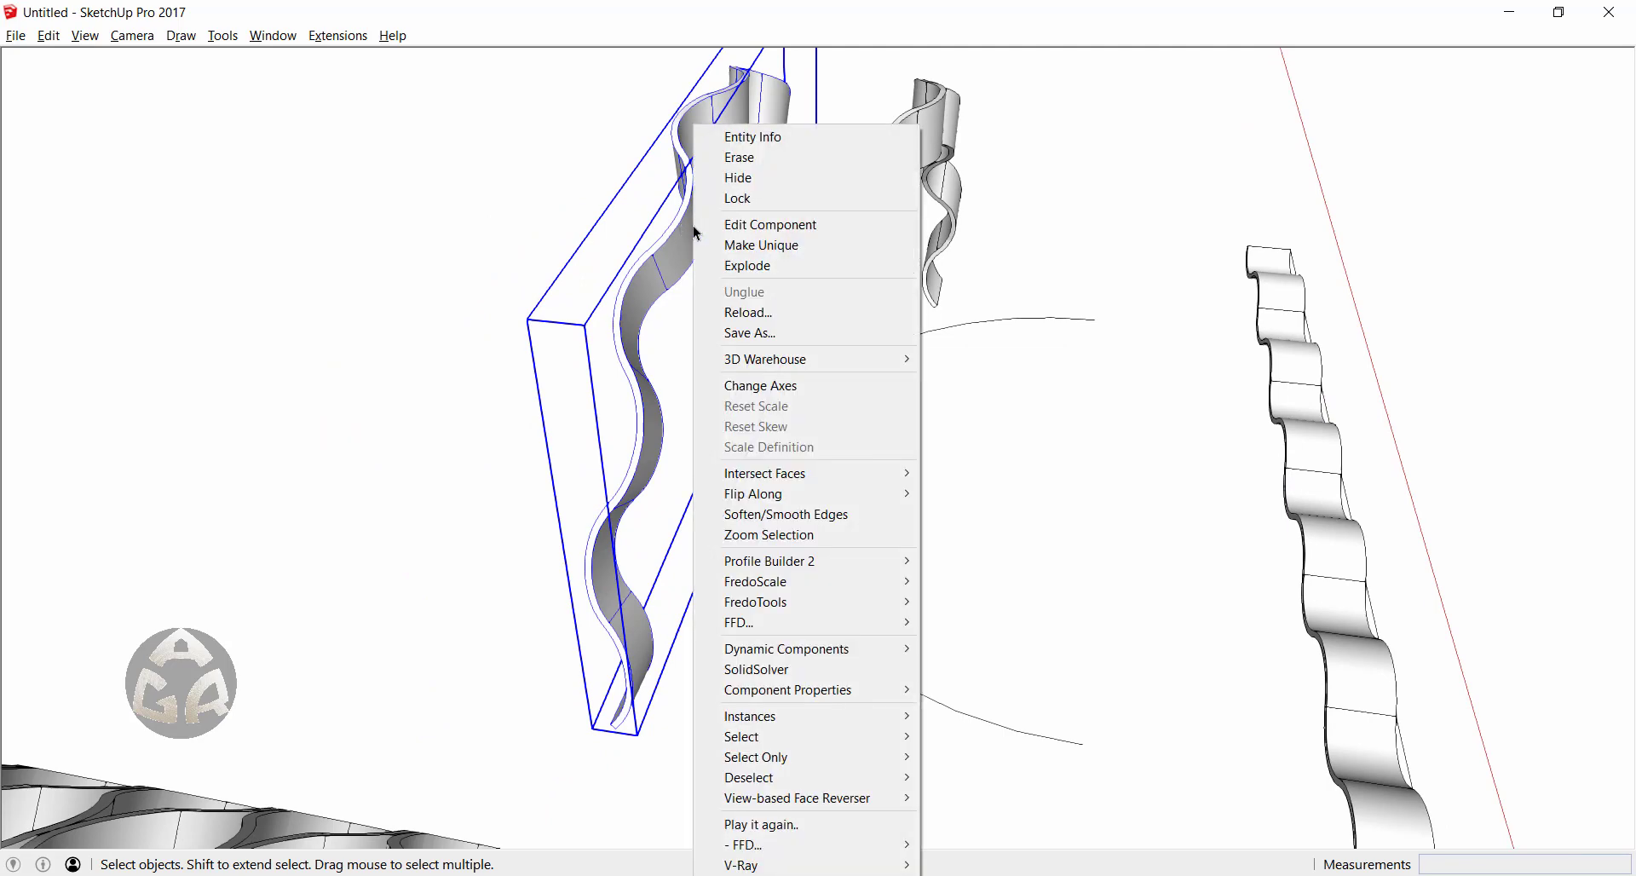
mouse_move(751, 493)
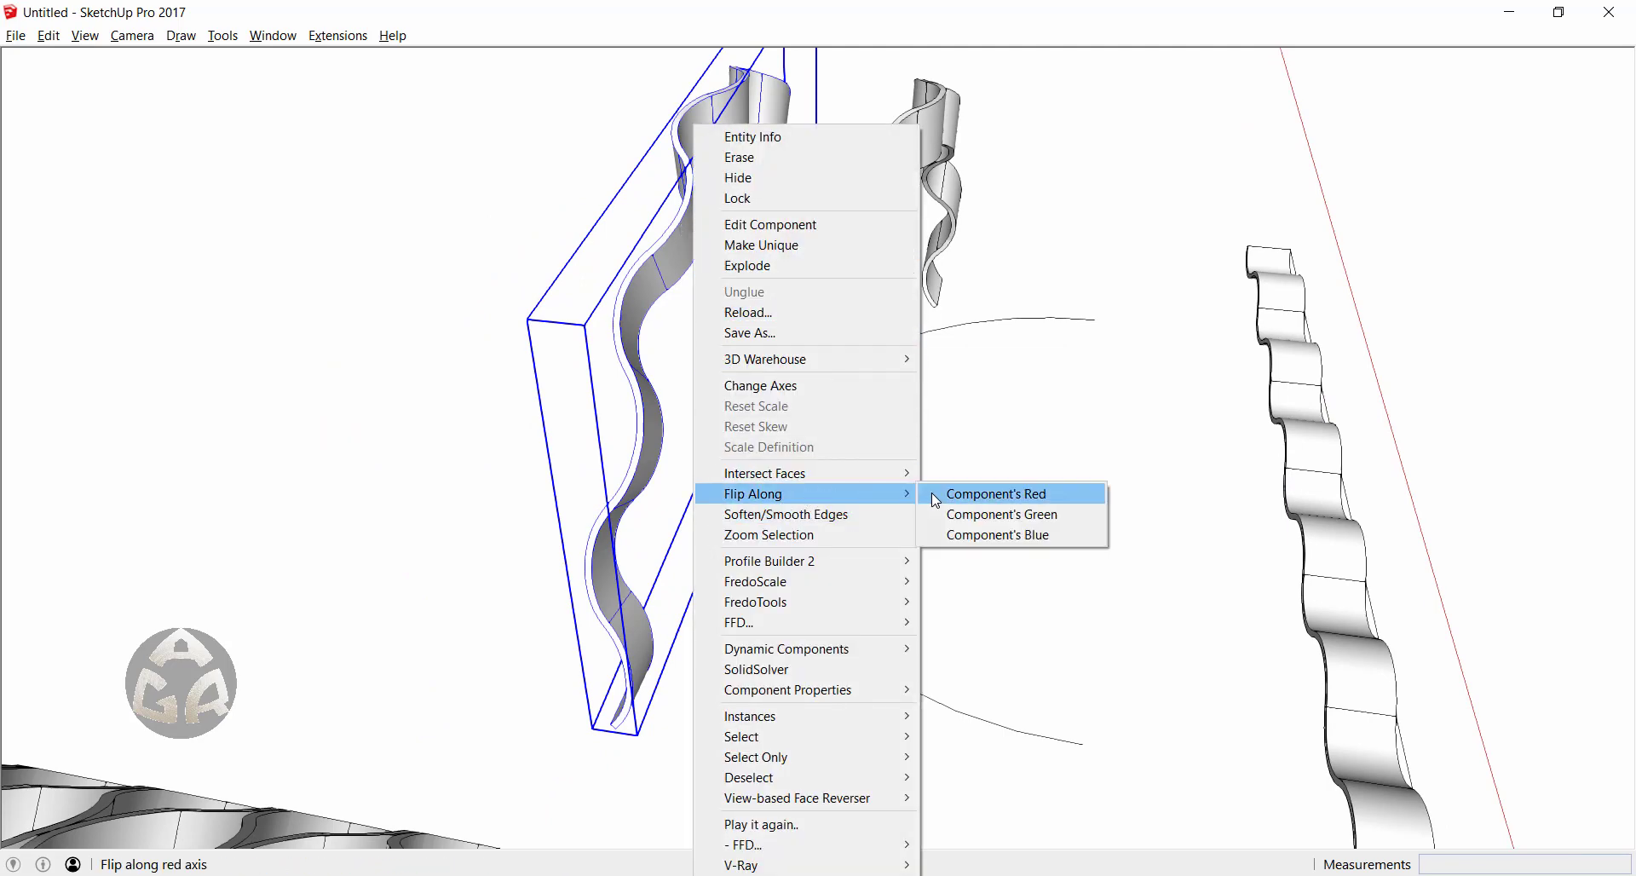
click(994, 493)
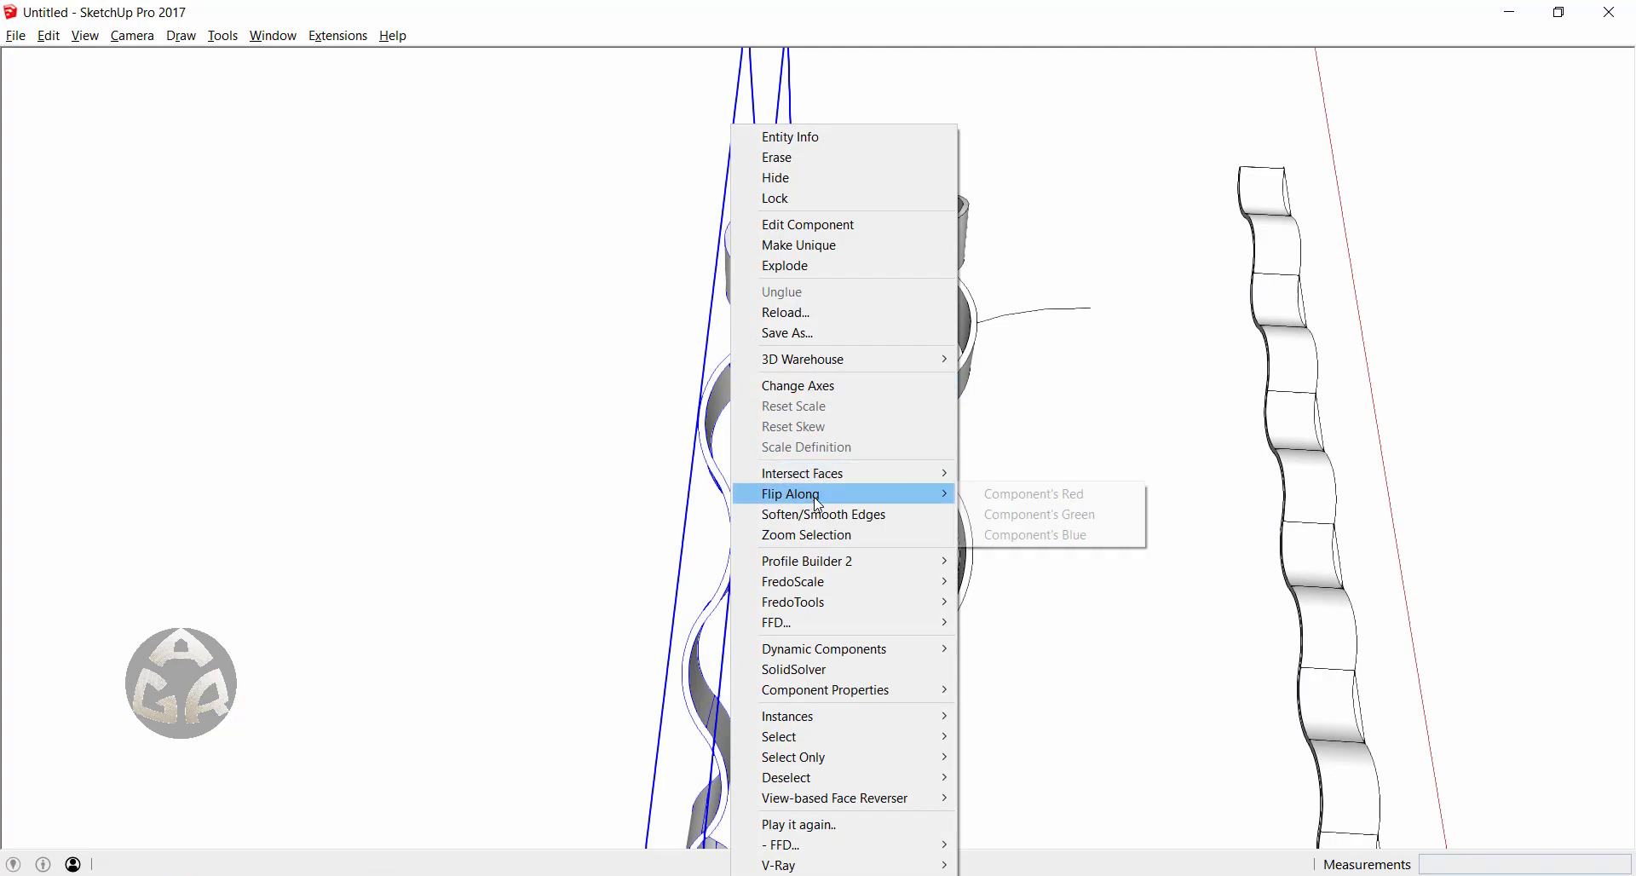
click(1037, 514)
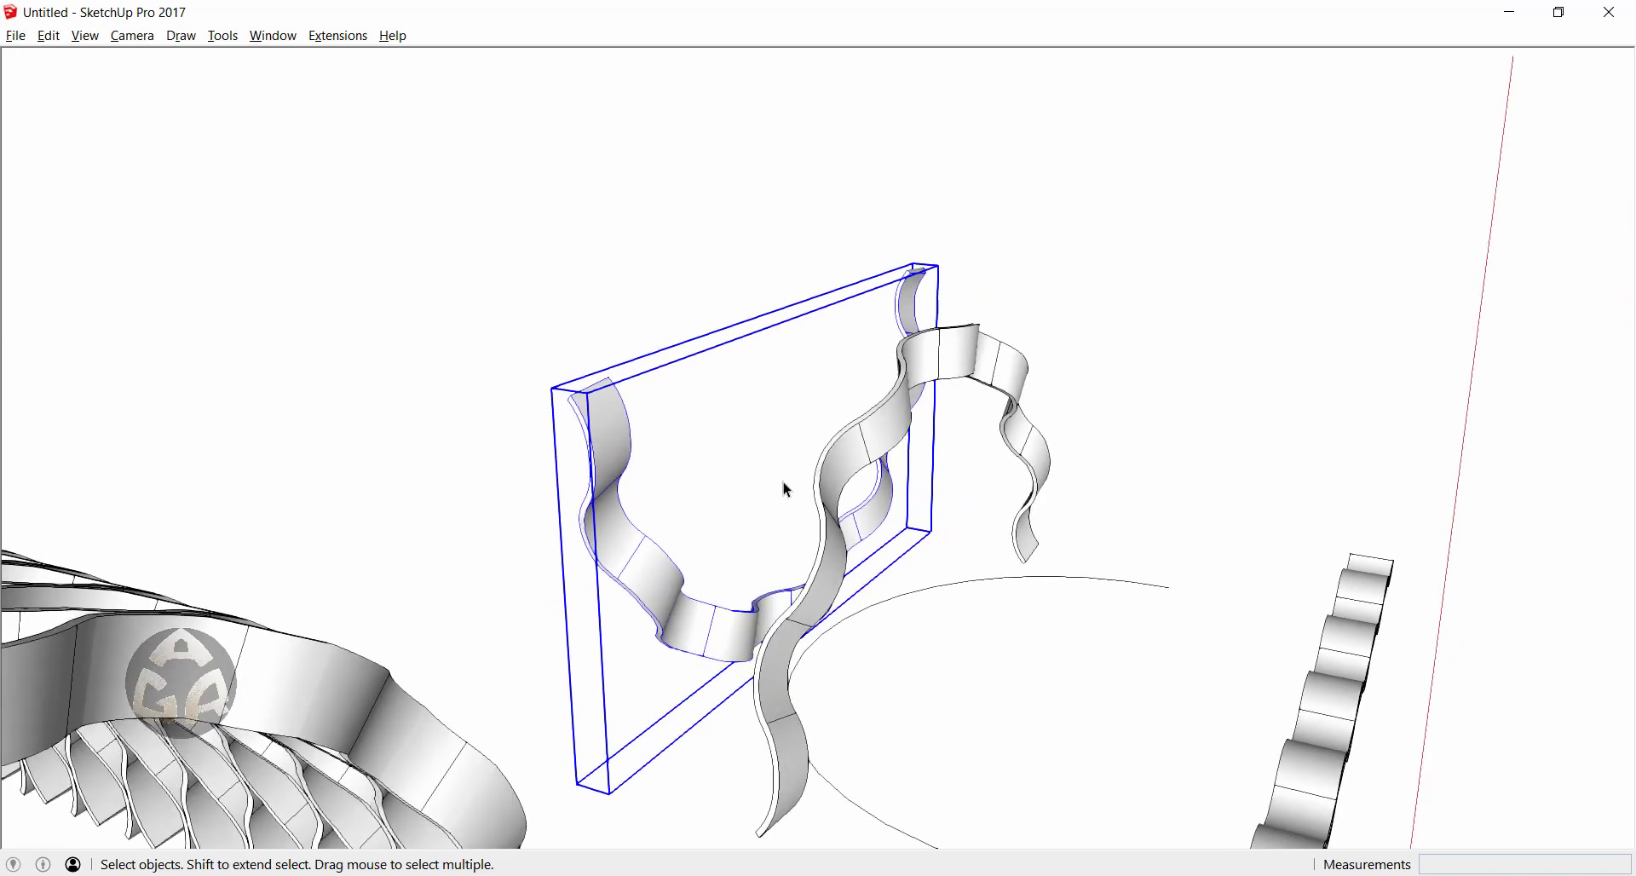
mouse_move(725, 376)
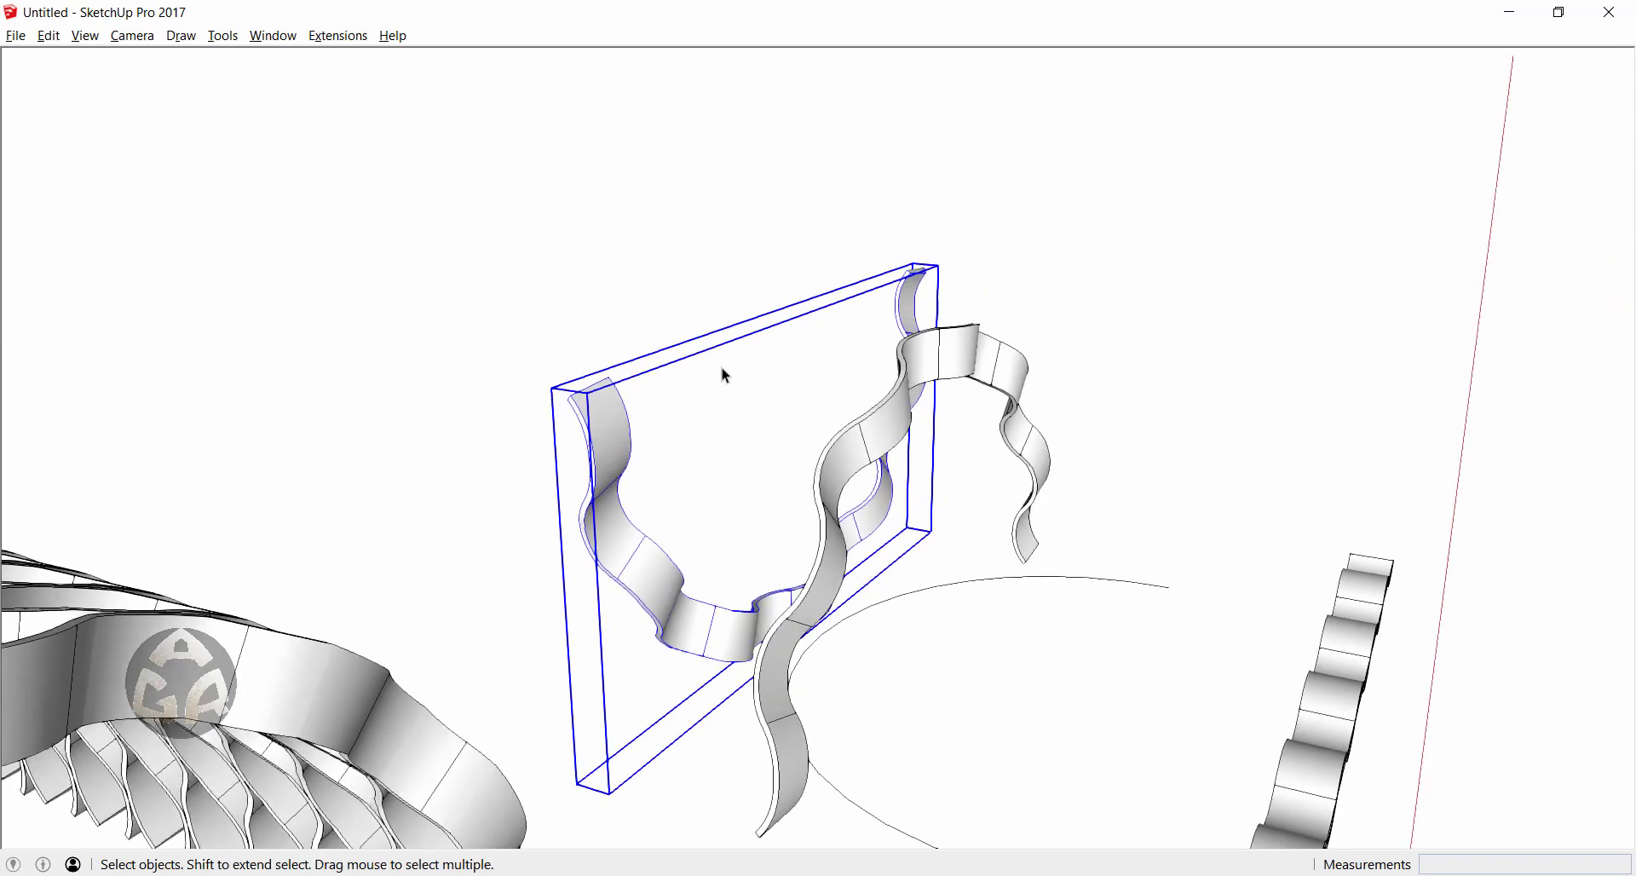
mouse_move(650, 397)
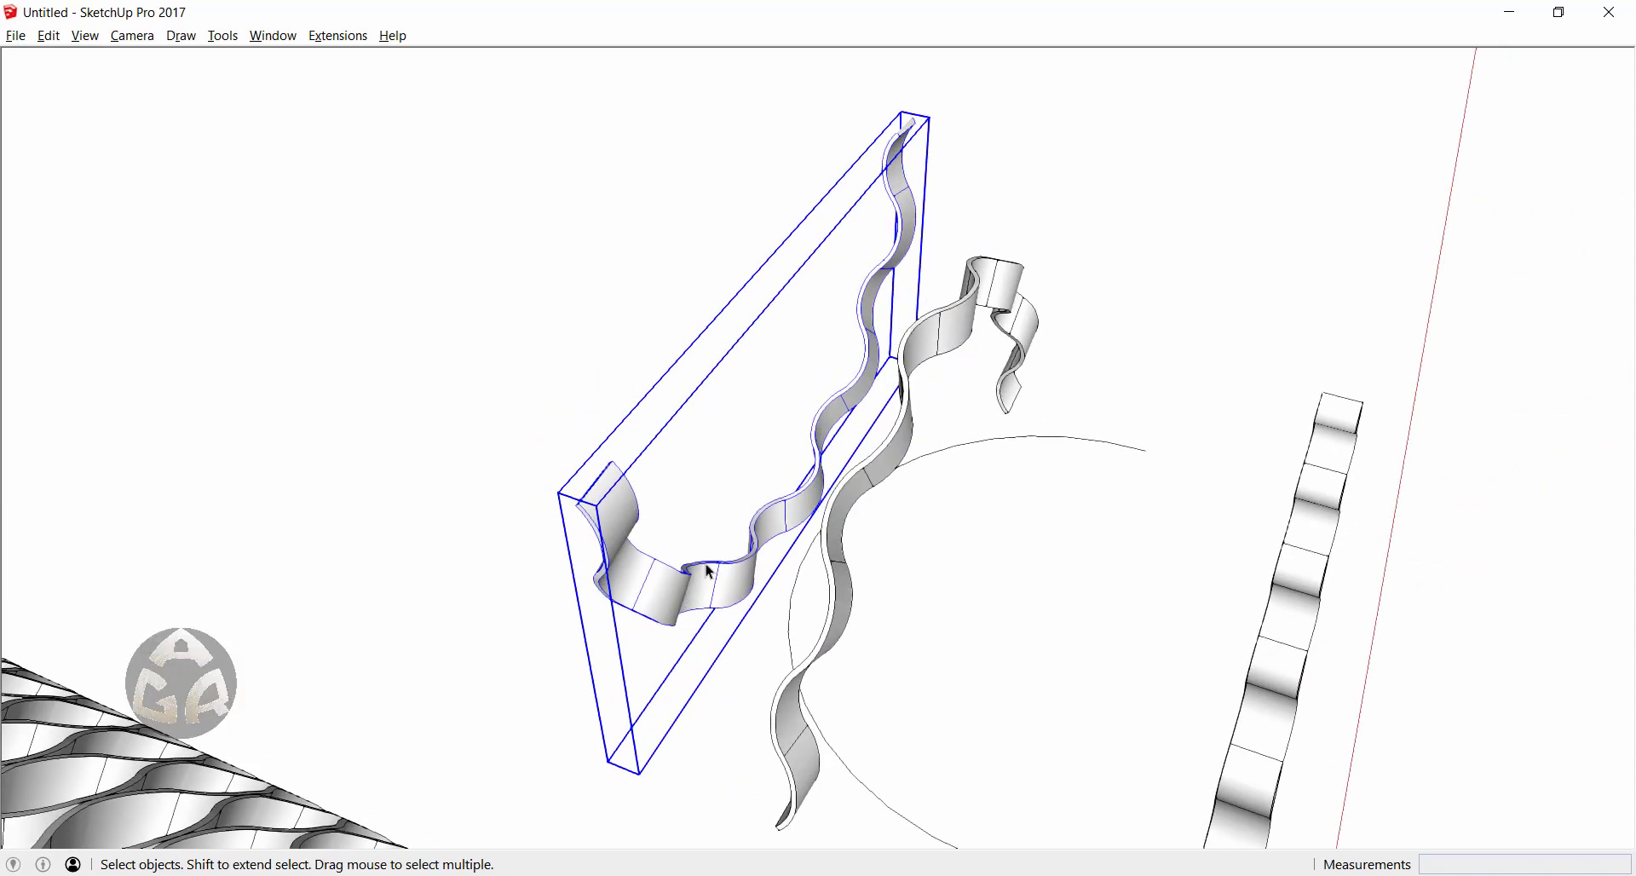
mouse_move(710, 567)
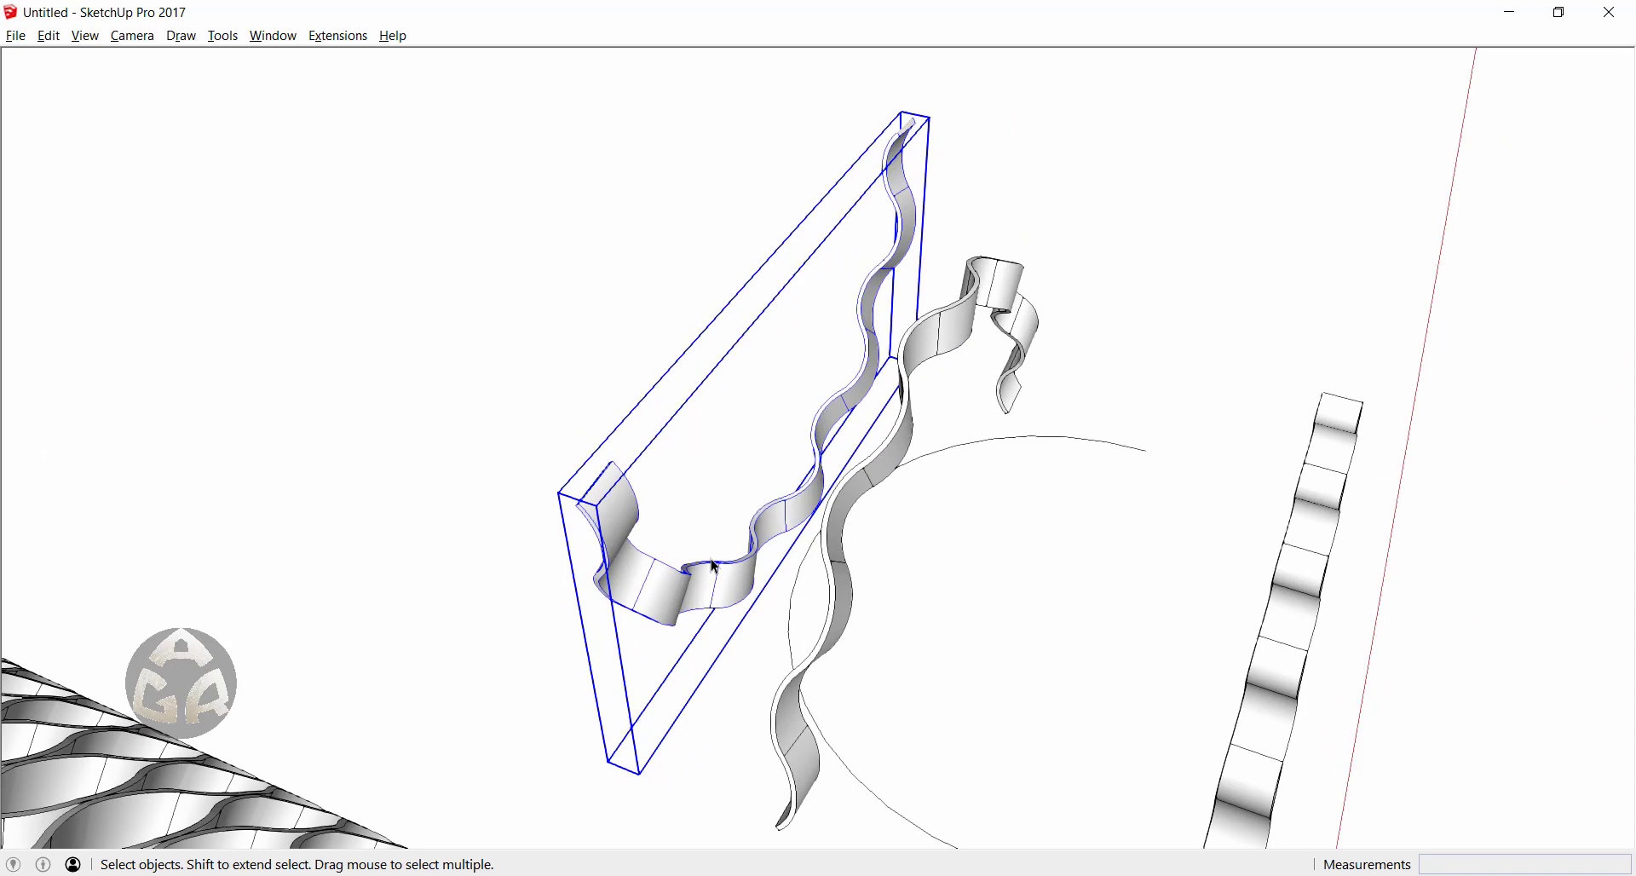
mouse_move(830, 442)
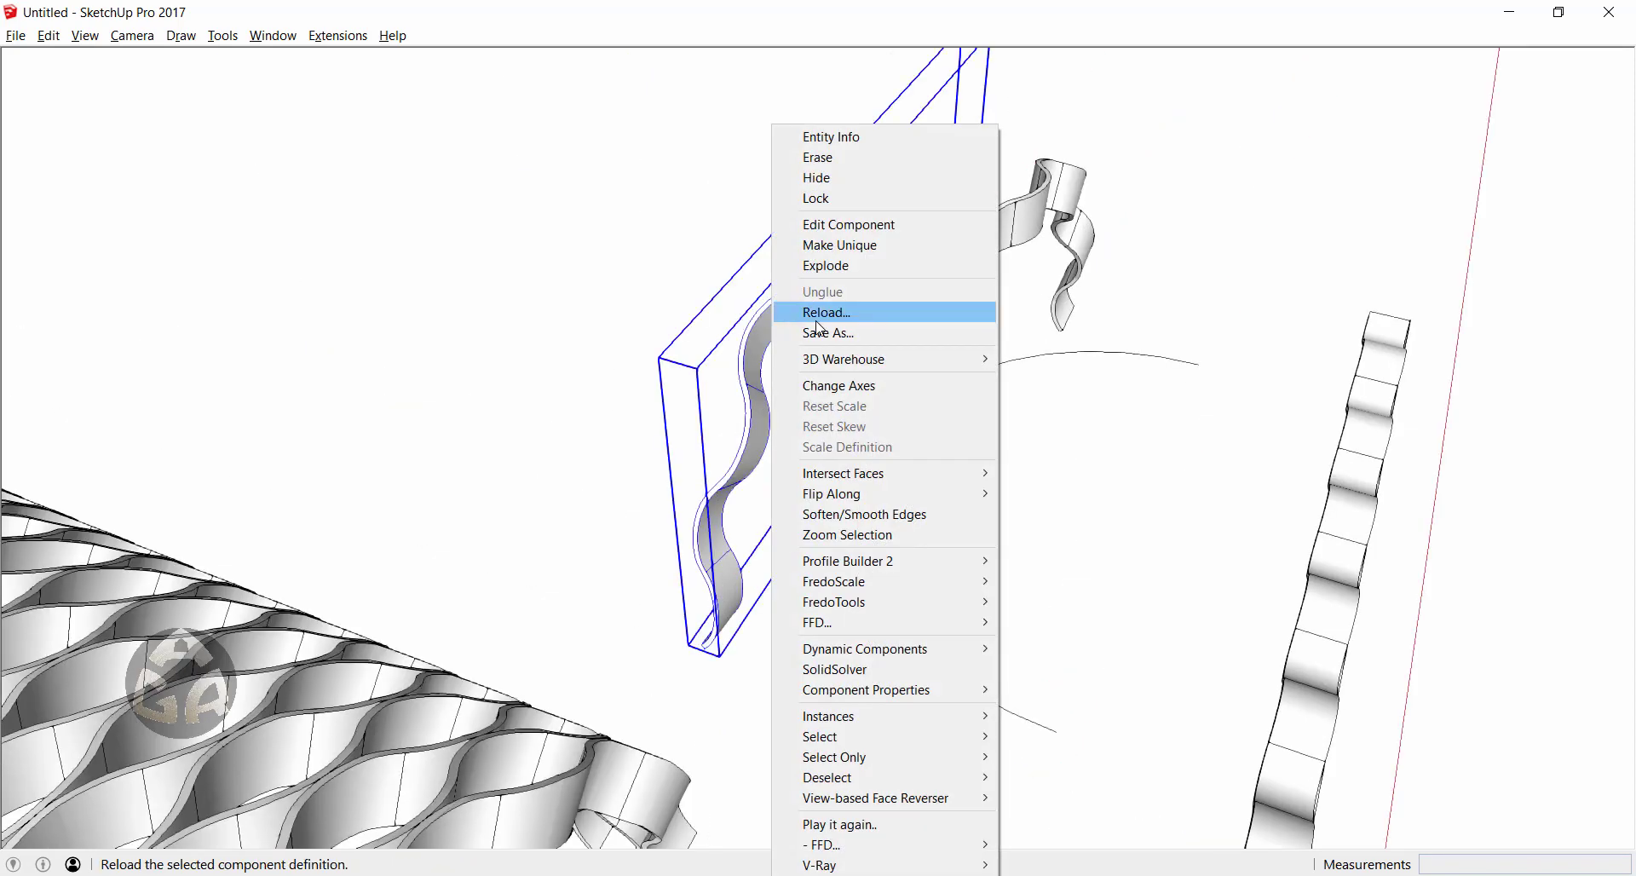
- Reposition the copied strip's component axes, then flip it along the component's green axis
click(824, 313)
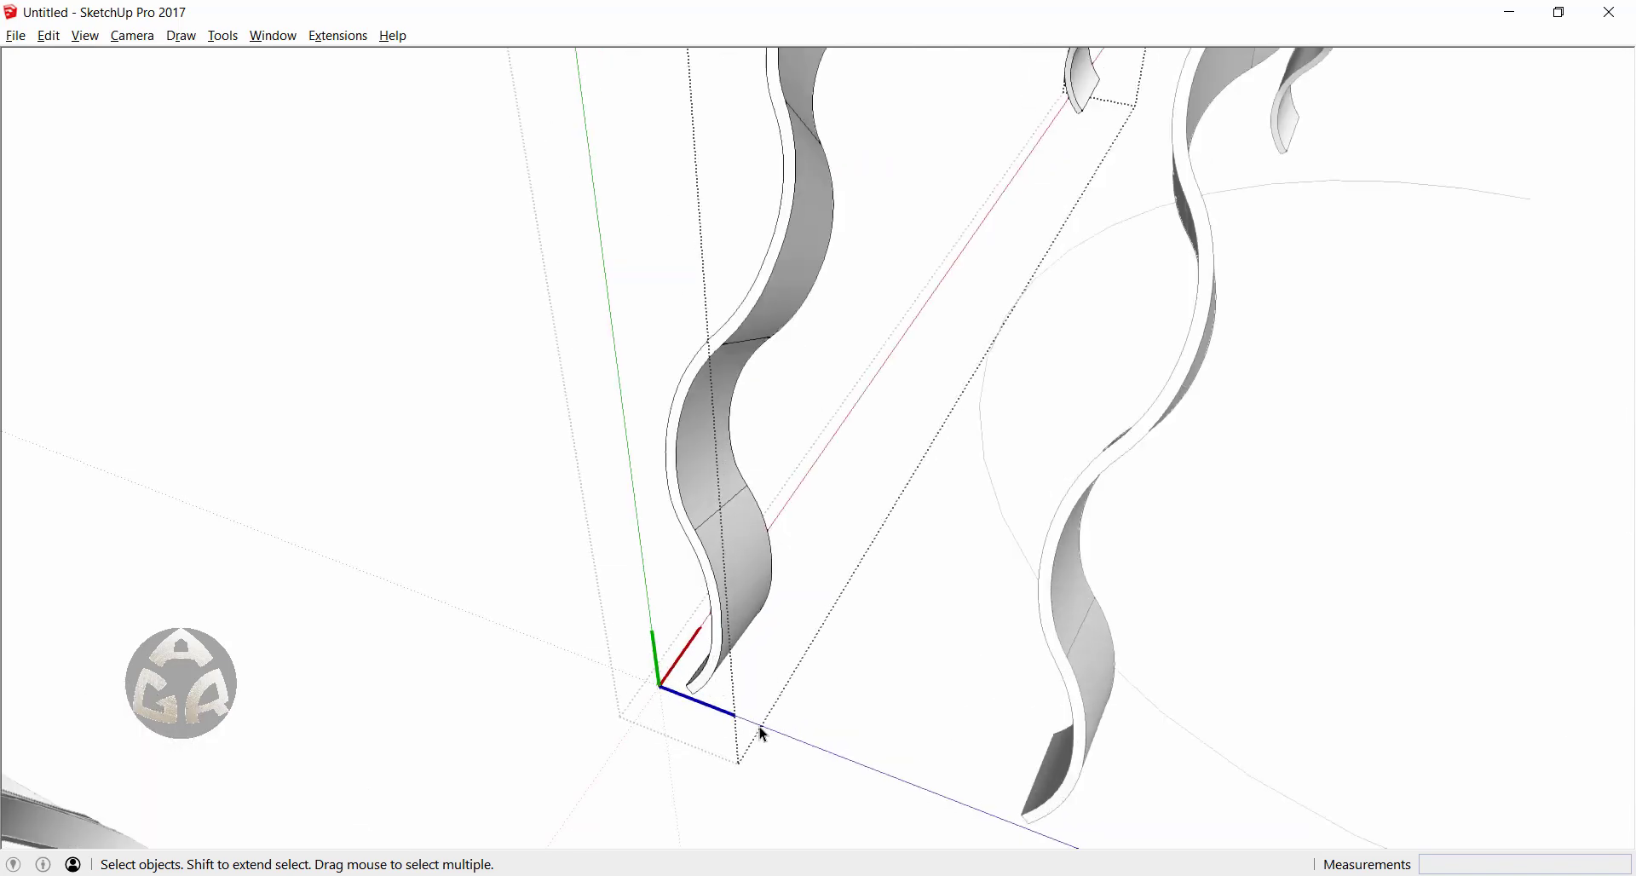
right_click(762, 733)
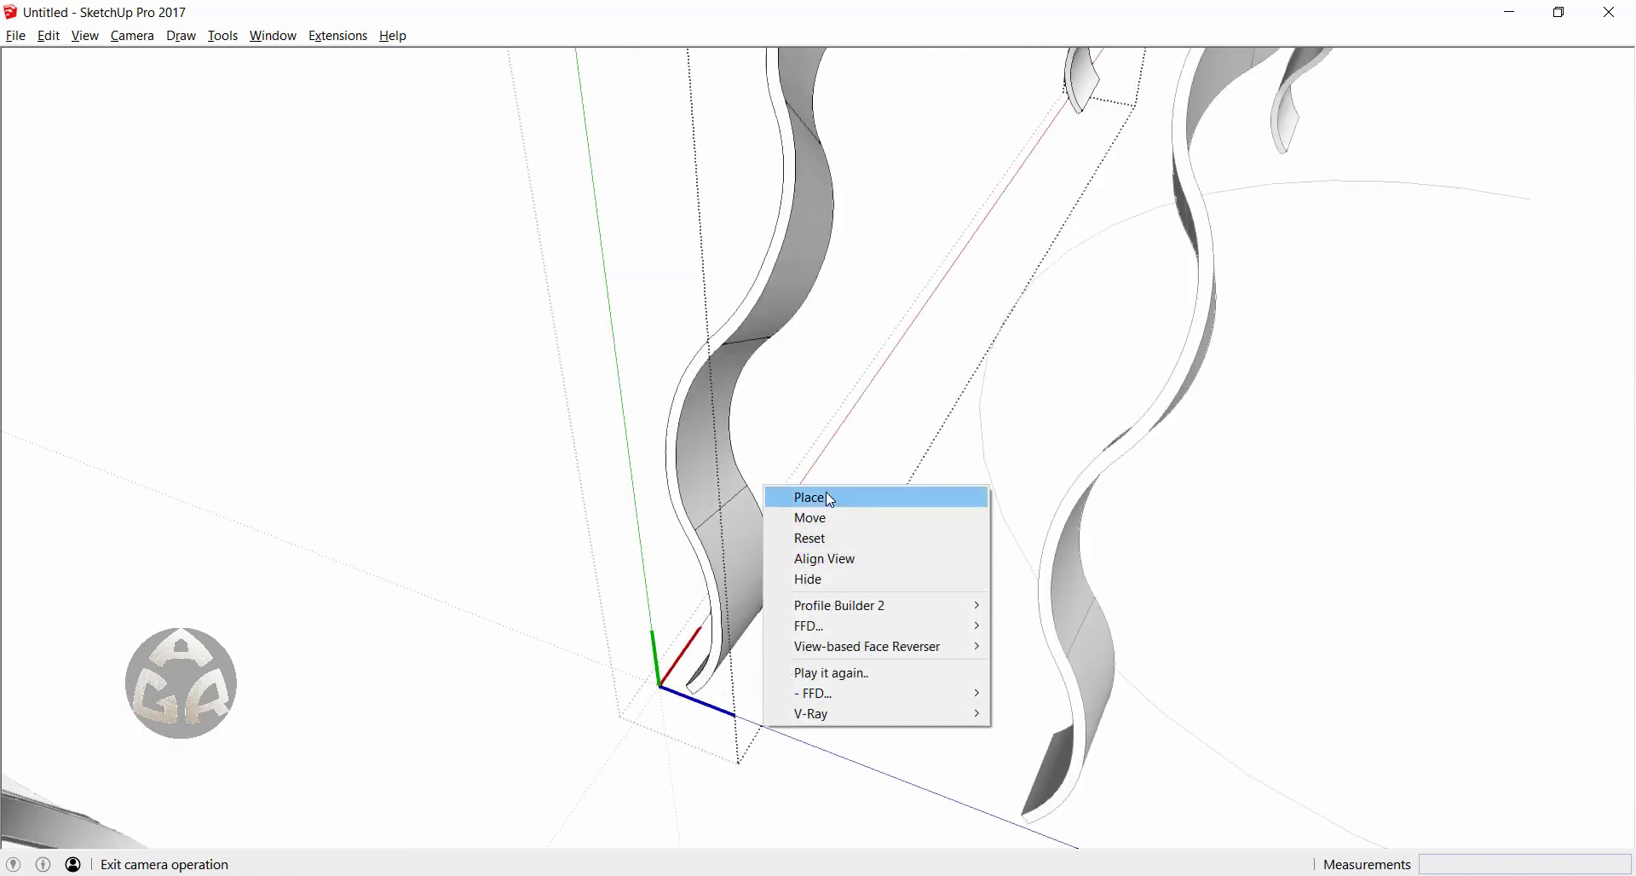
click(810, 497)
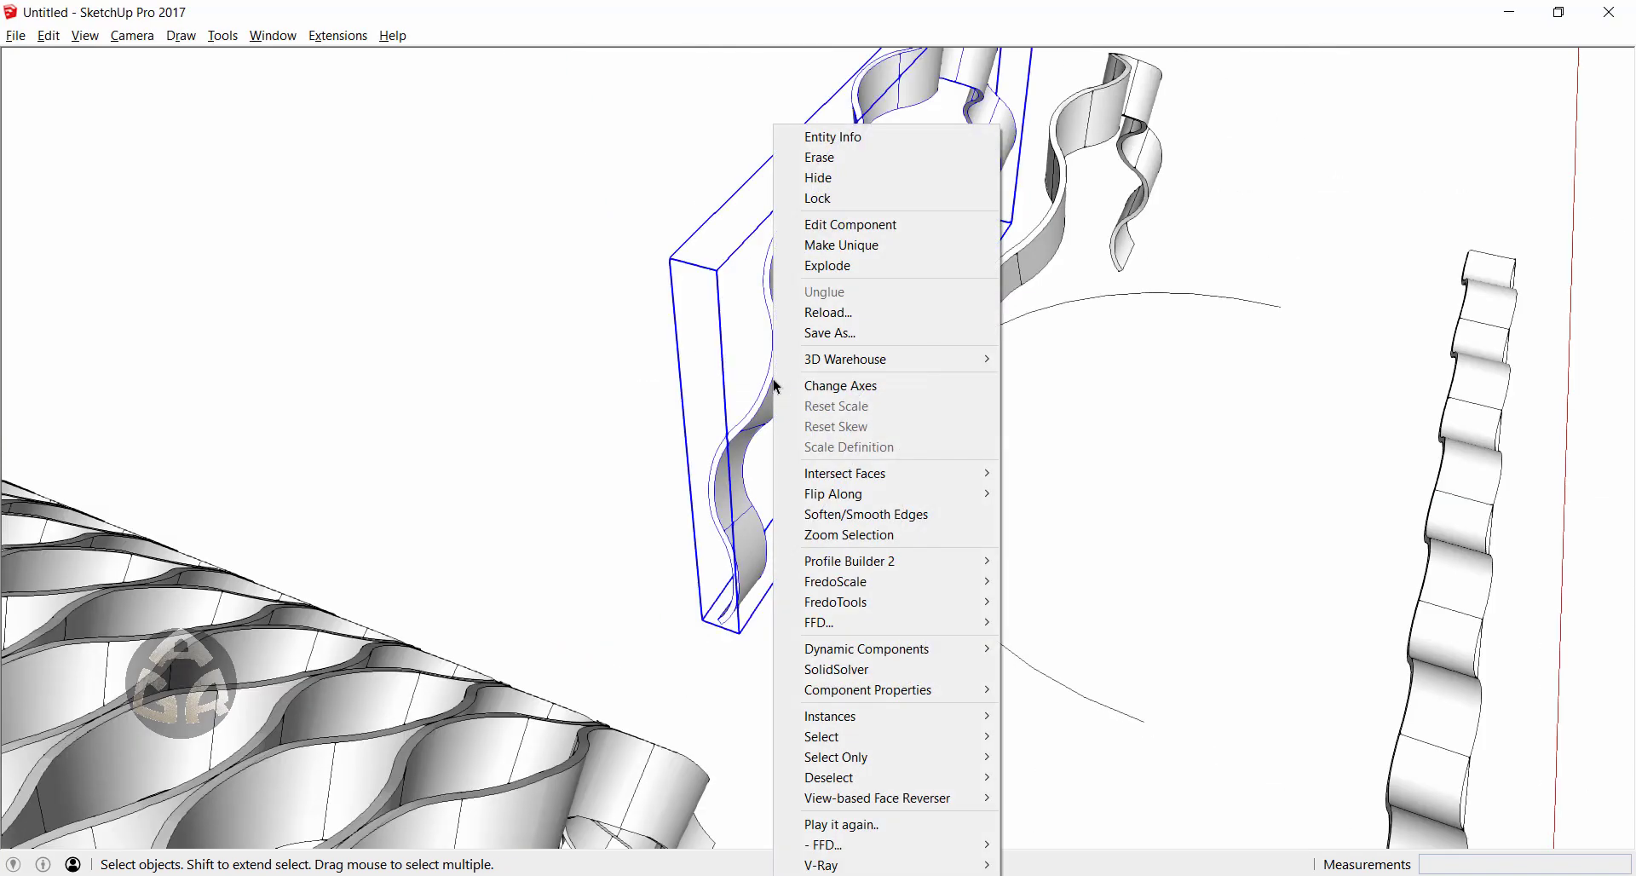
mouse_move(833, 494)
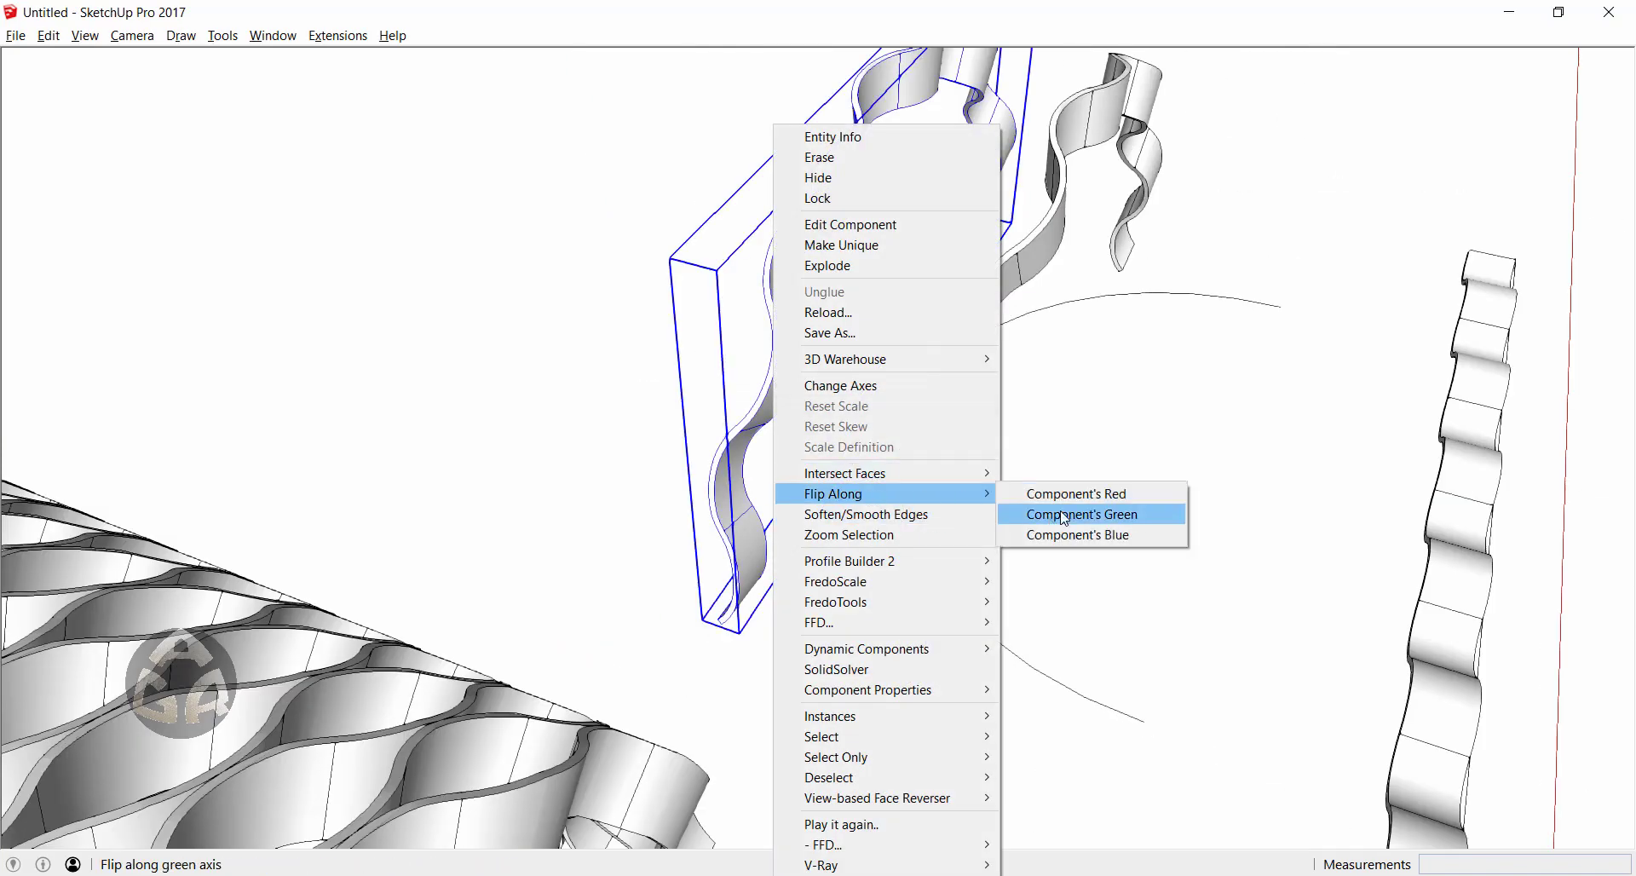
click(1080, 513)
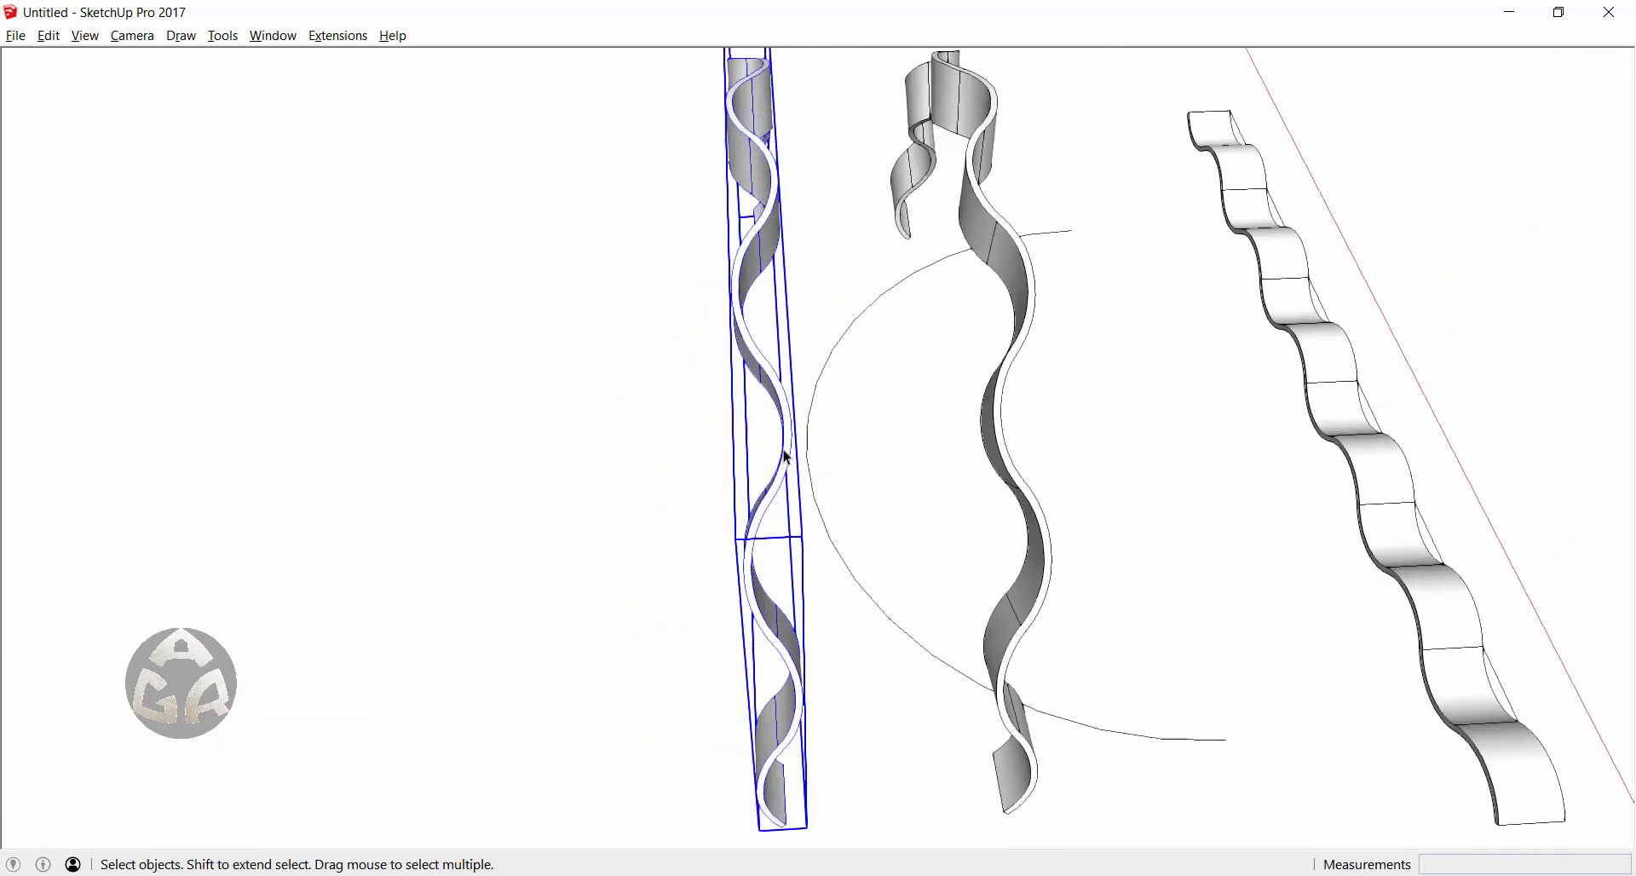
drag(782, 458, 678, 438)
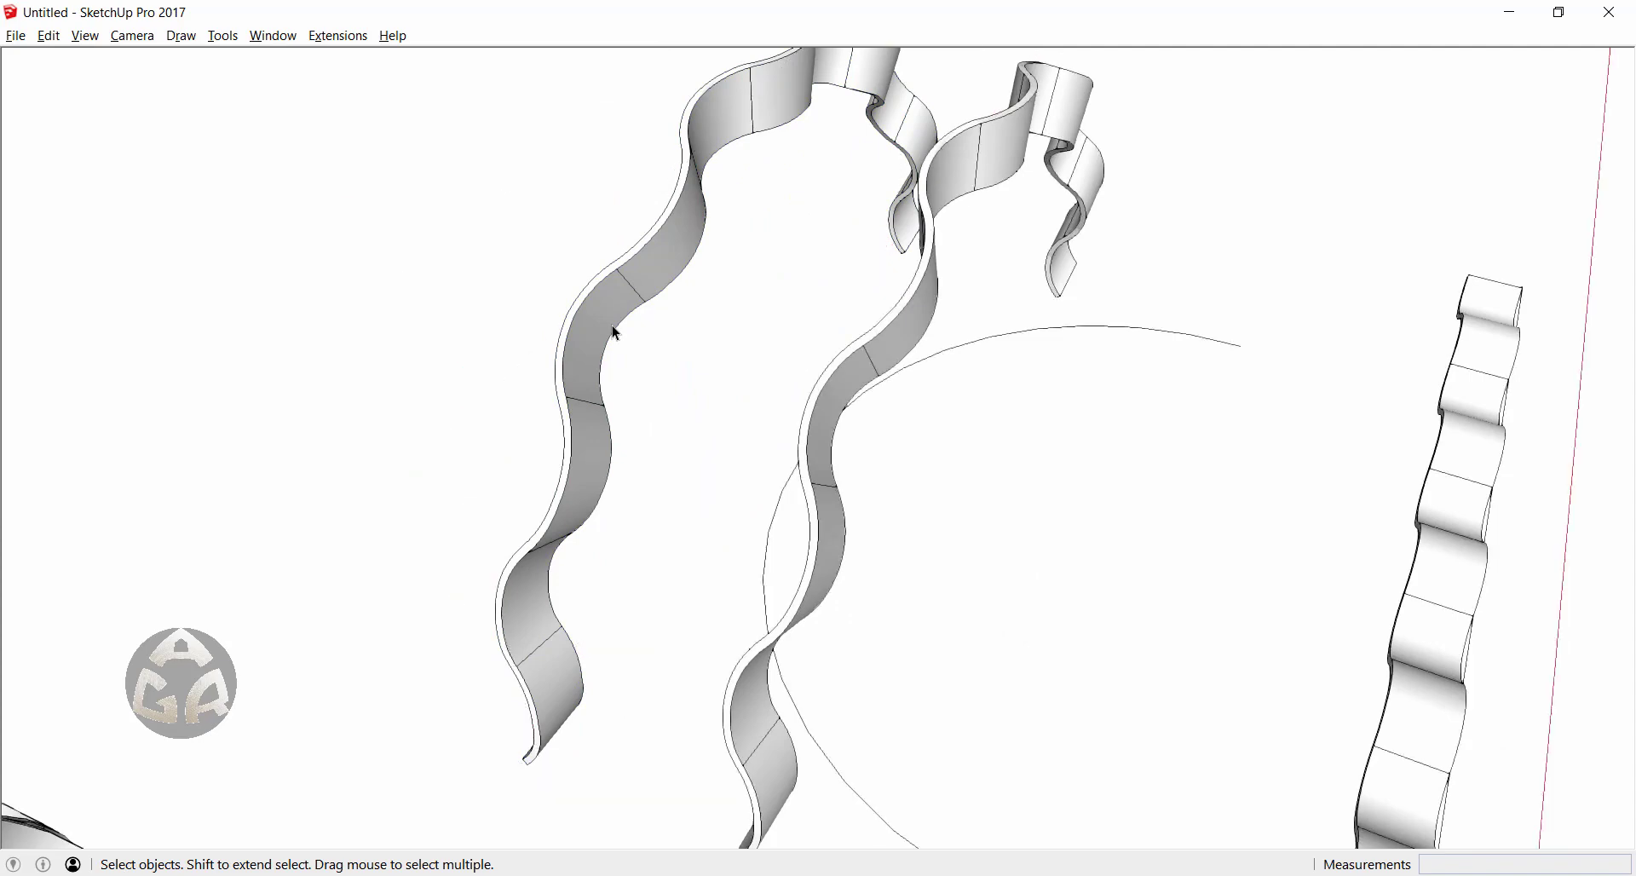
right_click(614, 331)
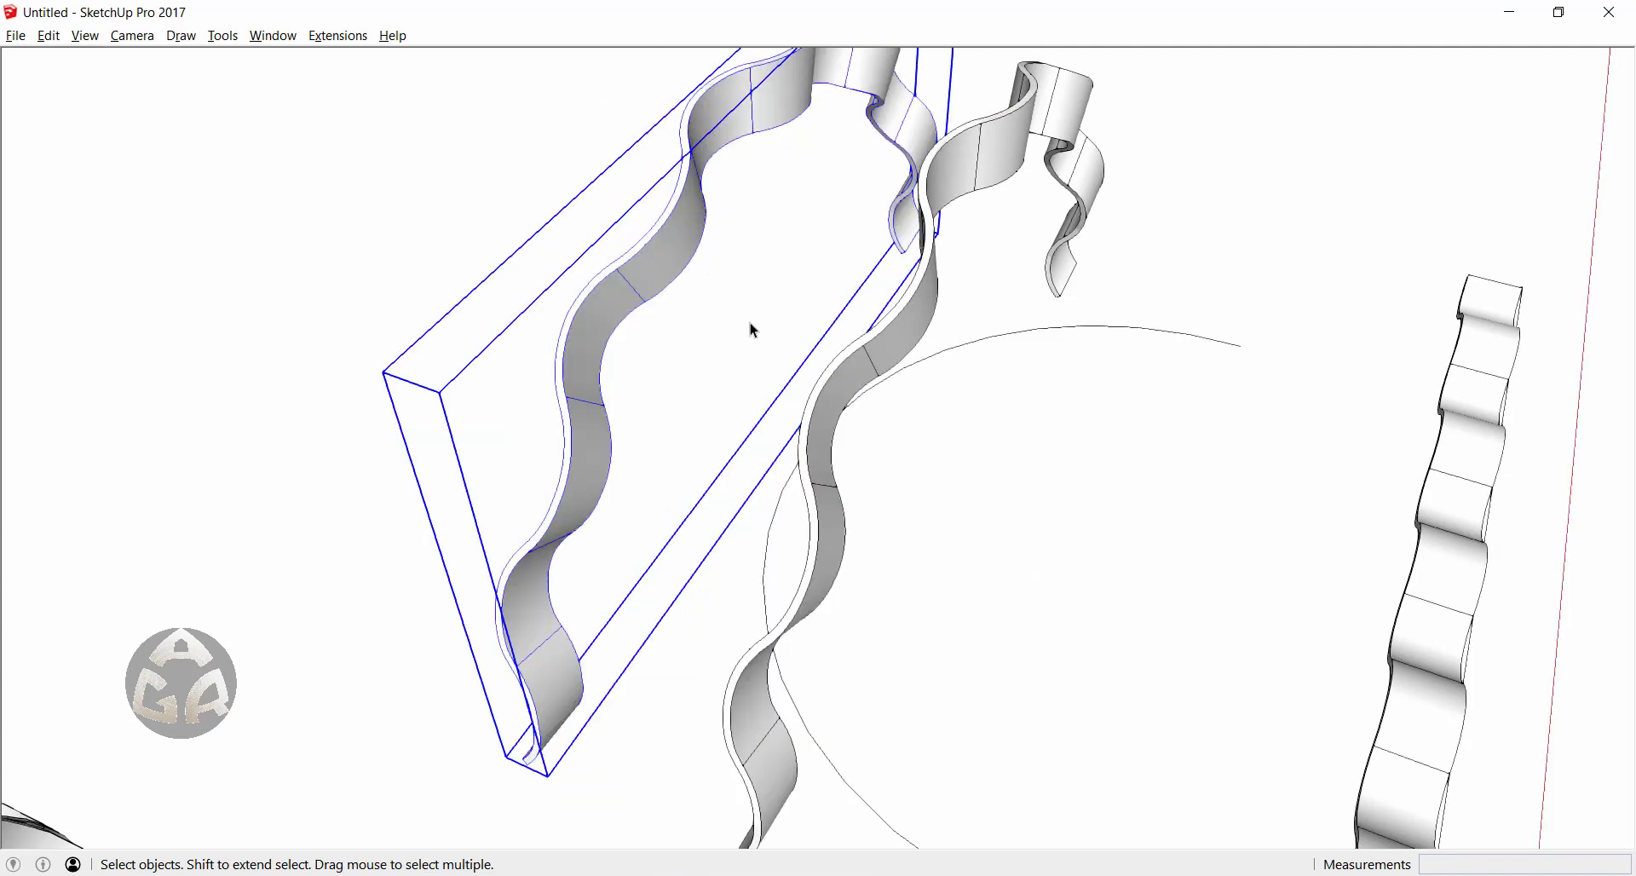
drag(752, 331, 919, 481)
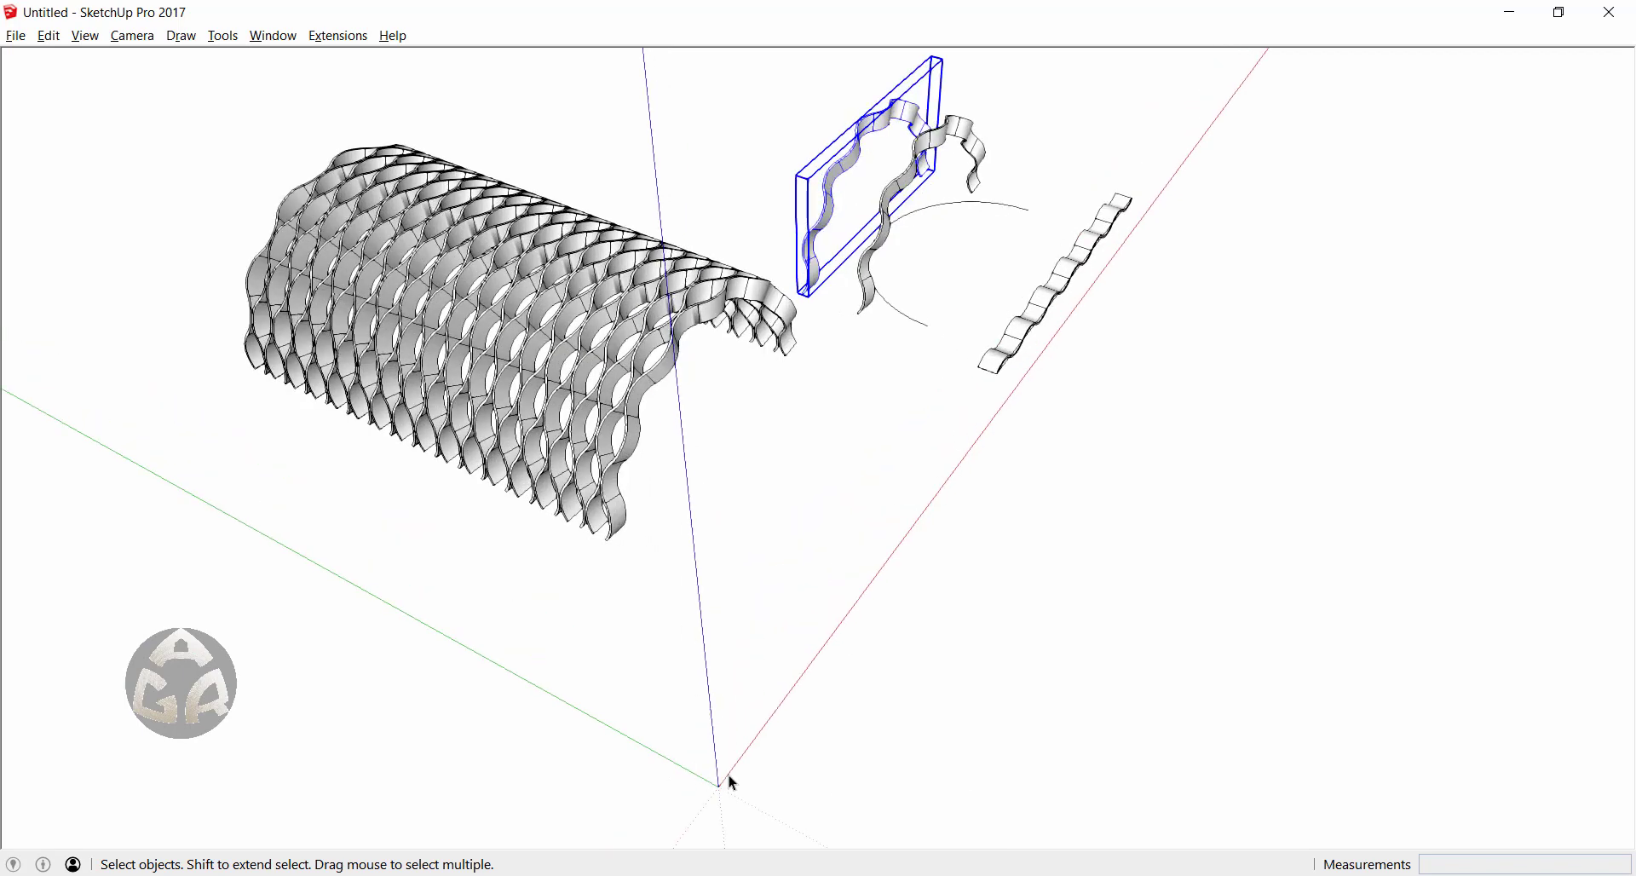
mouse_move(718, 811)
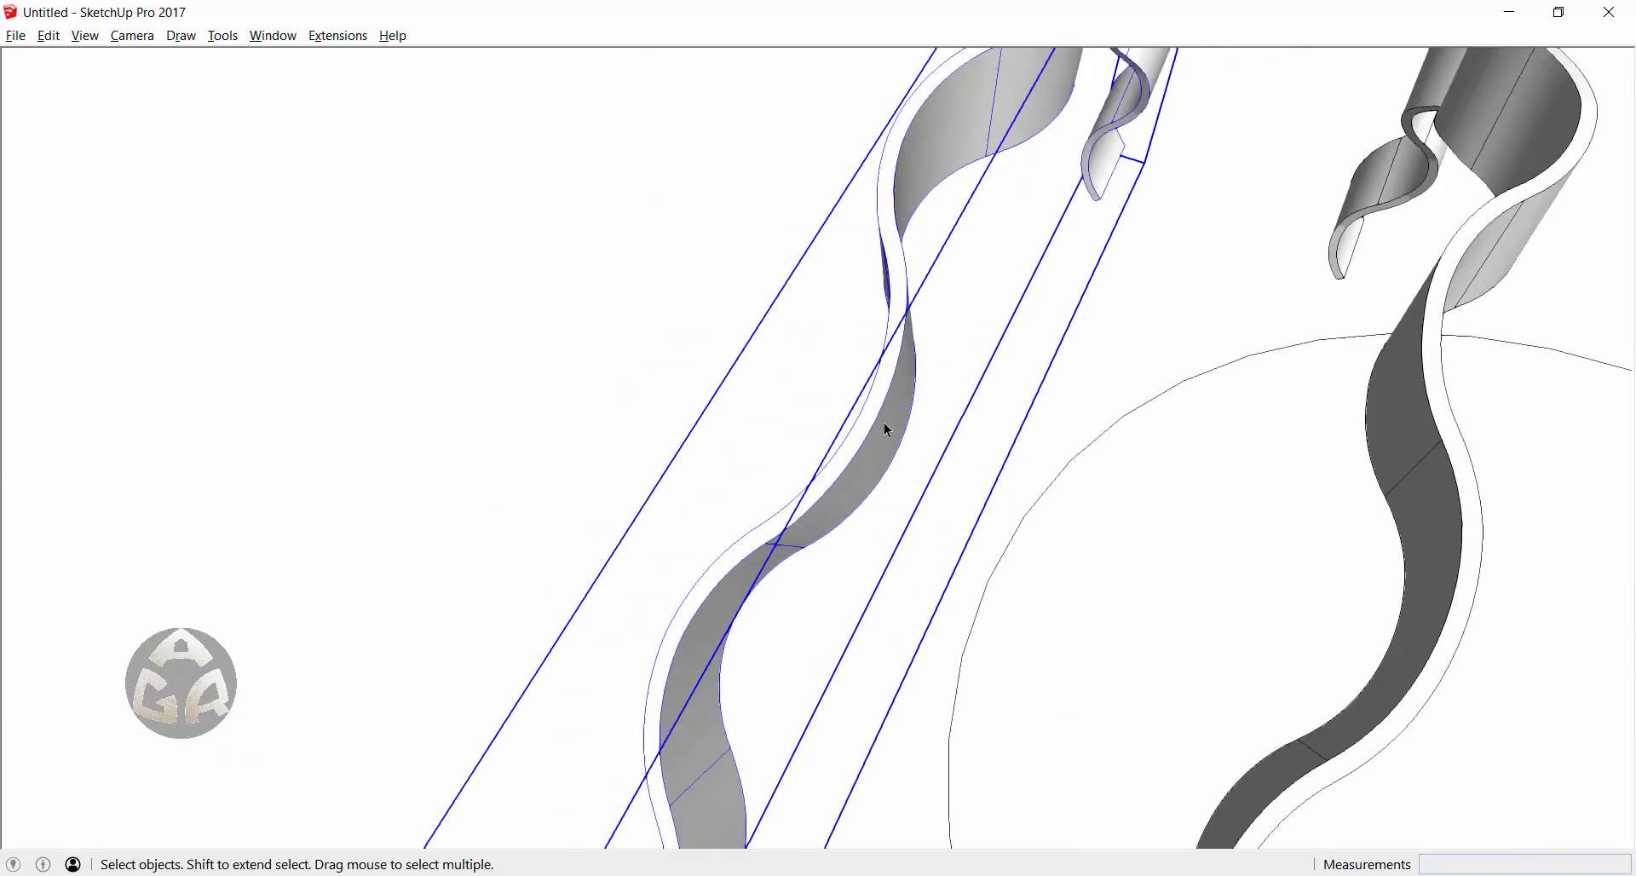
right_click(884, 429)
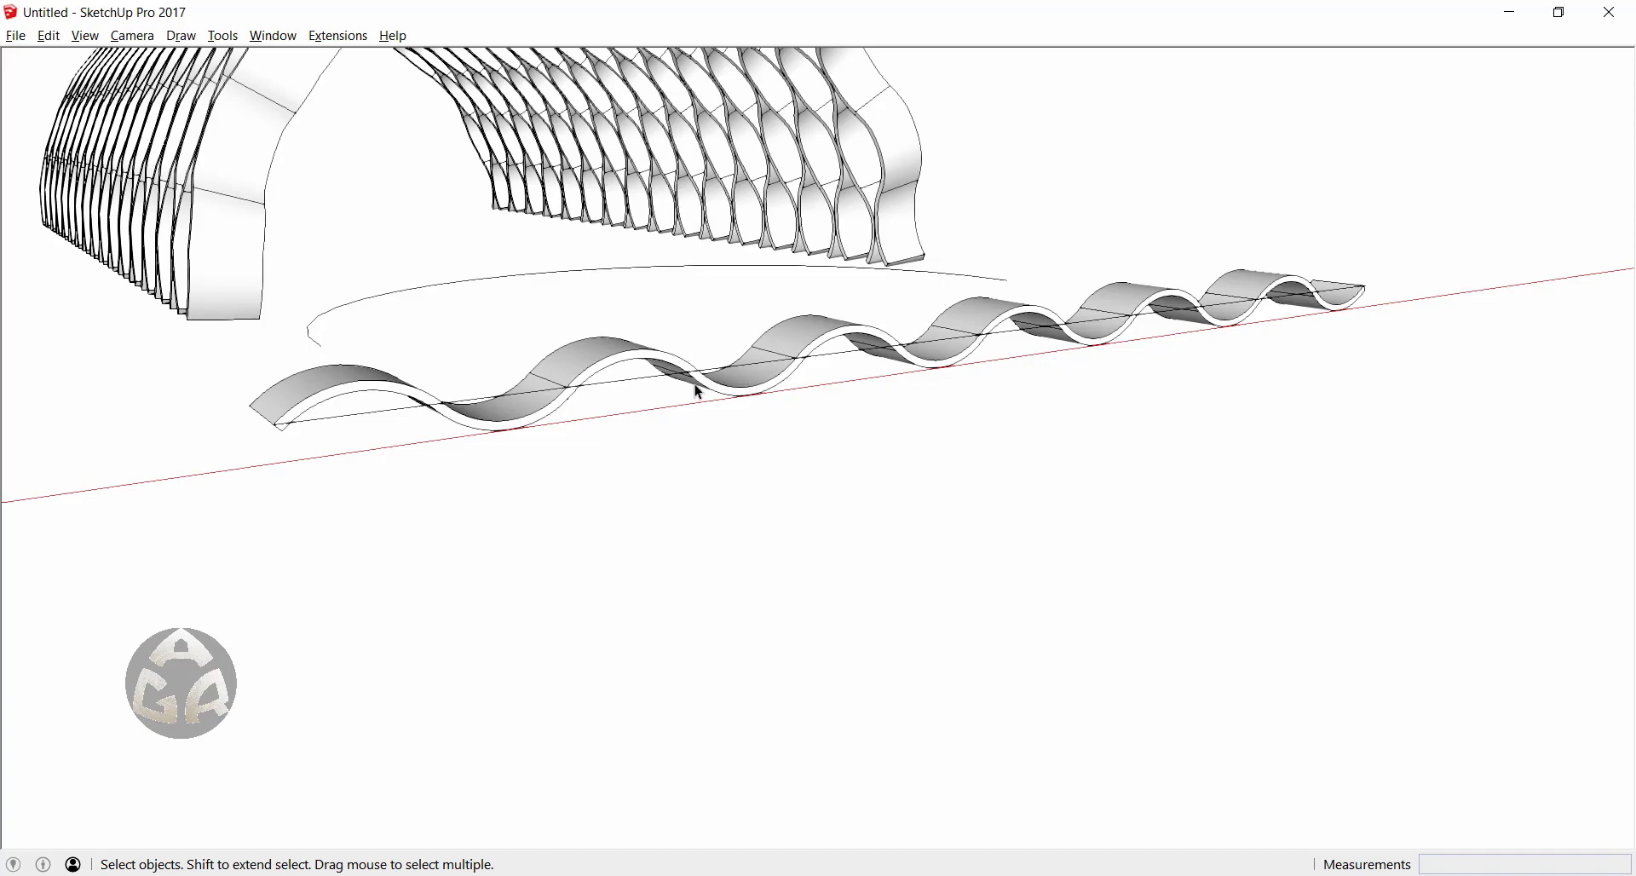
- Orbit away from the flat strip to a close-up of the arrayed corrugated vault
drag(693, 391, 710, 375)
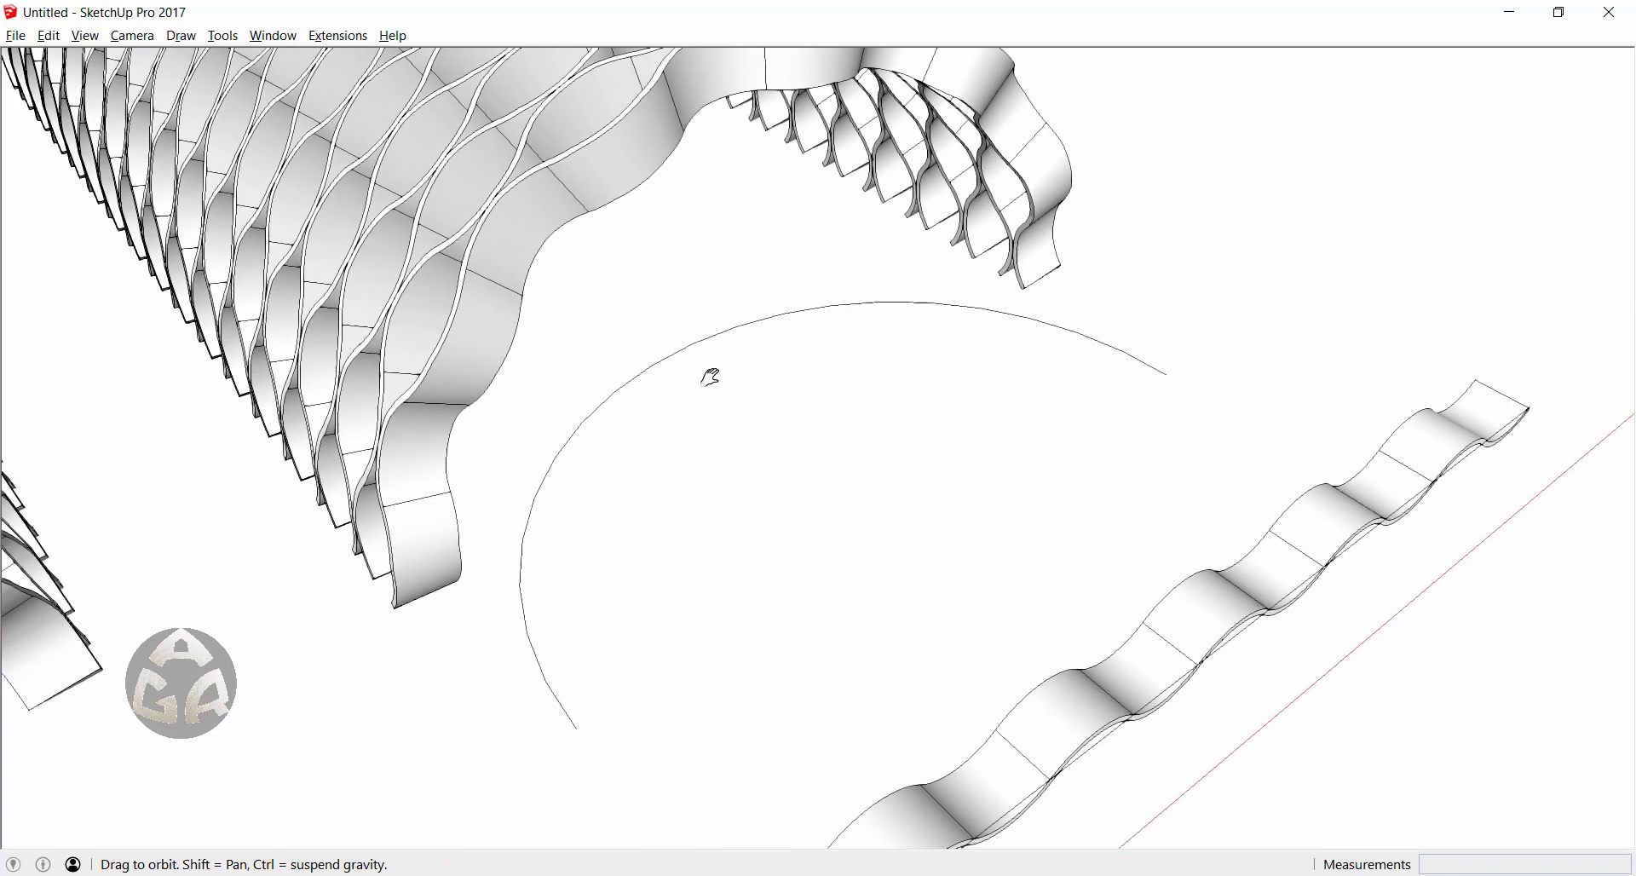
drag(710, 376, 751, 646)
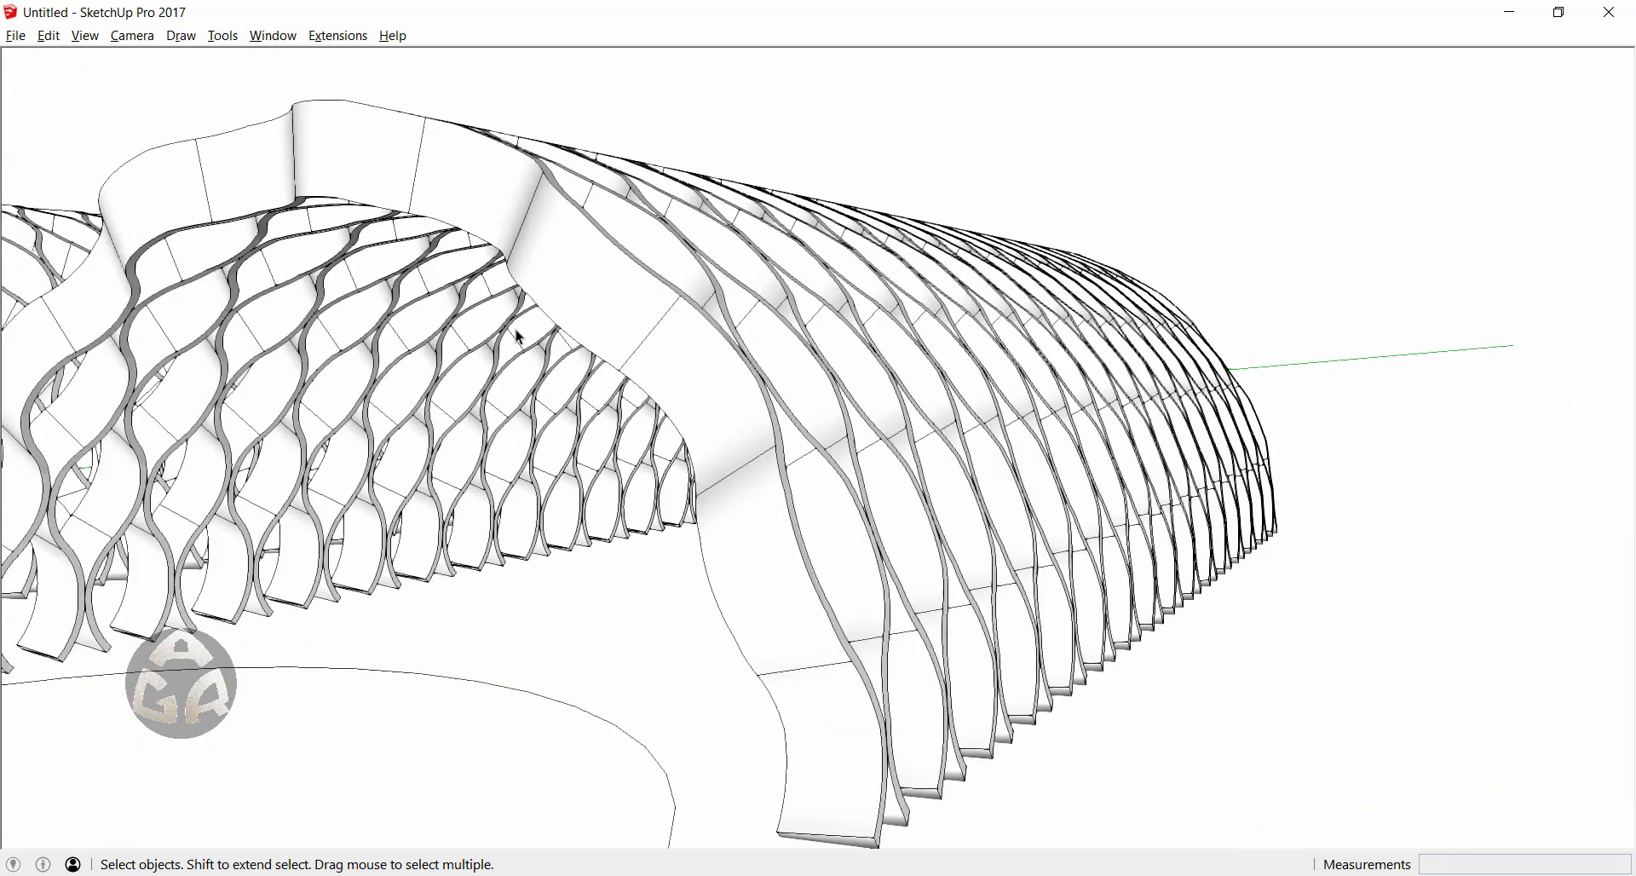
mouse_move(1275, 386)
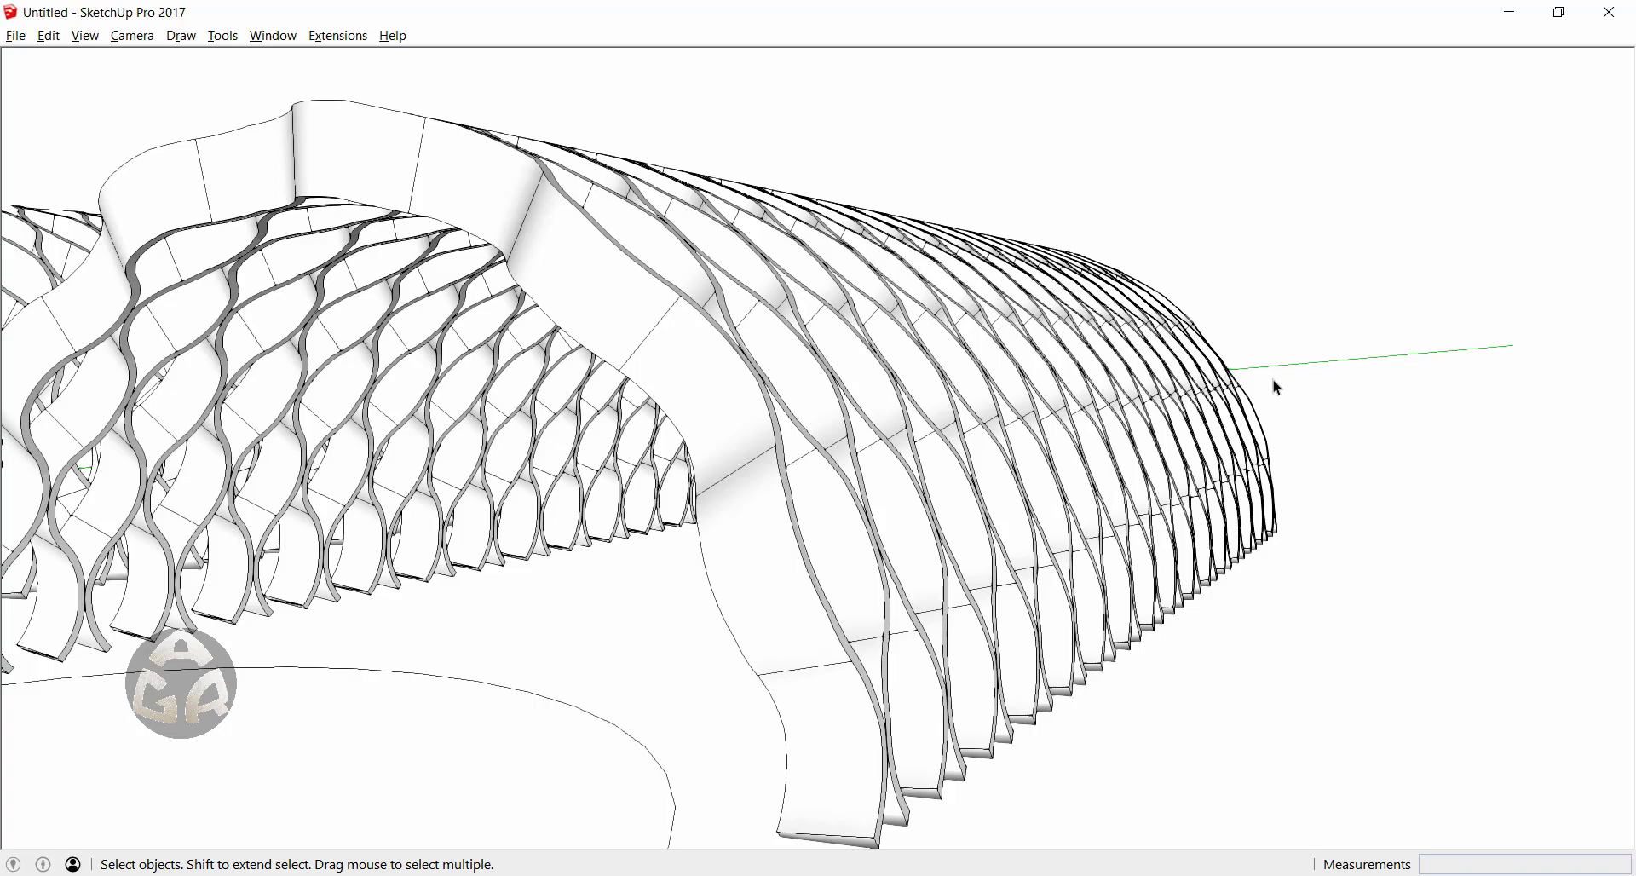